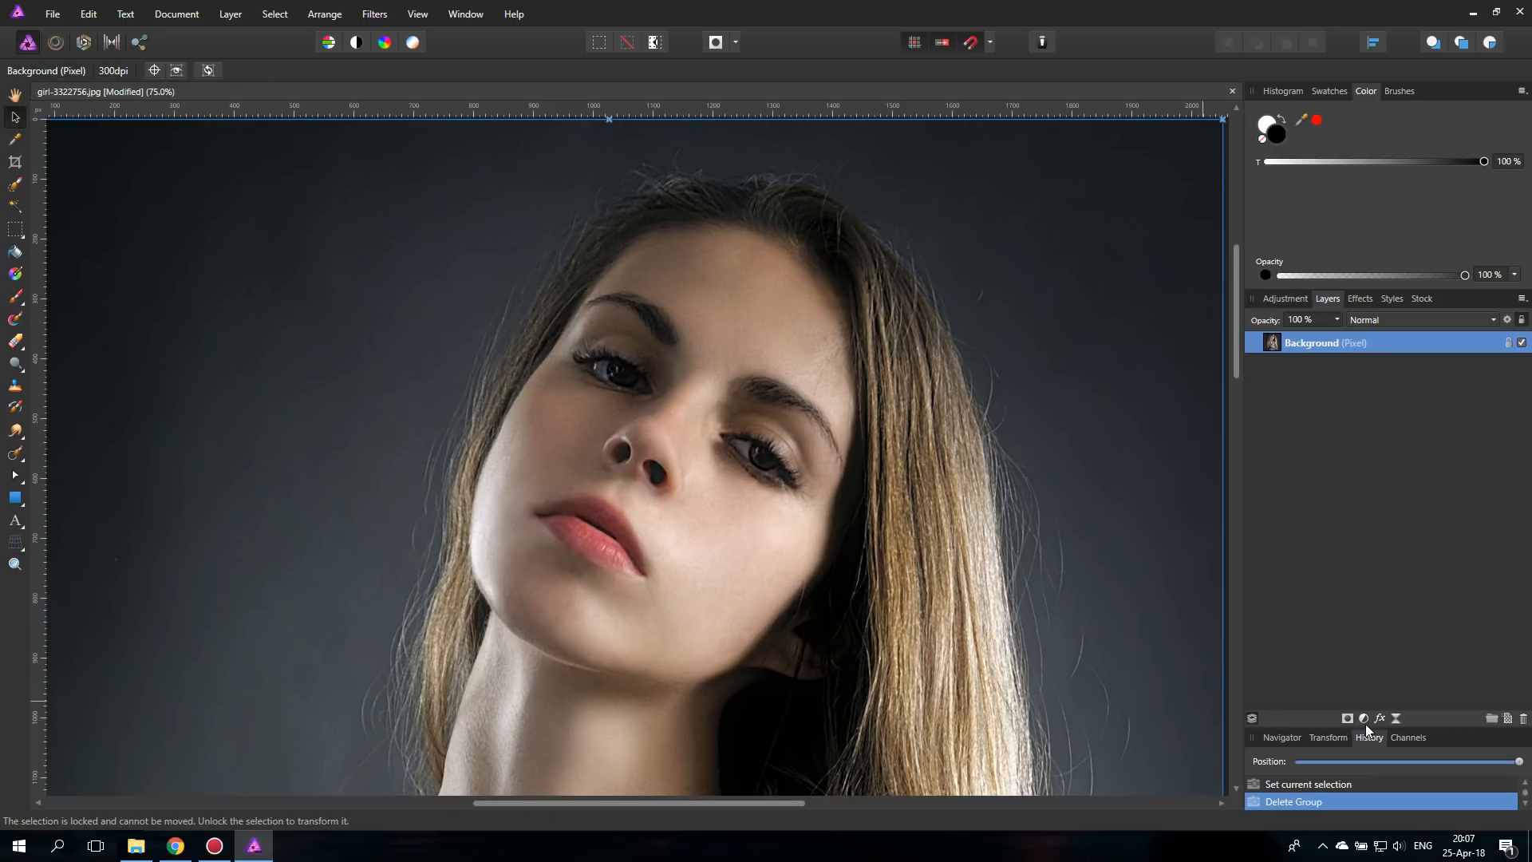
pyautogui.moveTo(1364, 719)
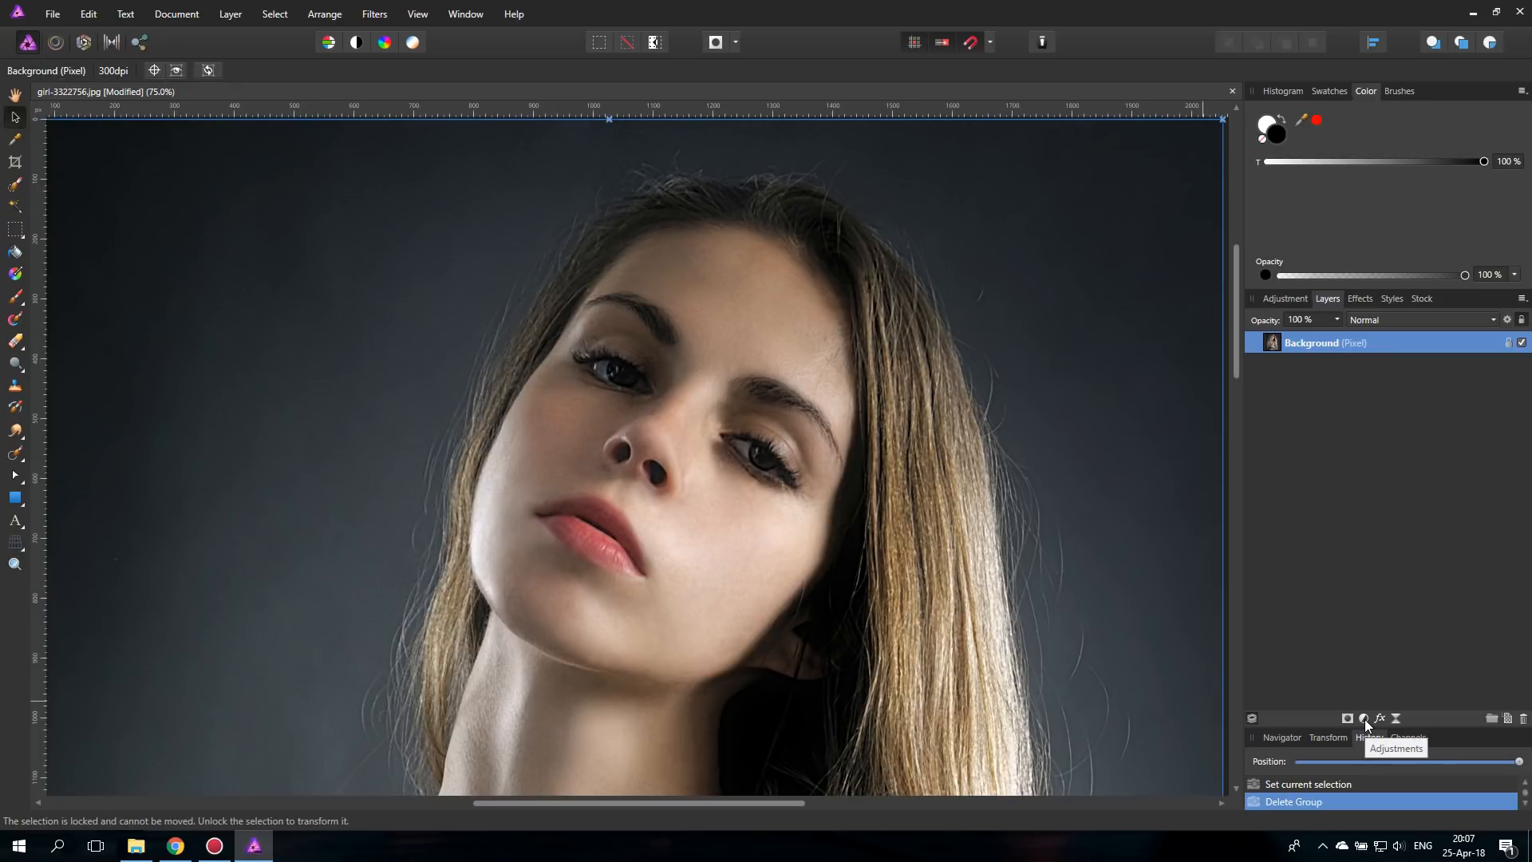
# - Add a Curves adjustment with a mask to the portrait and group it
pyautogui.click(1362, 718)
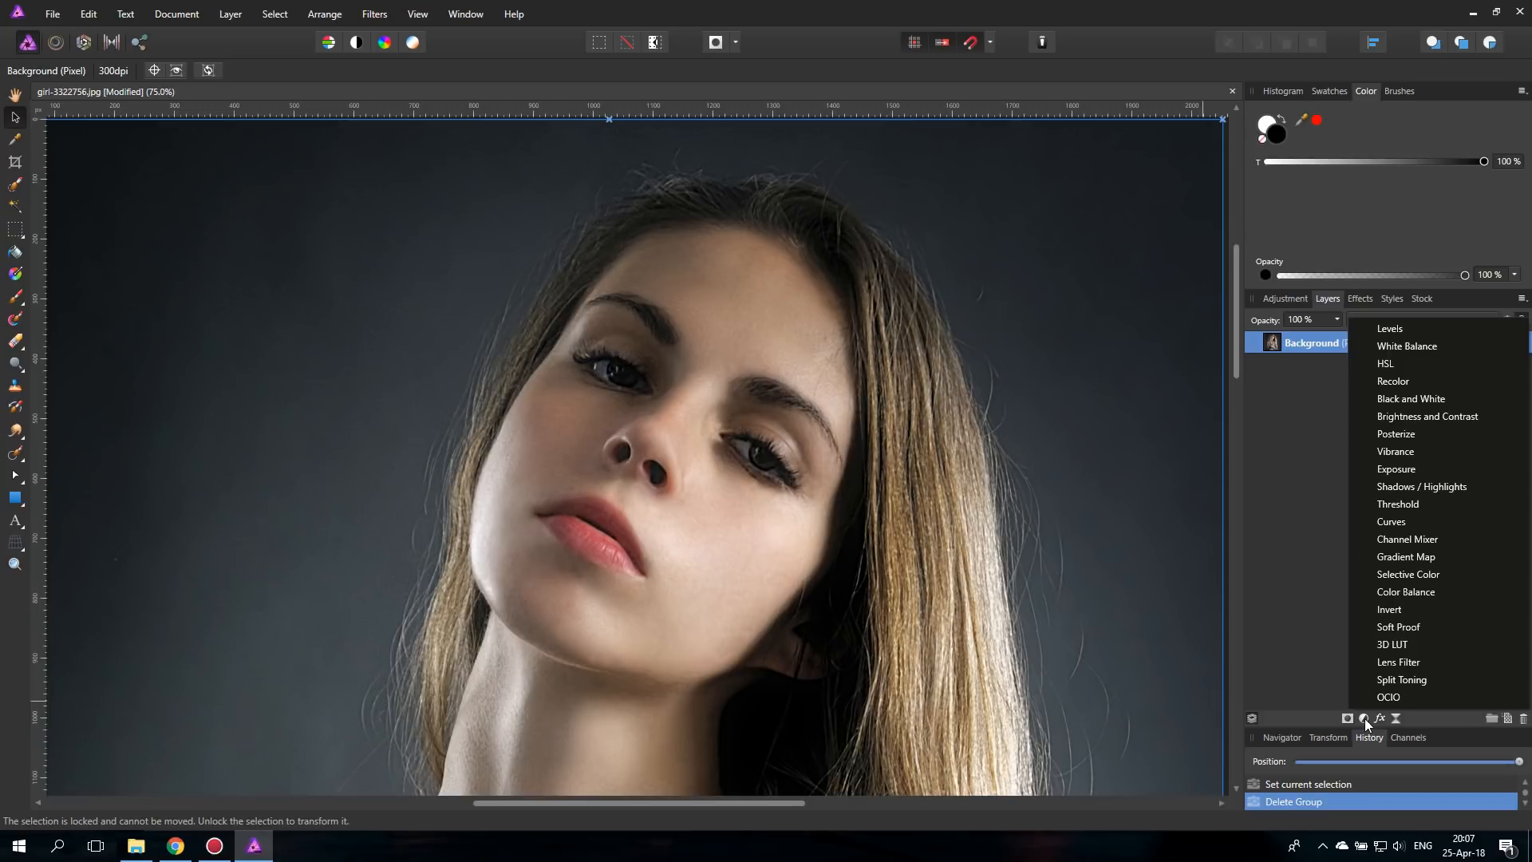
pyautogui.click(1390, 521)
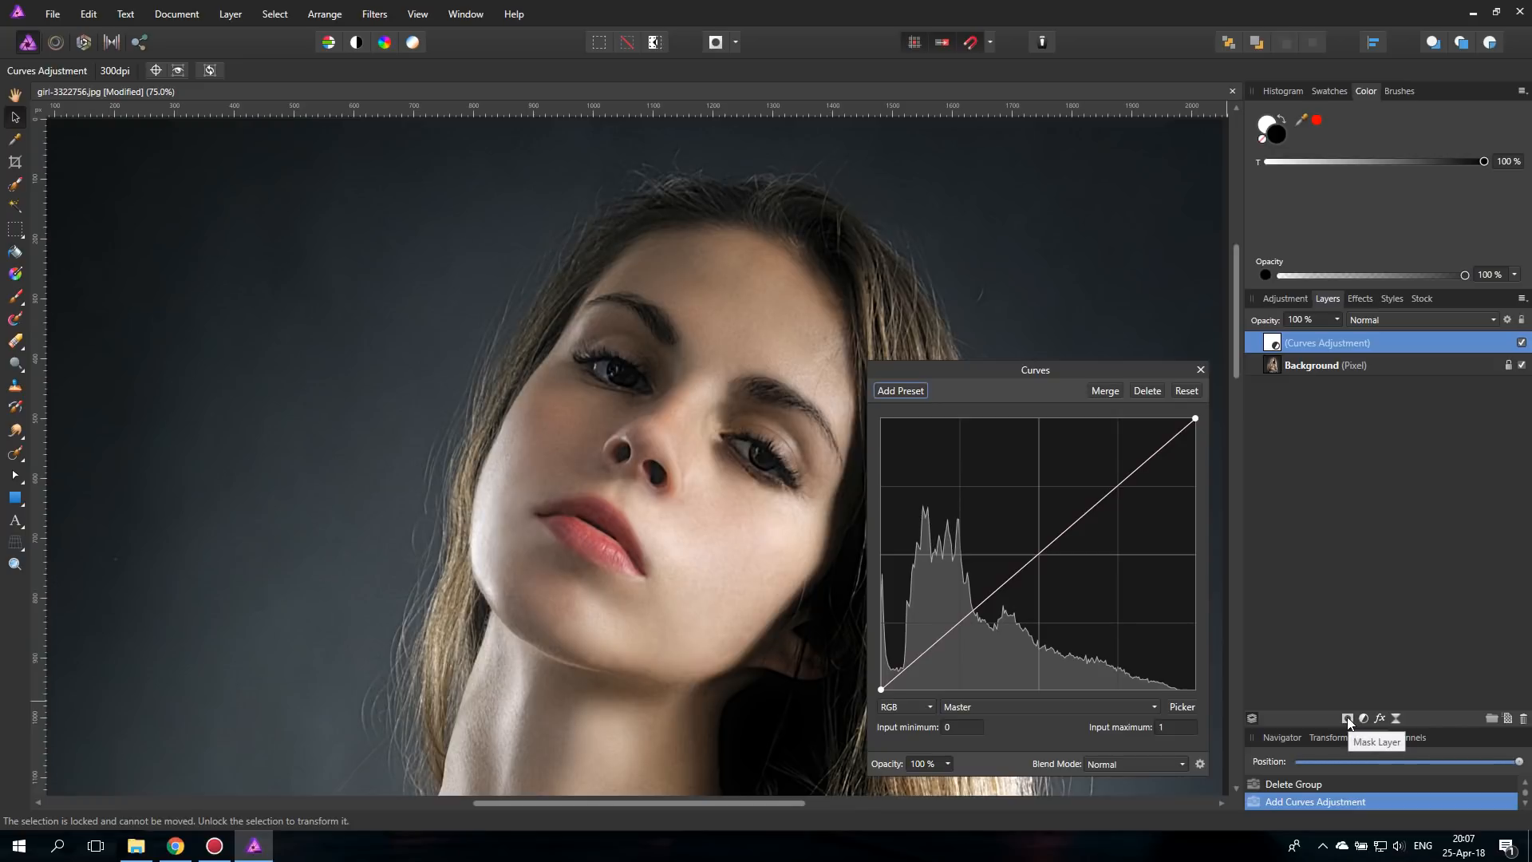
pyautogui.click(1348, 718)
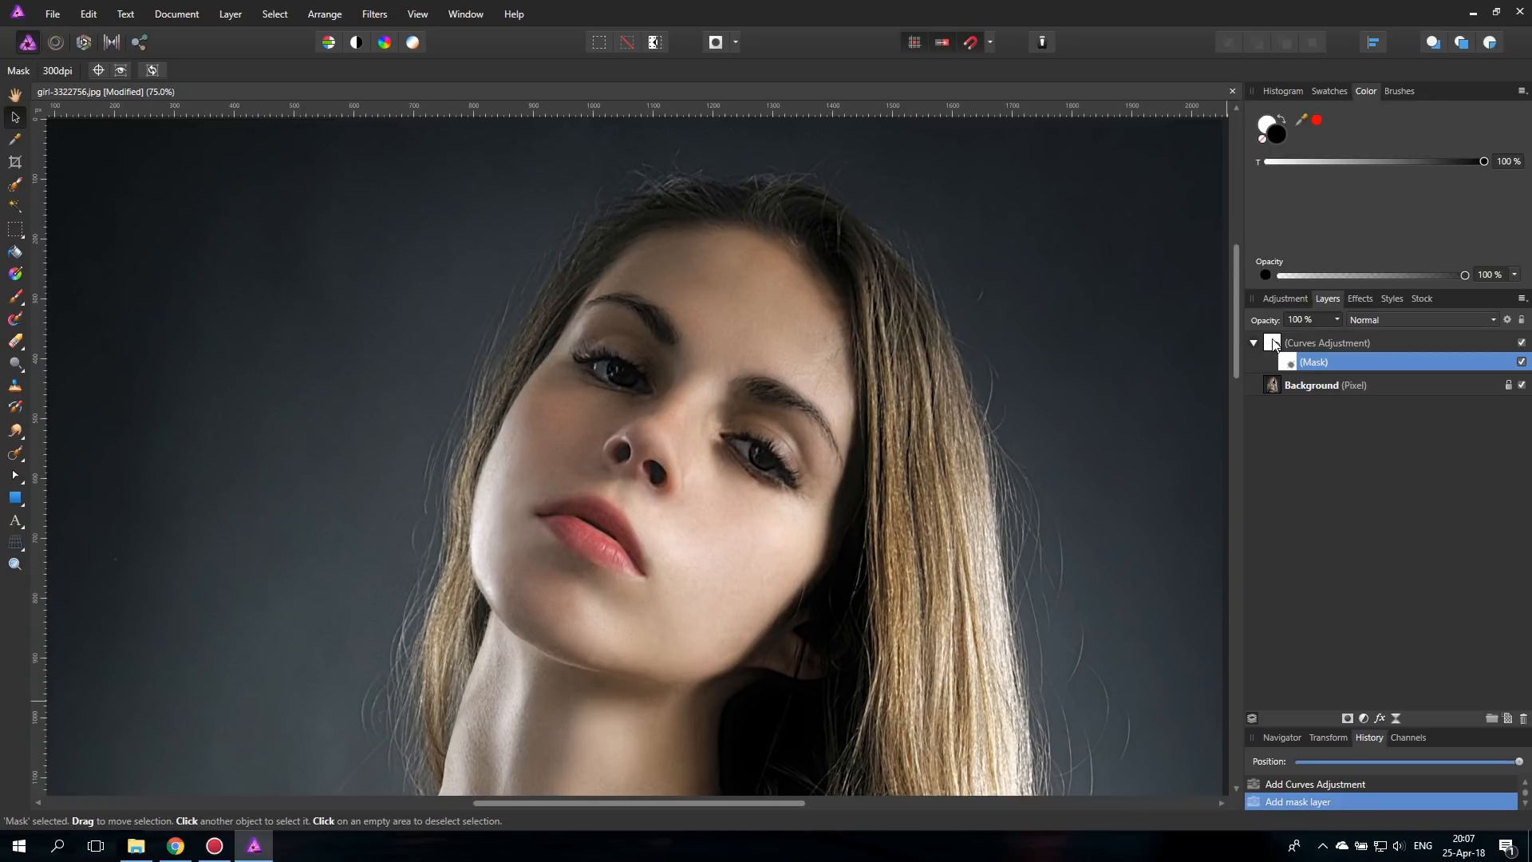
pyautogui.rightClick(1326, 343)
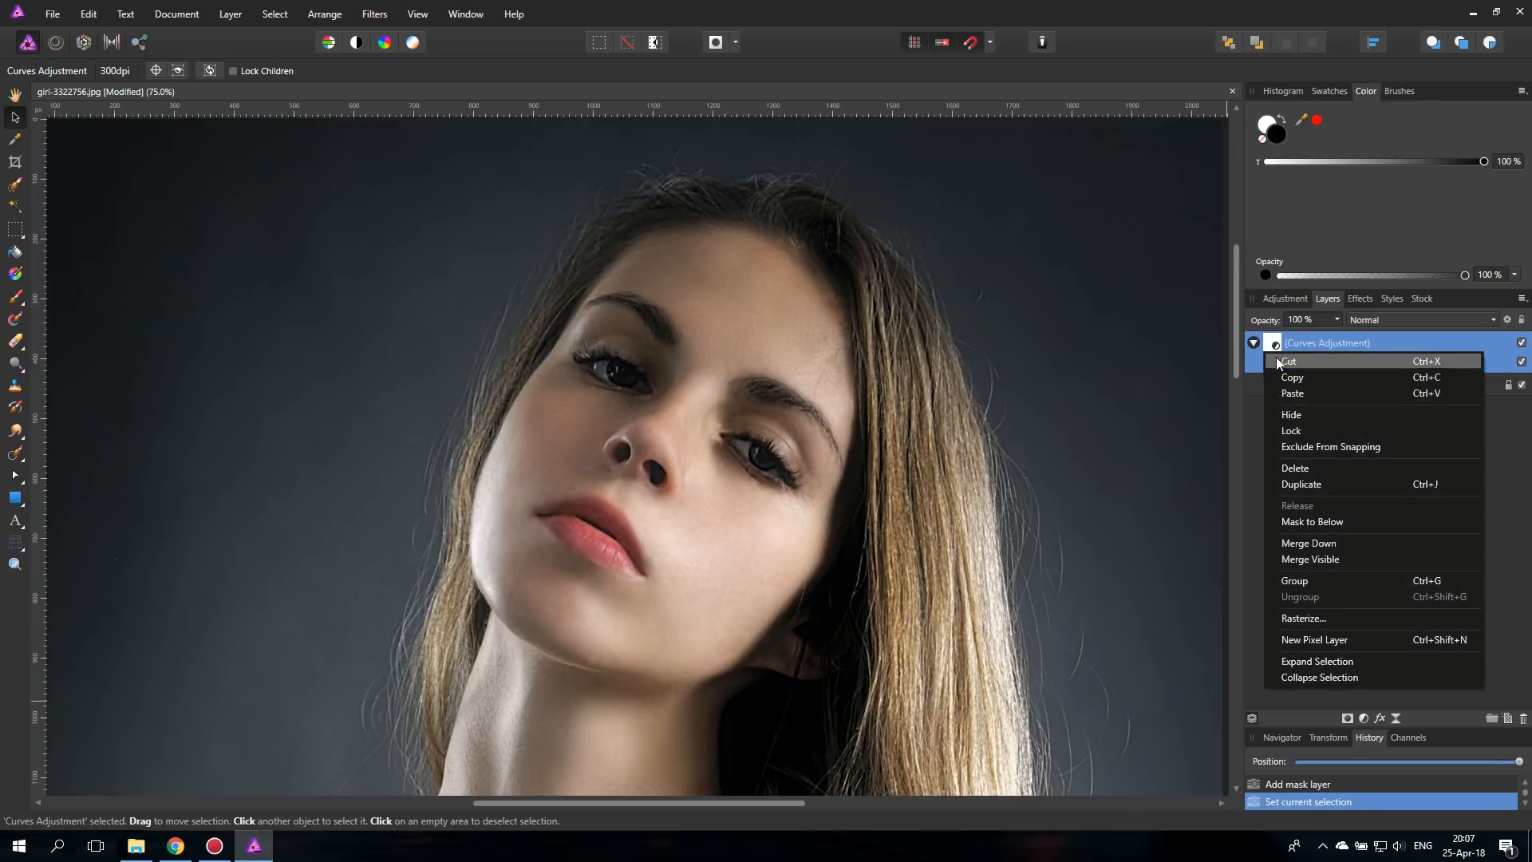
pyautogui.click(1294, 580)
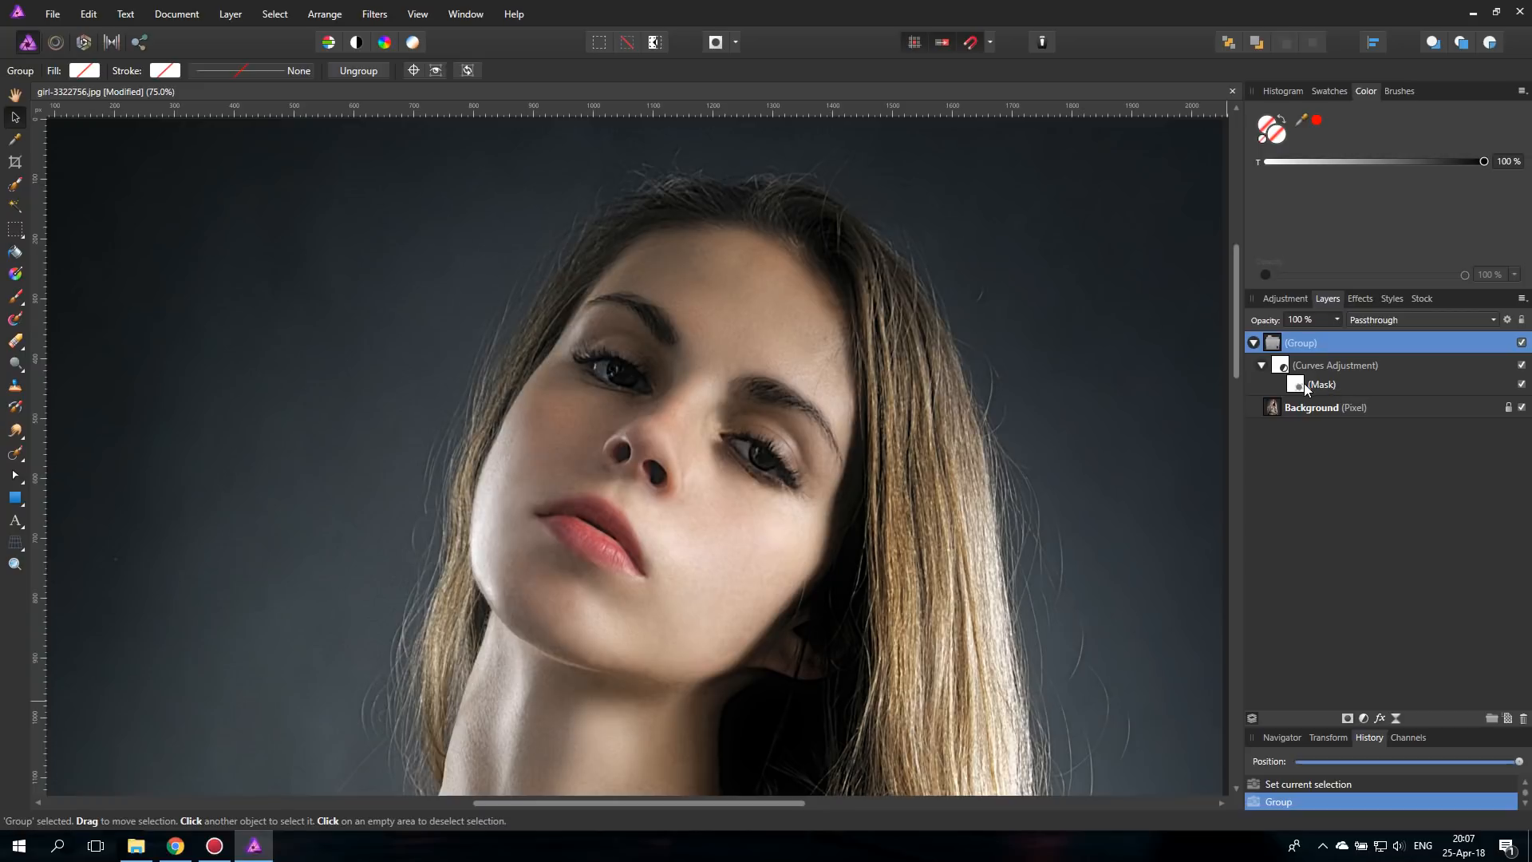
# - Pull the mask out of the Curves adjustment, then select the Curves layer
pyautogui.click(1321, 383)
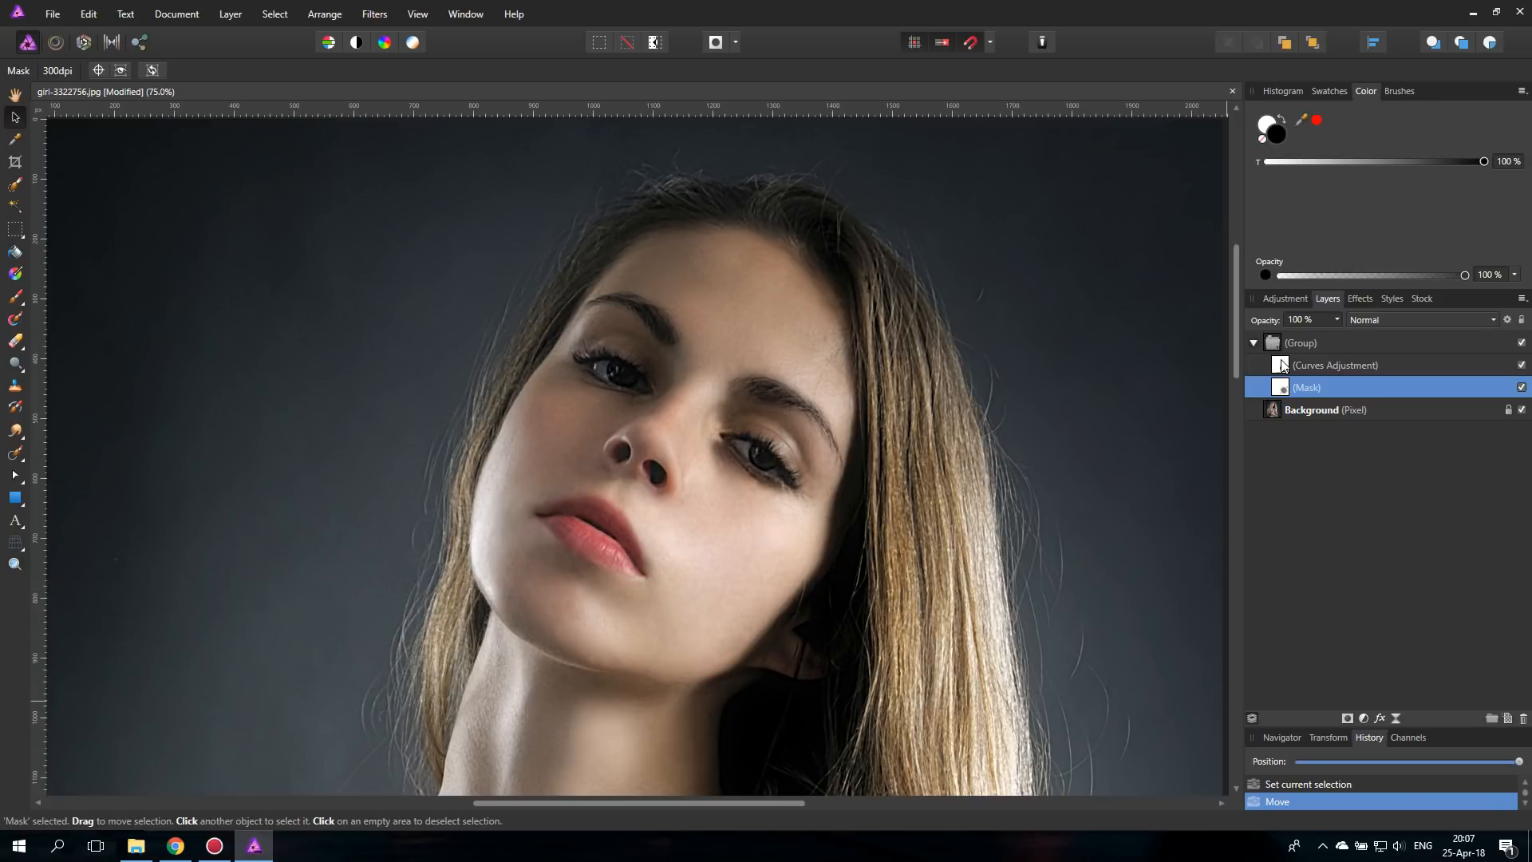
pyautogui.moveTo(1328, 370)
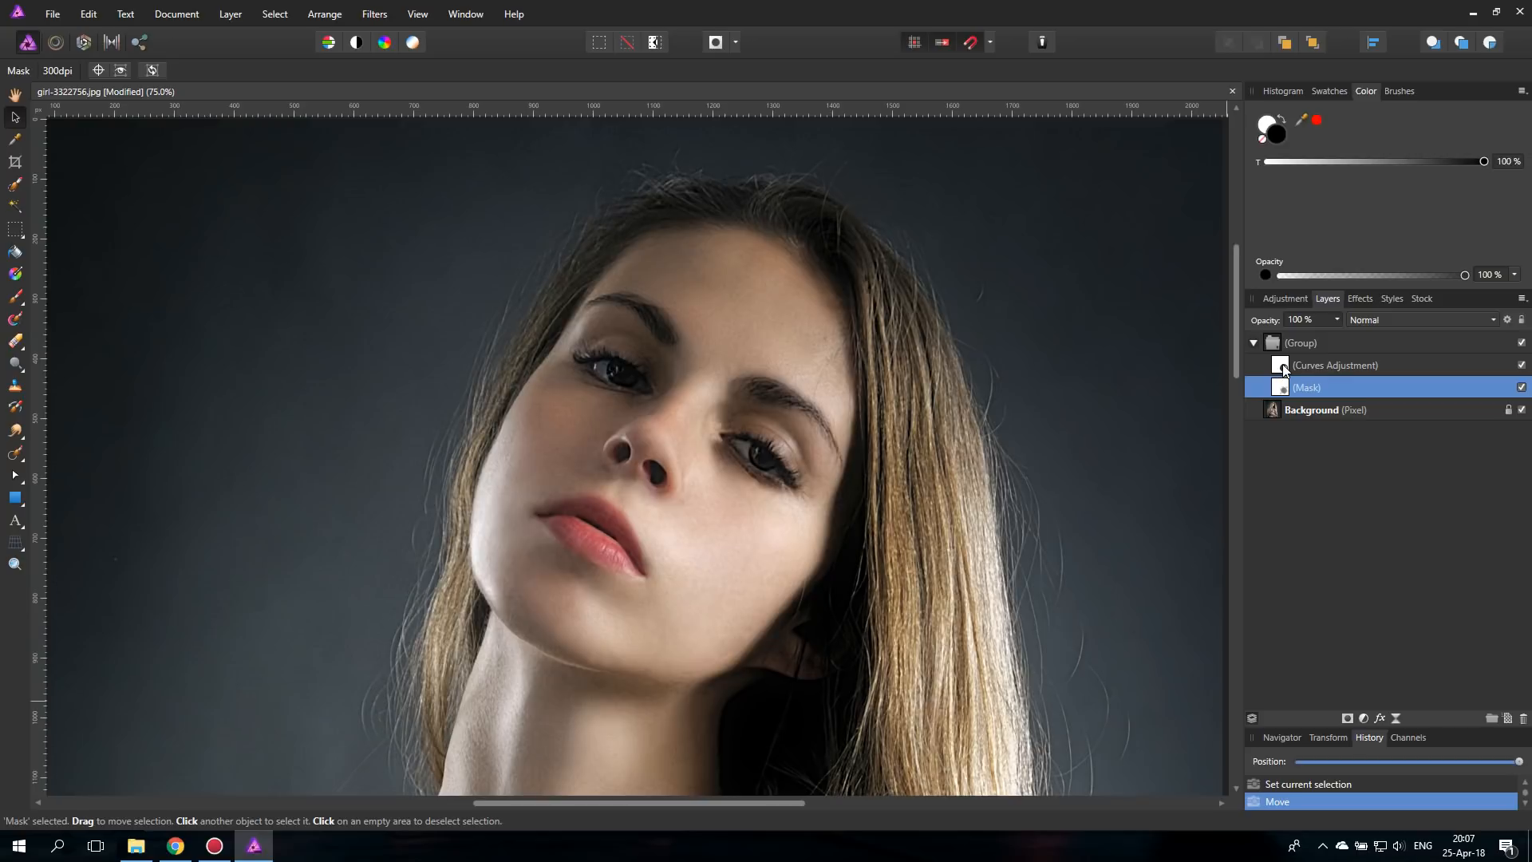
pyautogui.click(1335, 365)
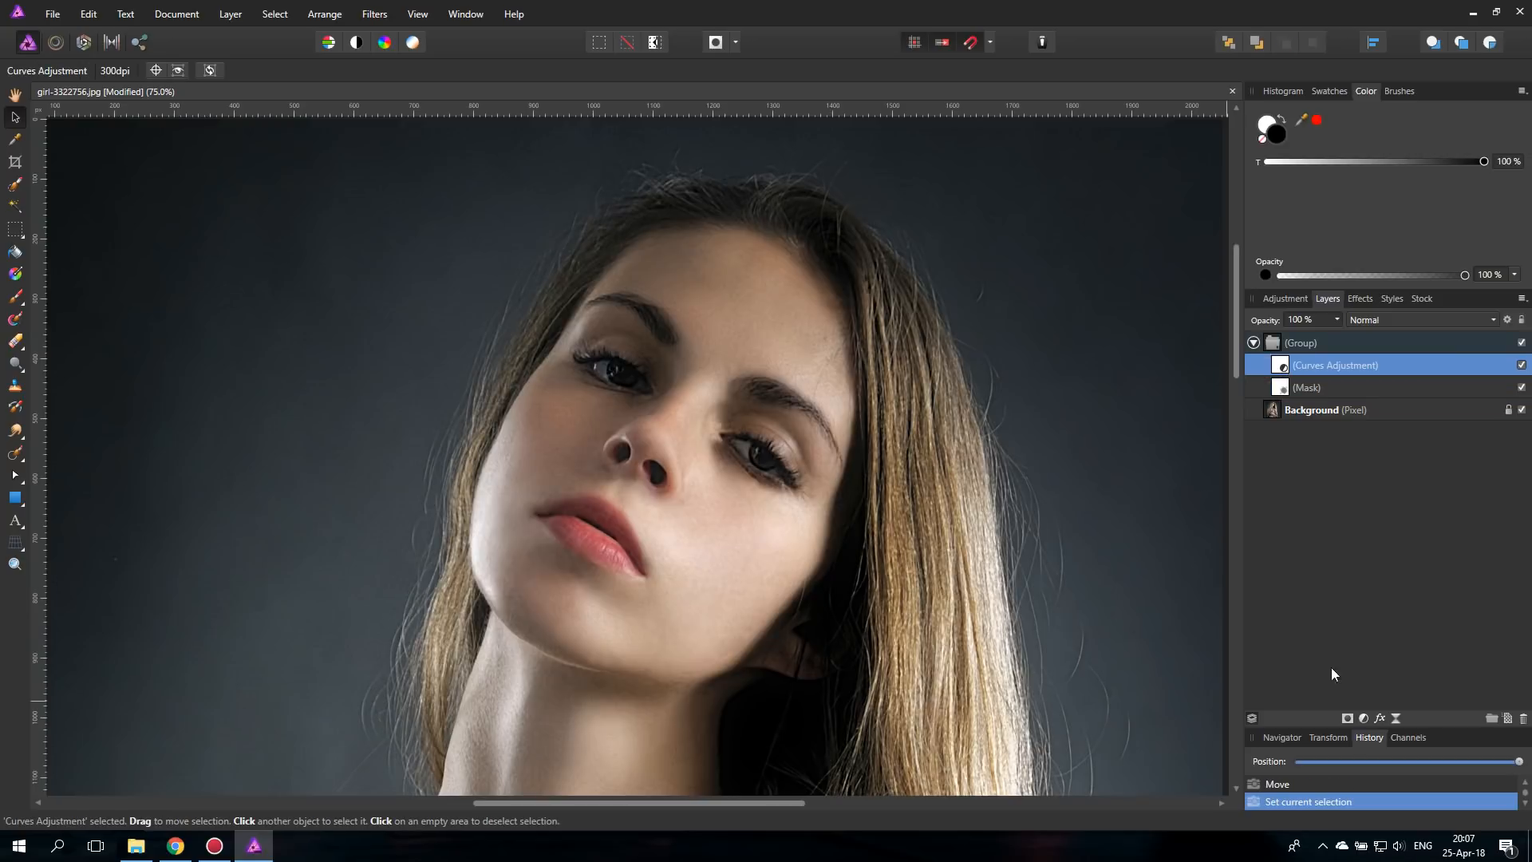
# - Add an HSL adjustment to the group and reopen the Curves adjustment settings
pyautogui.click(1364, 718)
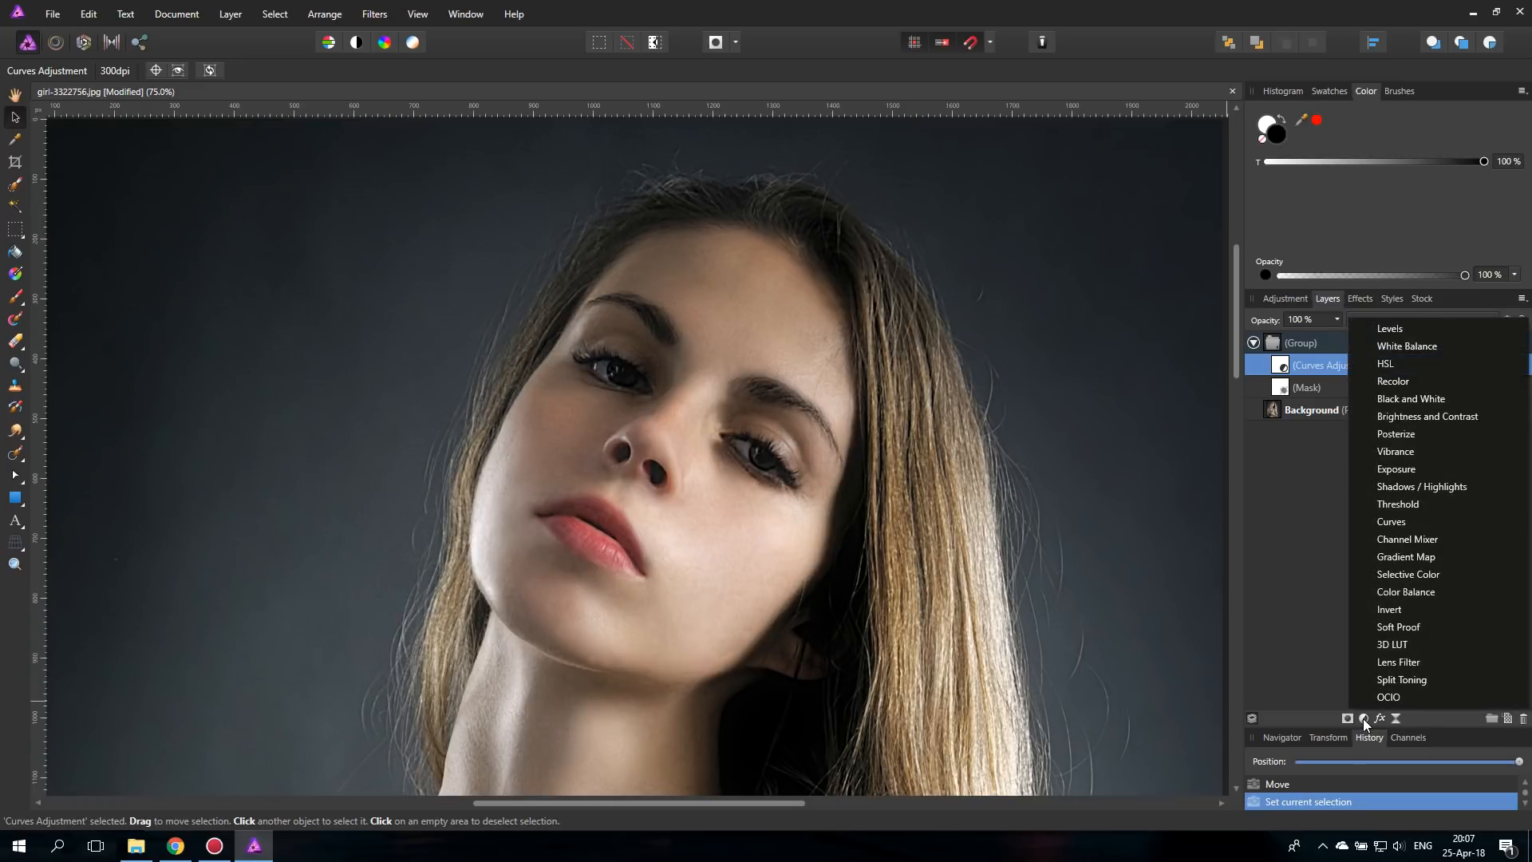
pyautogui.moveTo(1404, 364)
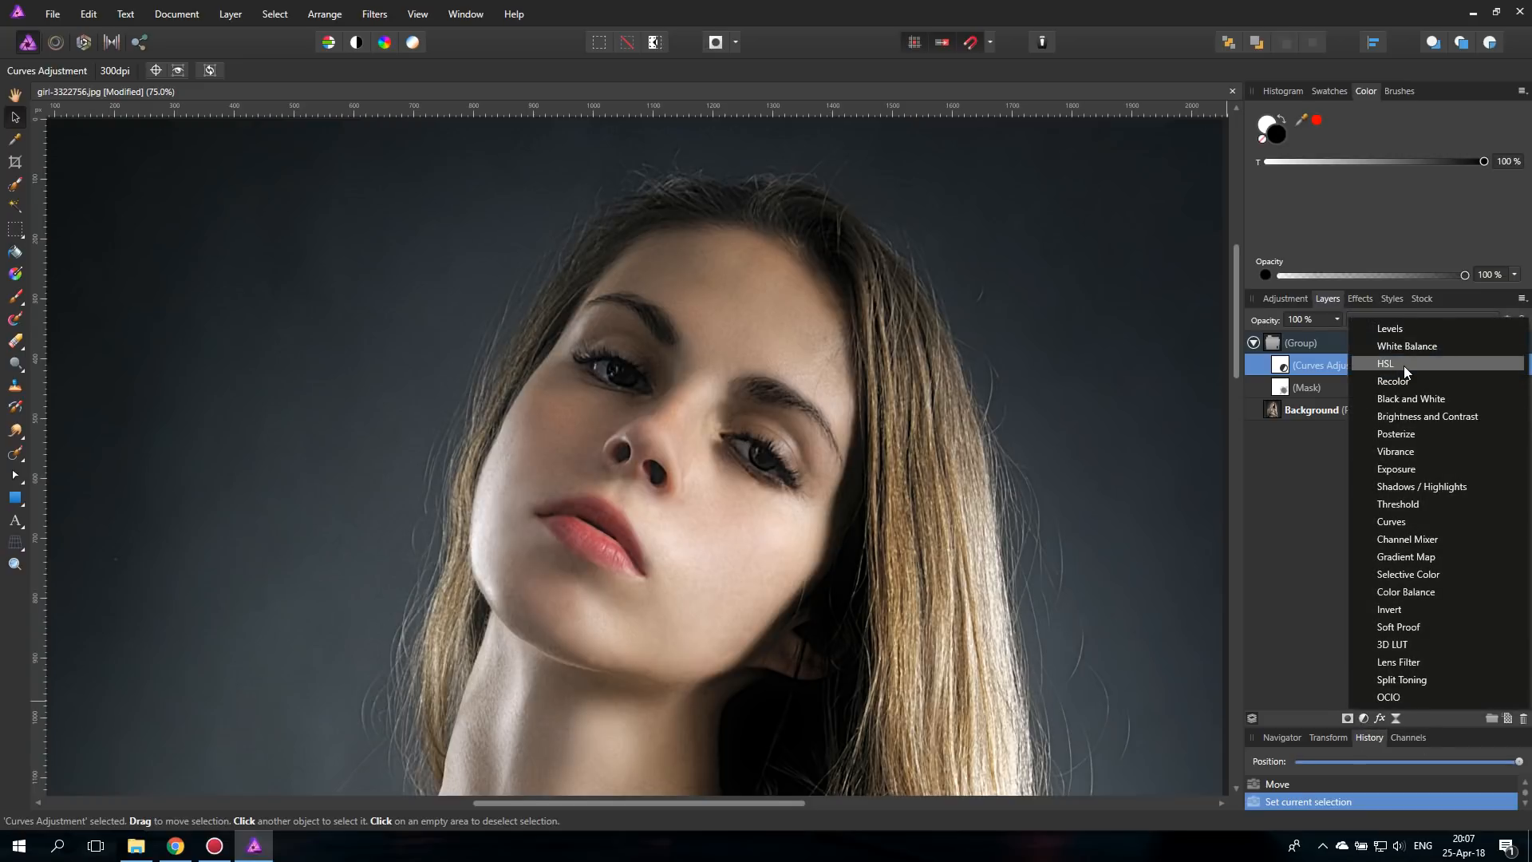
pyautogui.click(1384, 363)
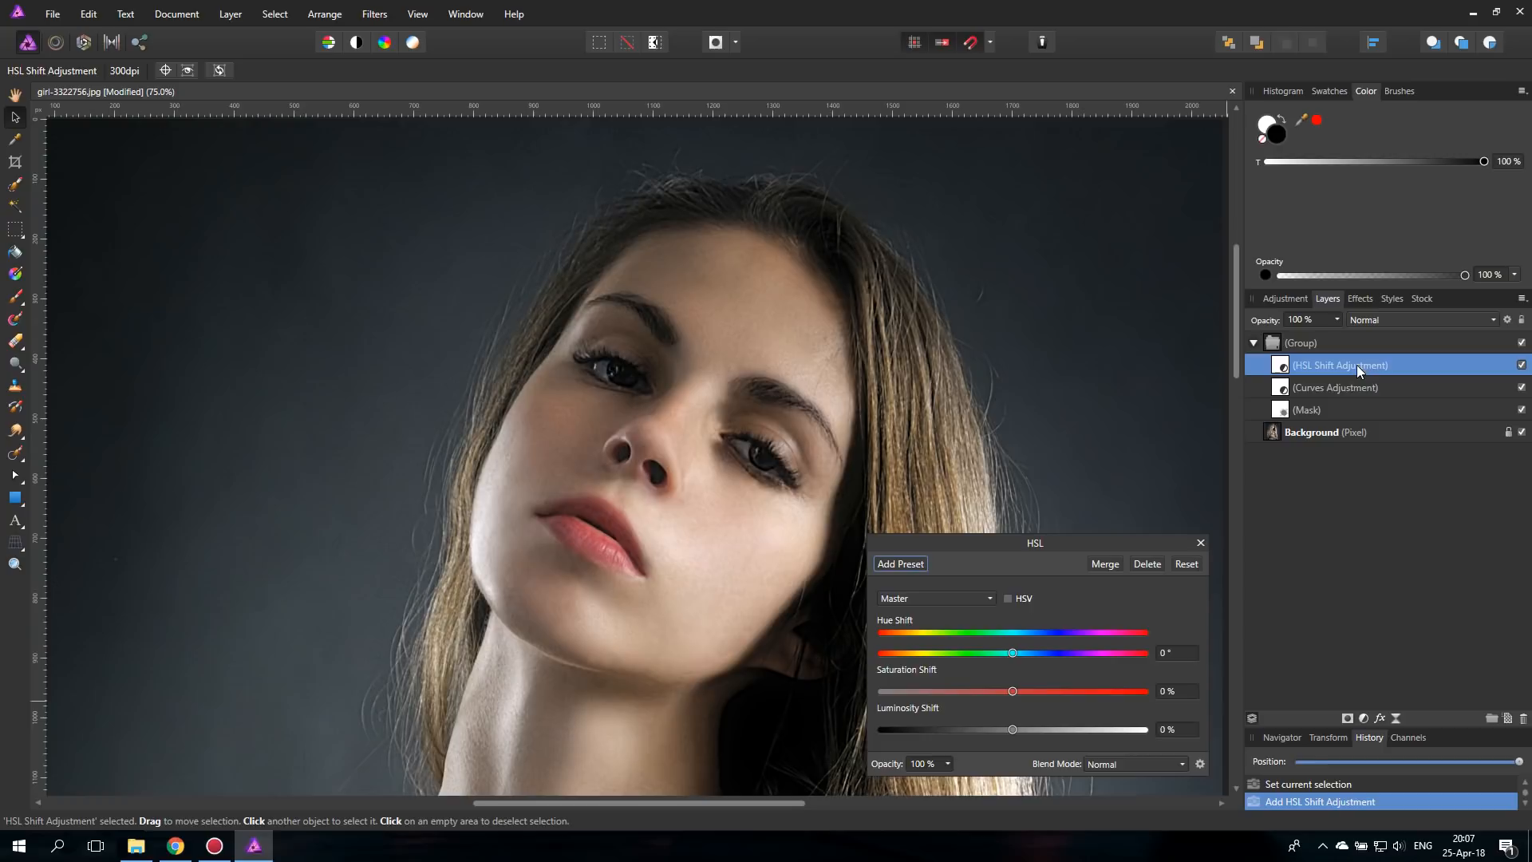
pyautogui.moveTo(1362, 391)
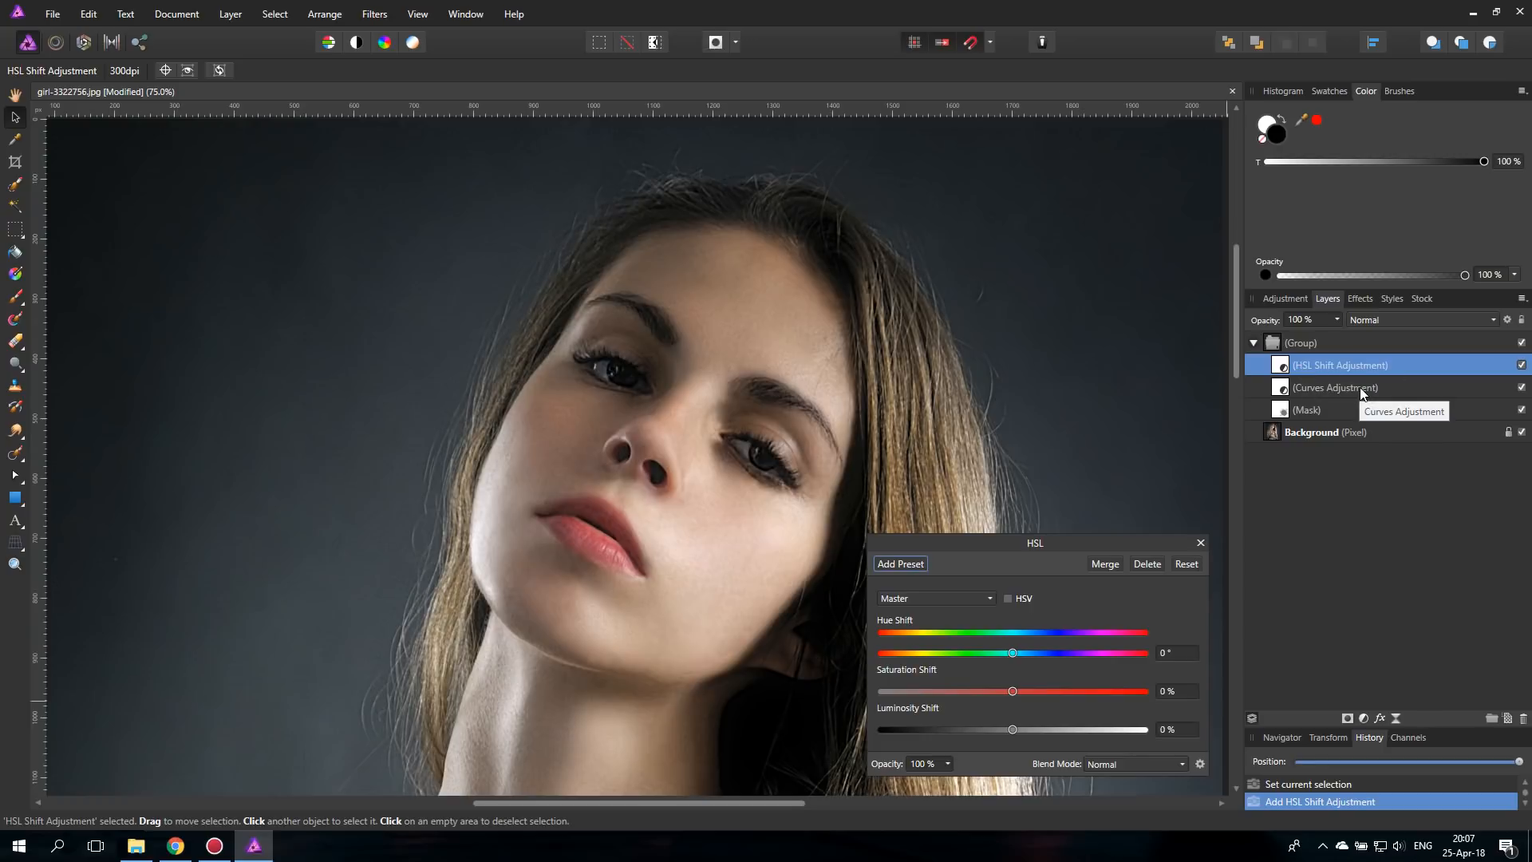
pyautogui.moveTo(1361, 392)
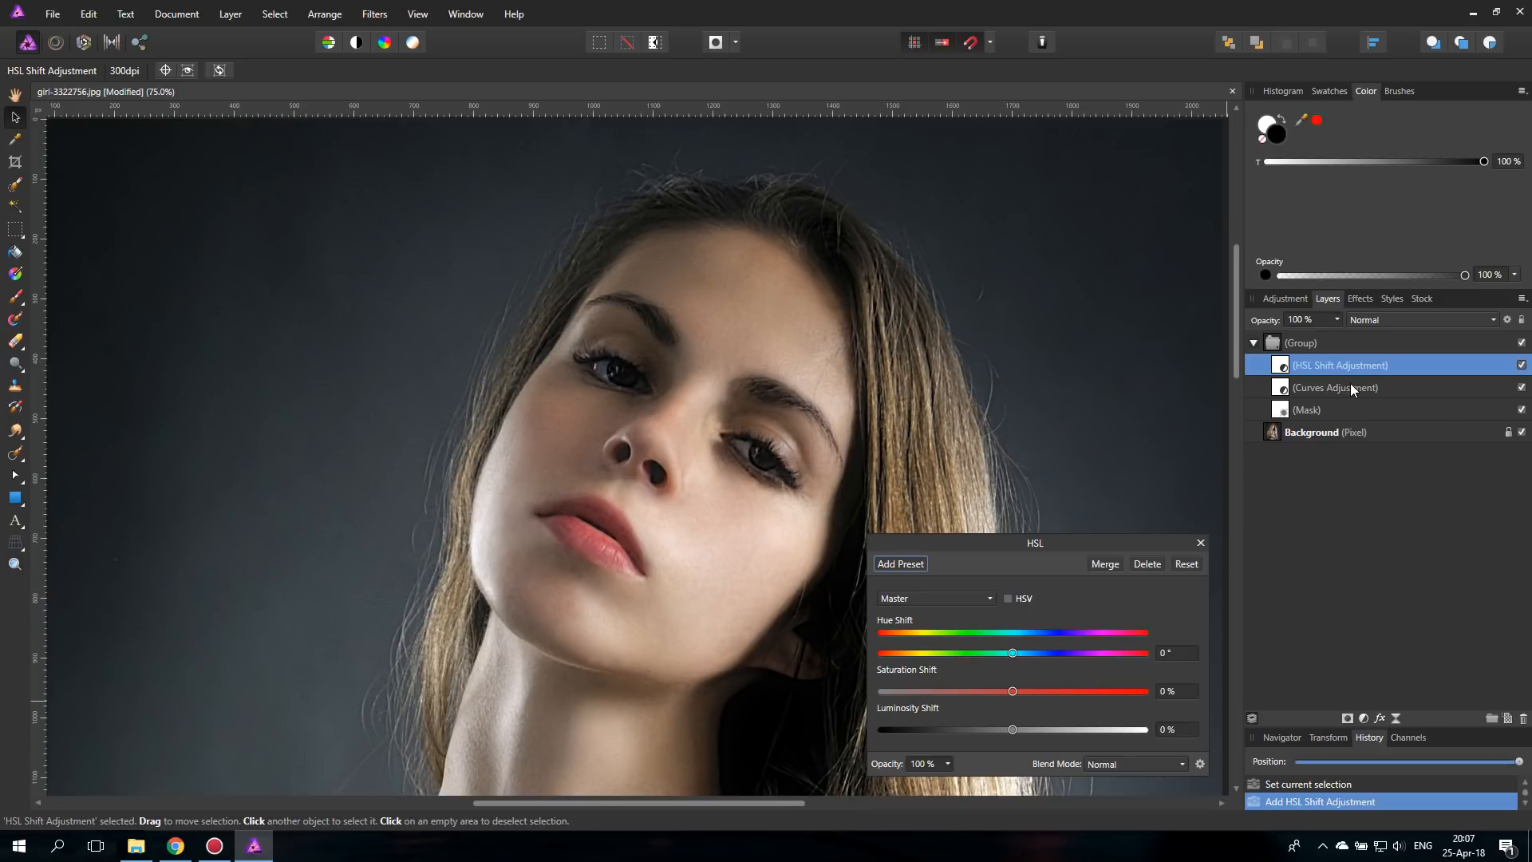
pyautogui.moveTo(1055, 653)
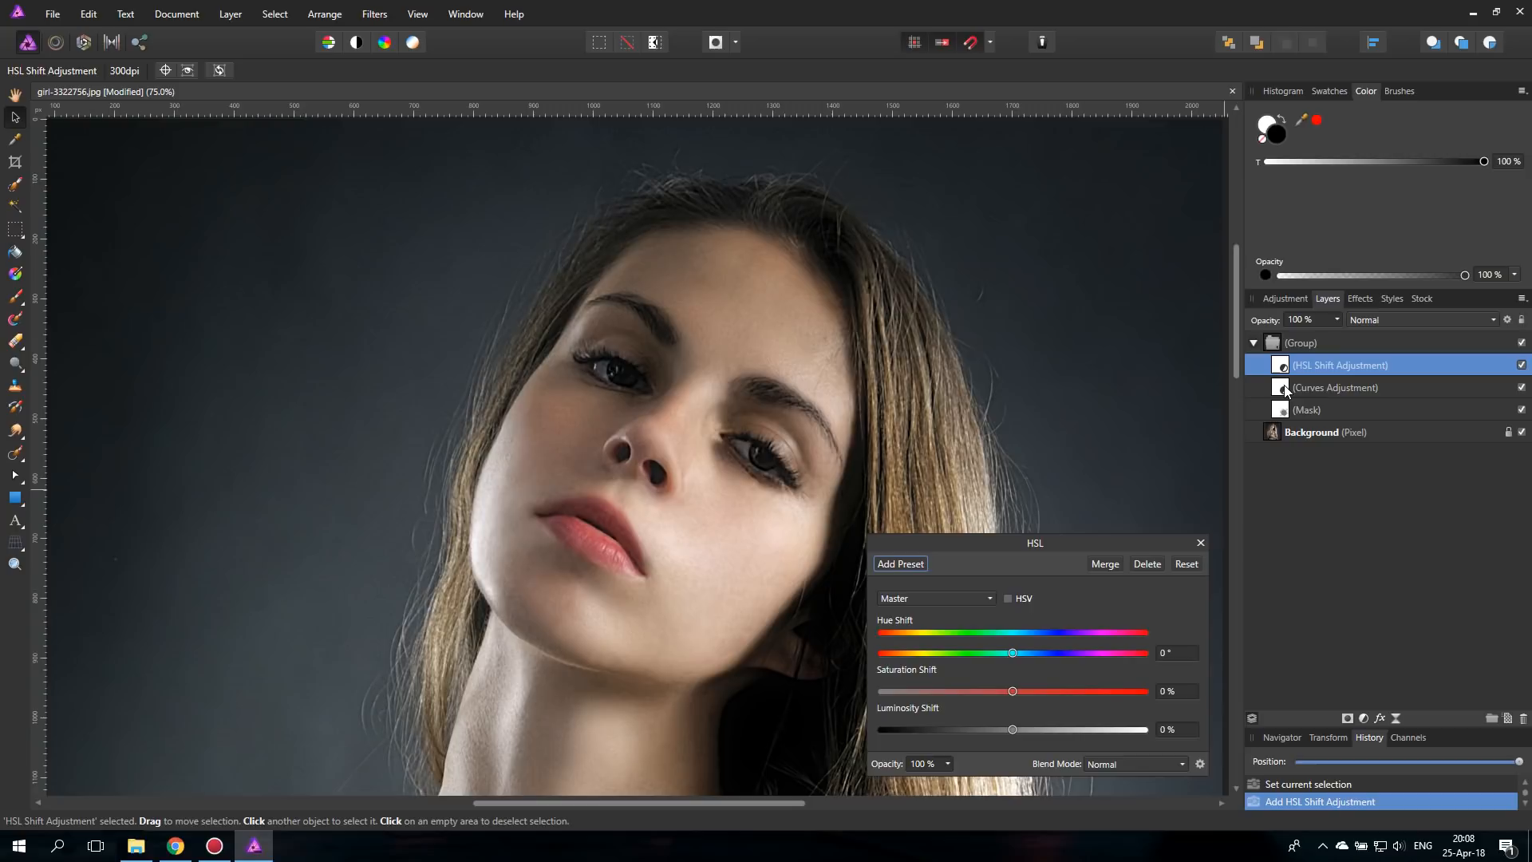
pyautogui.click(1336, 387)
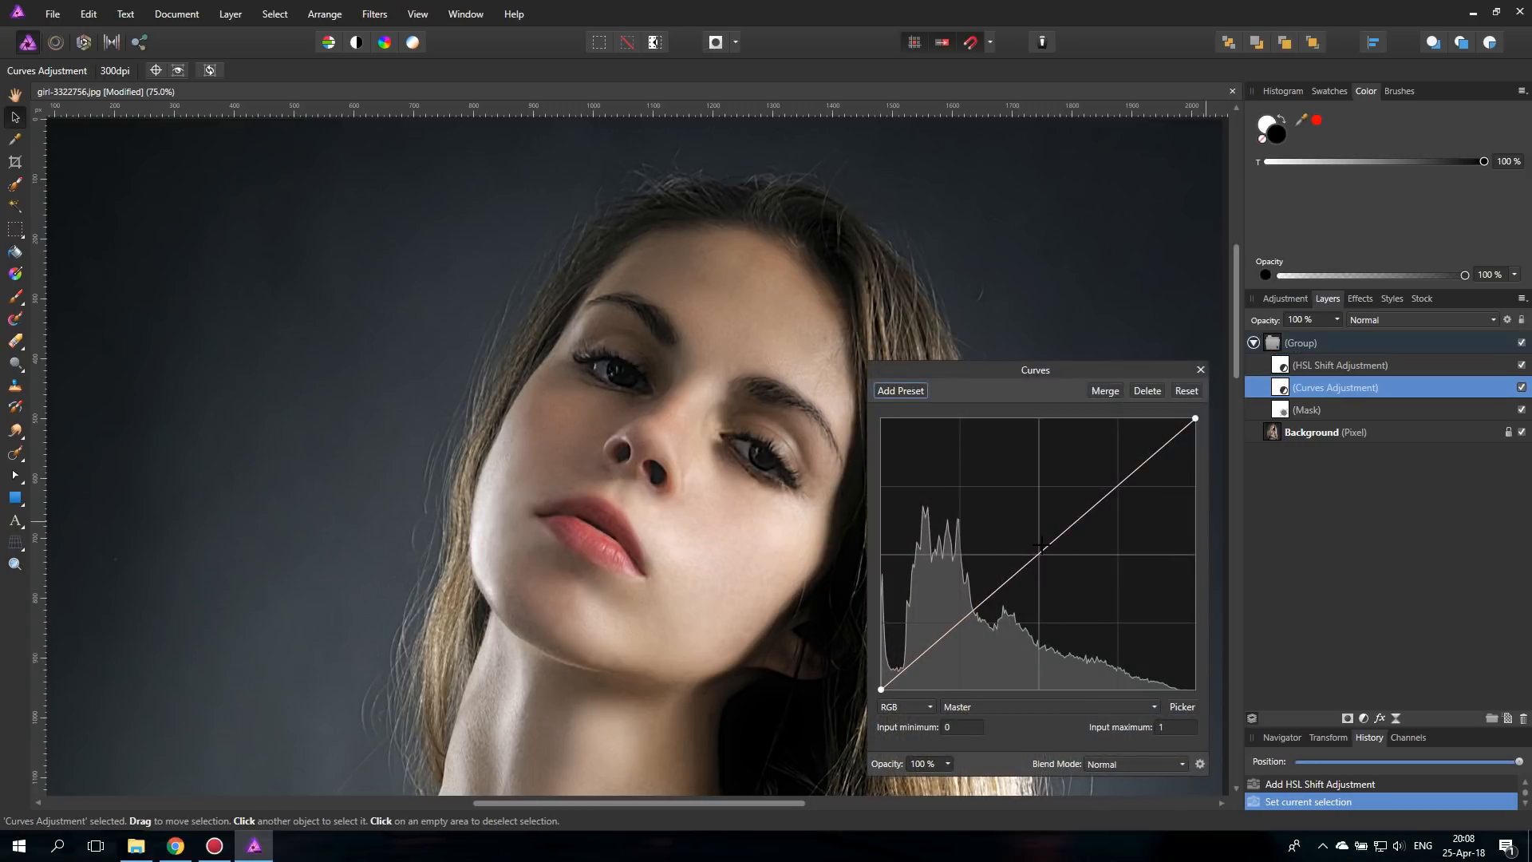
pyautogui.moveTo(1383, 399)
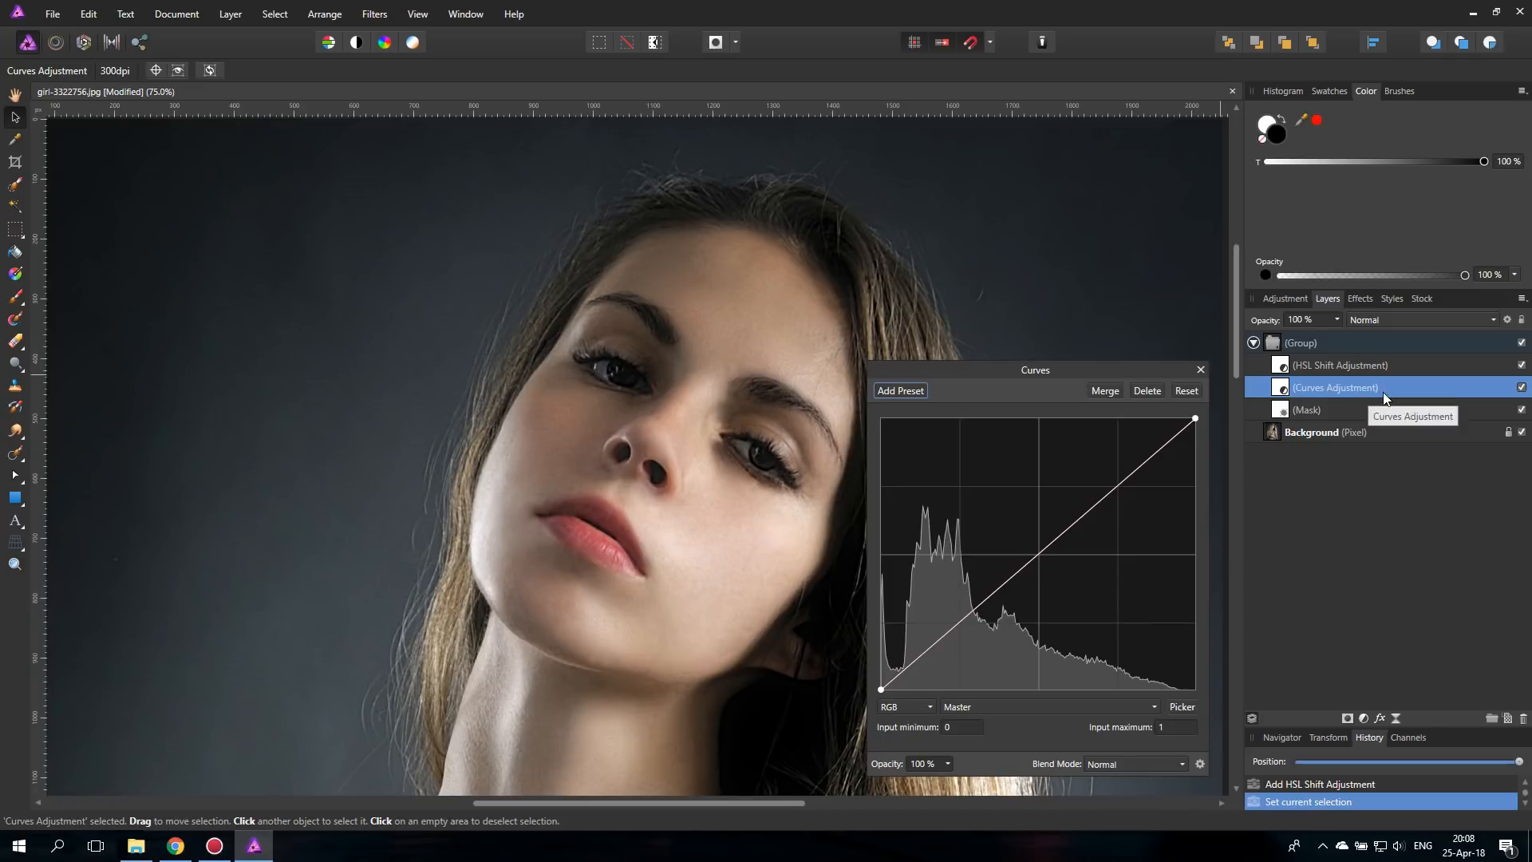
# - Raise the curve's midpoint to brighten the midtones, then close the Curves settings
pyautogui.click(1037, 553)
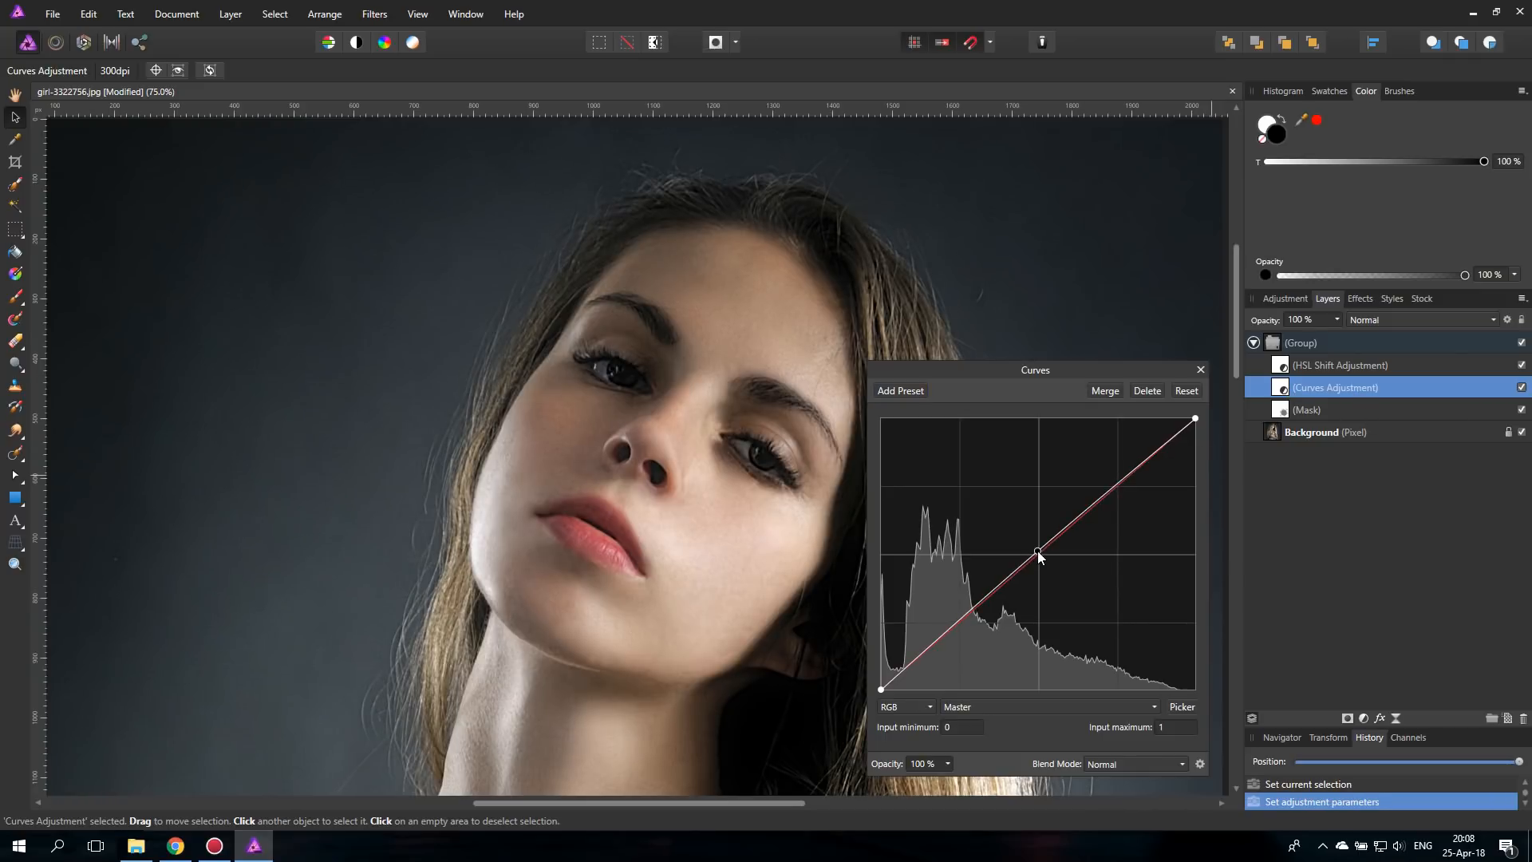
pyautogui.moveTo(1038, 556); pyautogui.dragTo(1028, 525)
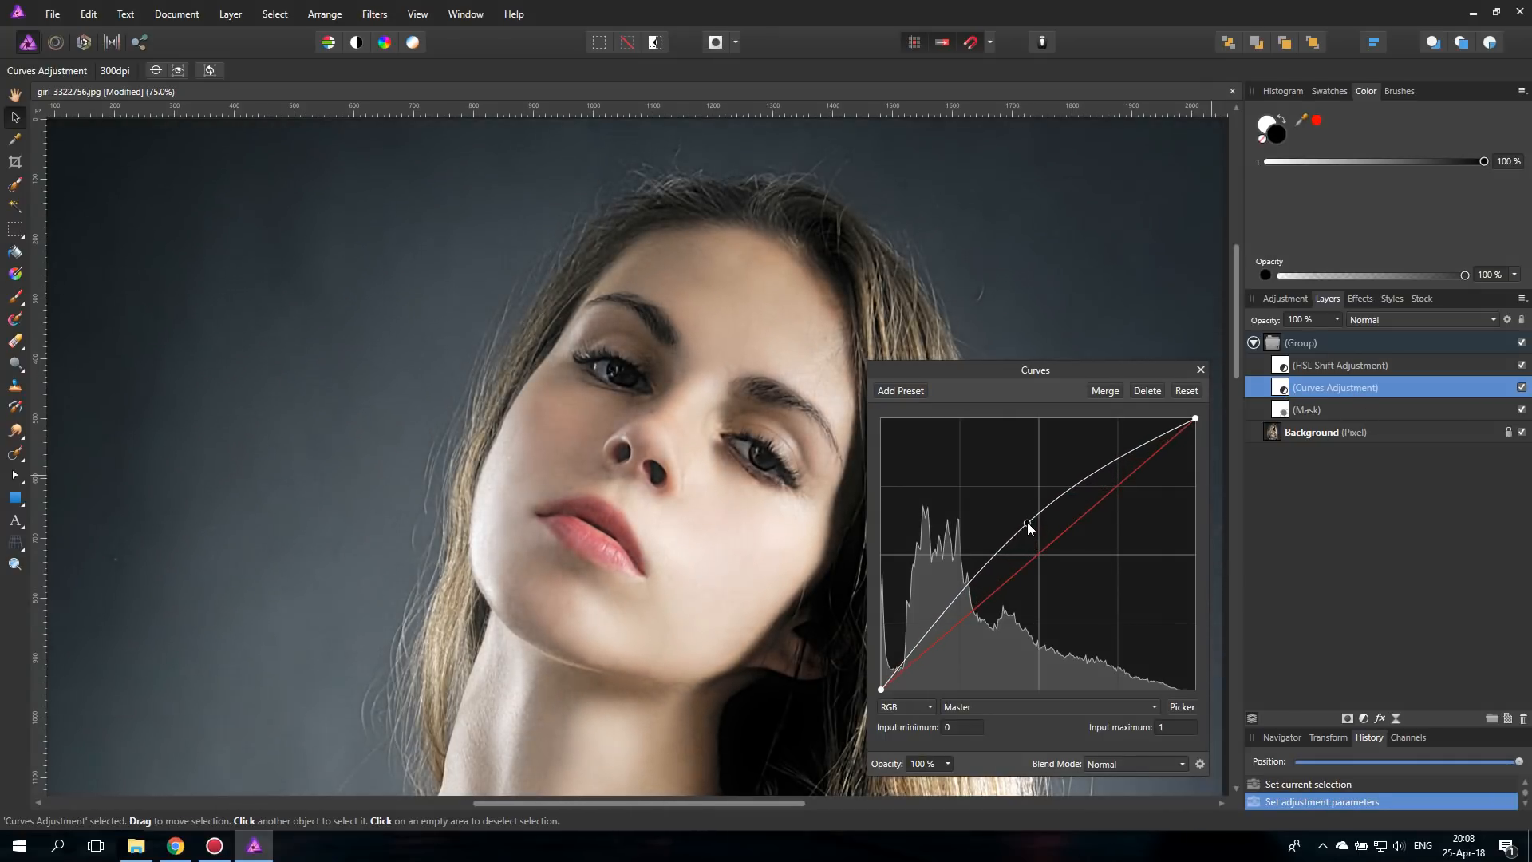
pyautogui.moveTo(1028, 526); pyautogui.dragTo(1023, 513)
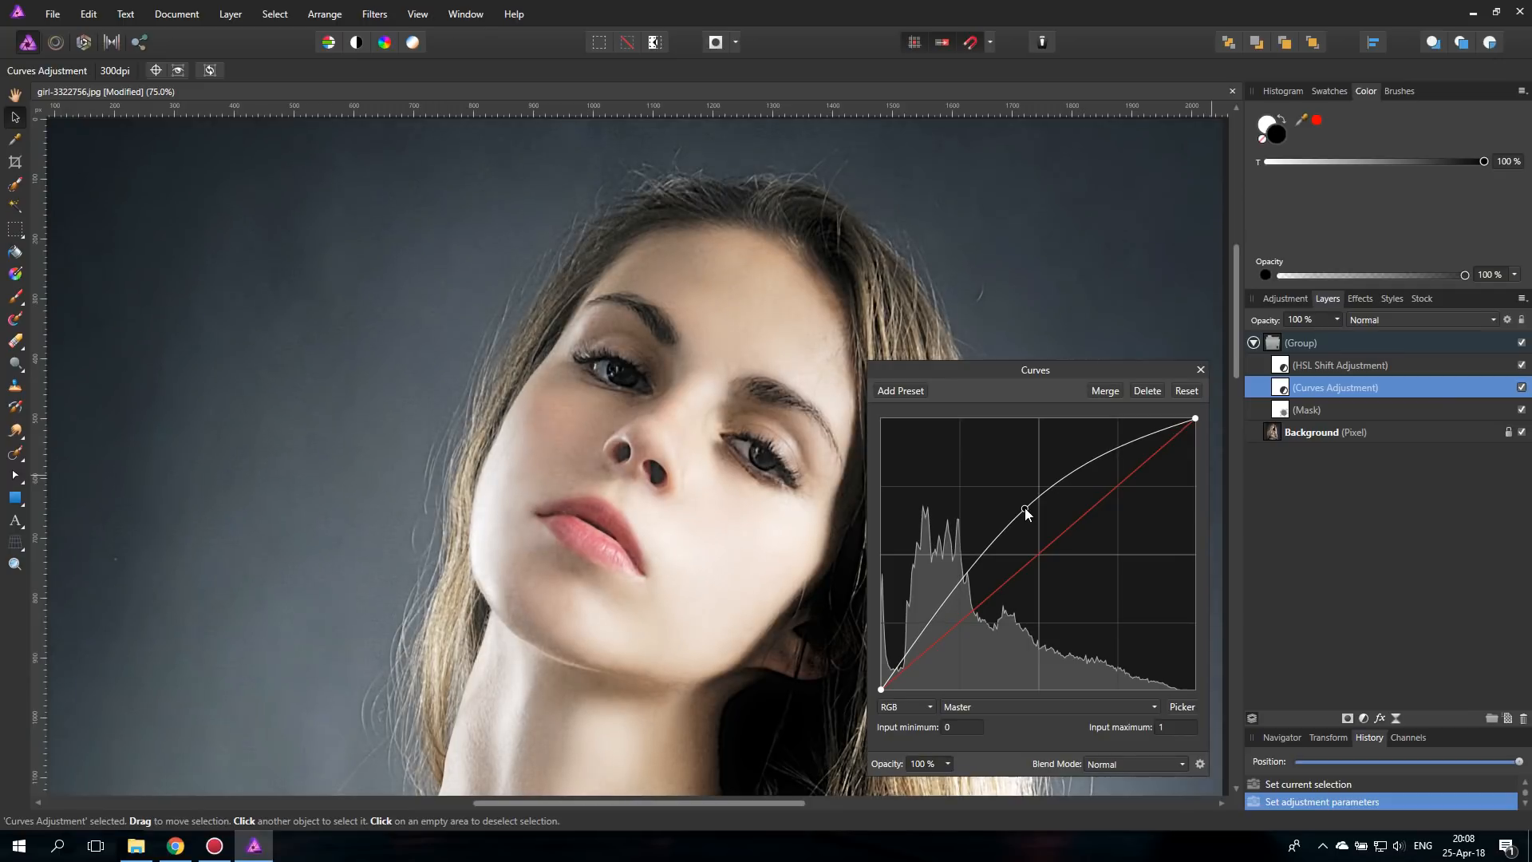
pyautogui.moveTo(1026, 511); pyautogui.dragTo(1032, 515)
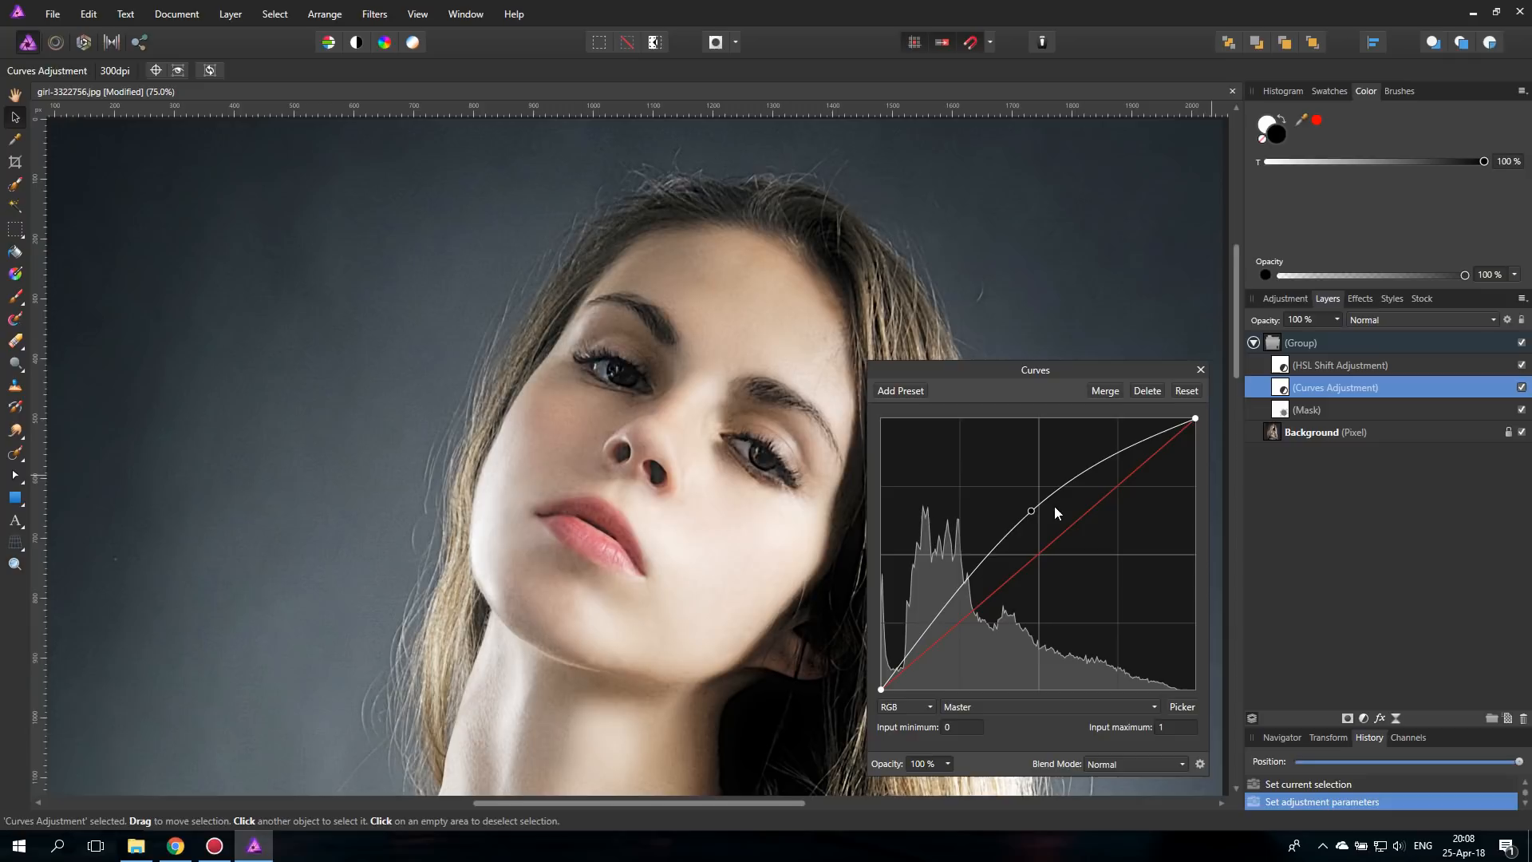
pyautogui.moveTo(1045, 515)
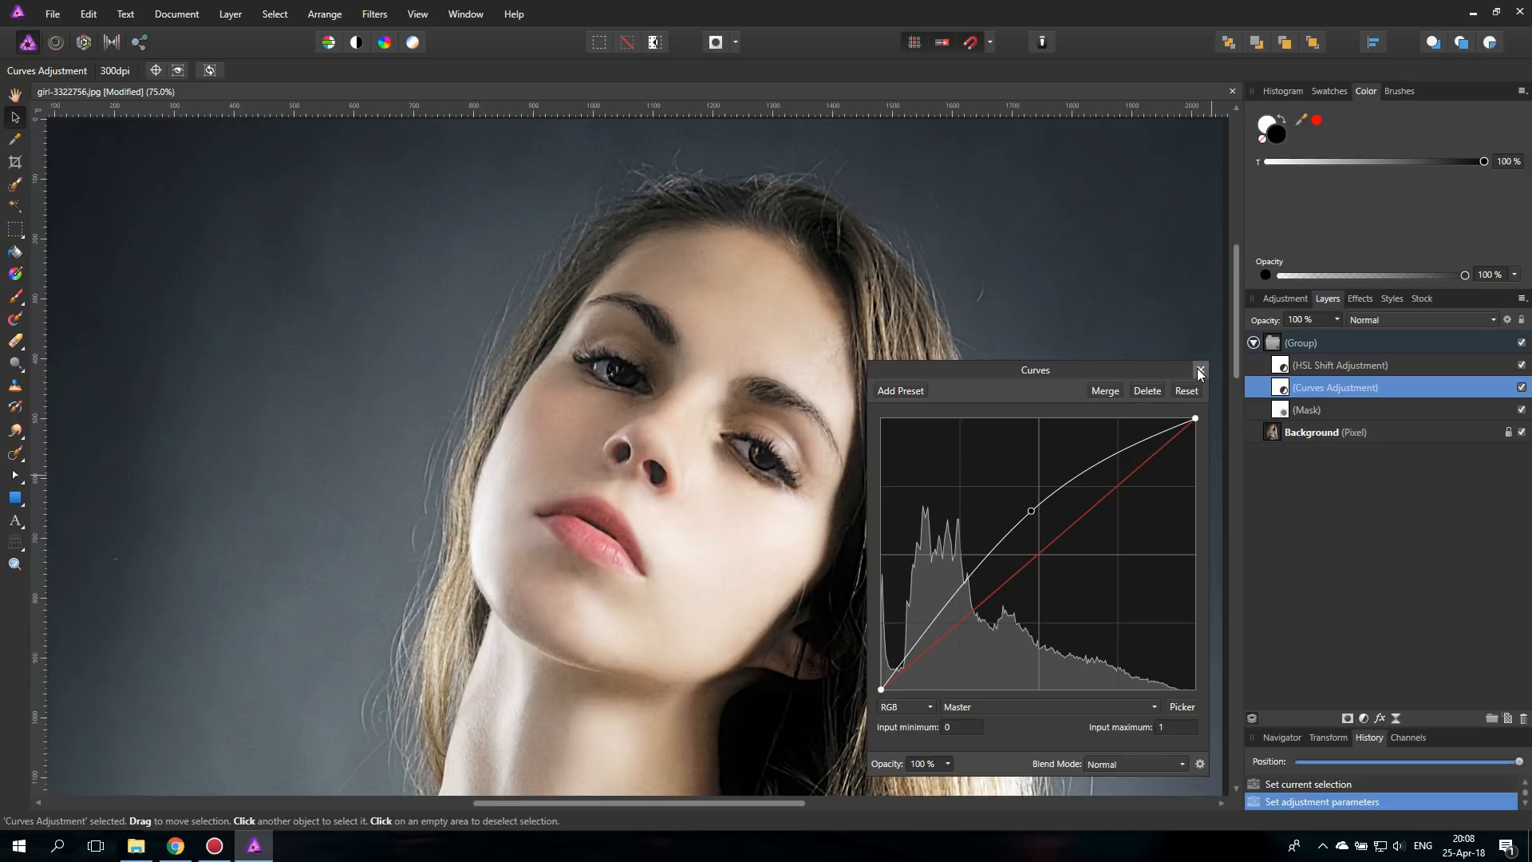
pyautogui.click(1199, 370)
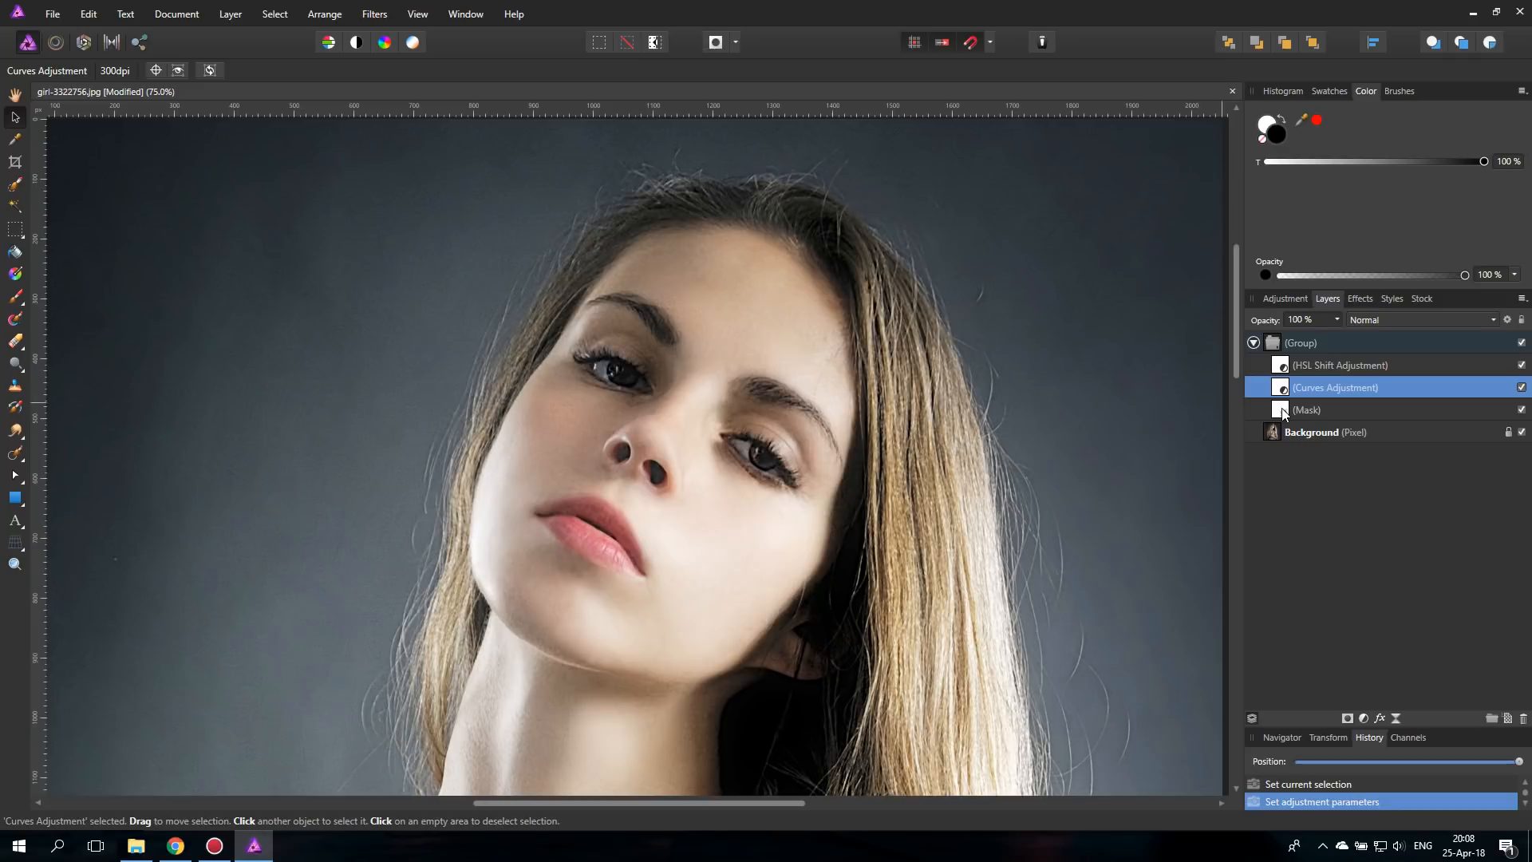
# - Select the group's mask and invert it from the Layer menu
pyautogui.click(1306, 410)
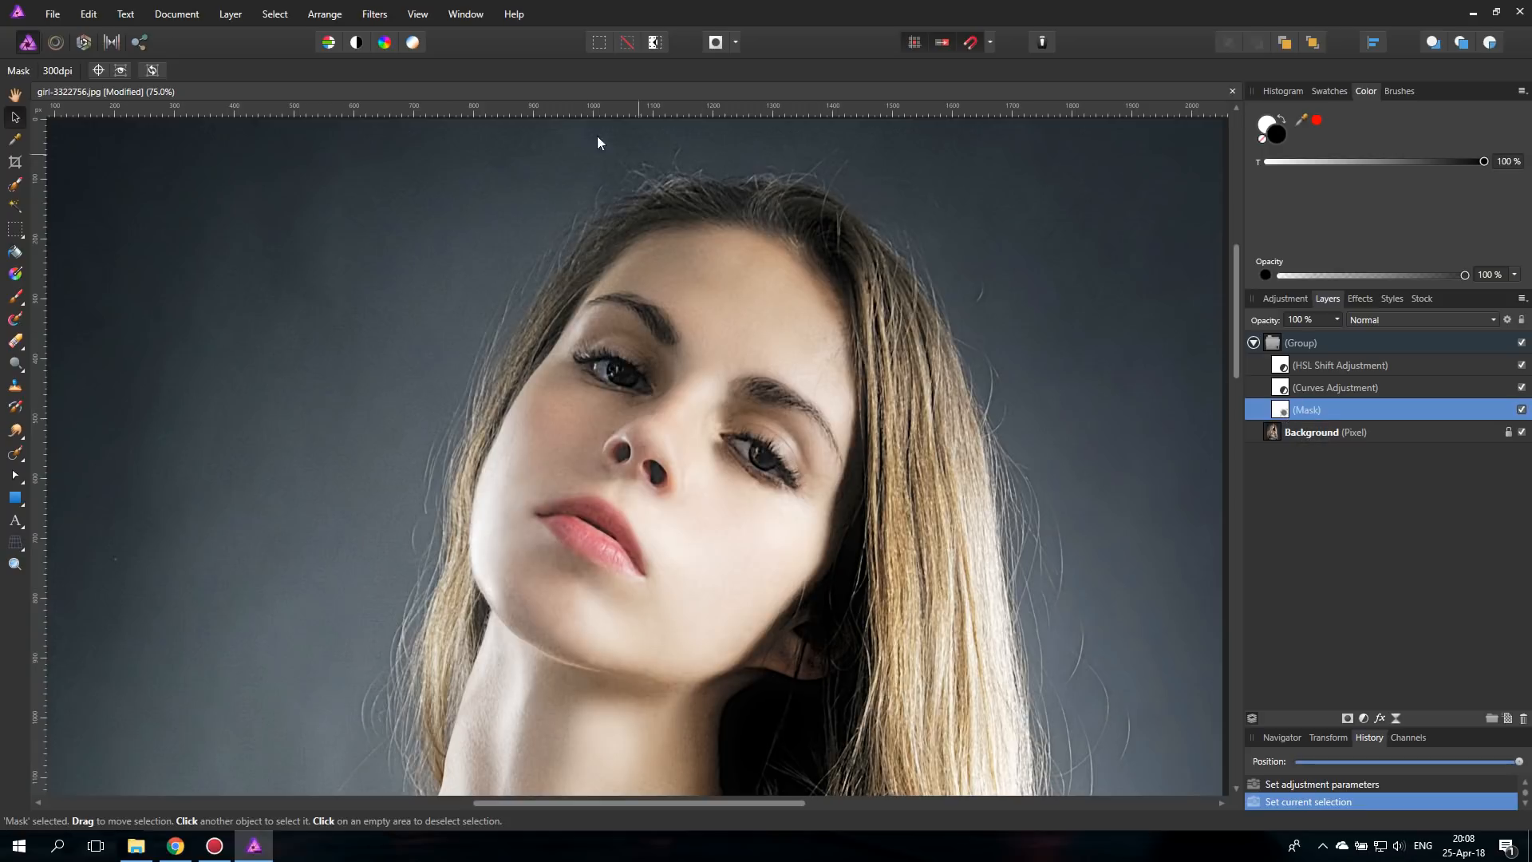
pyautogui.click(231, 14)
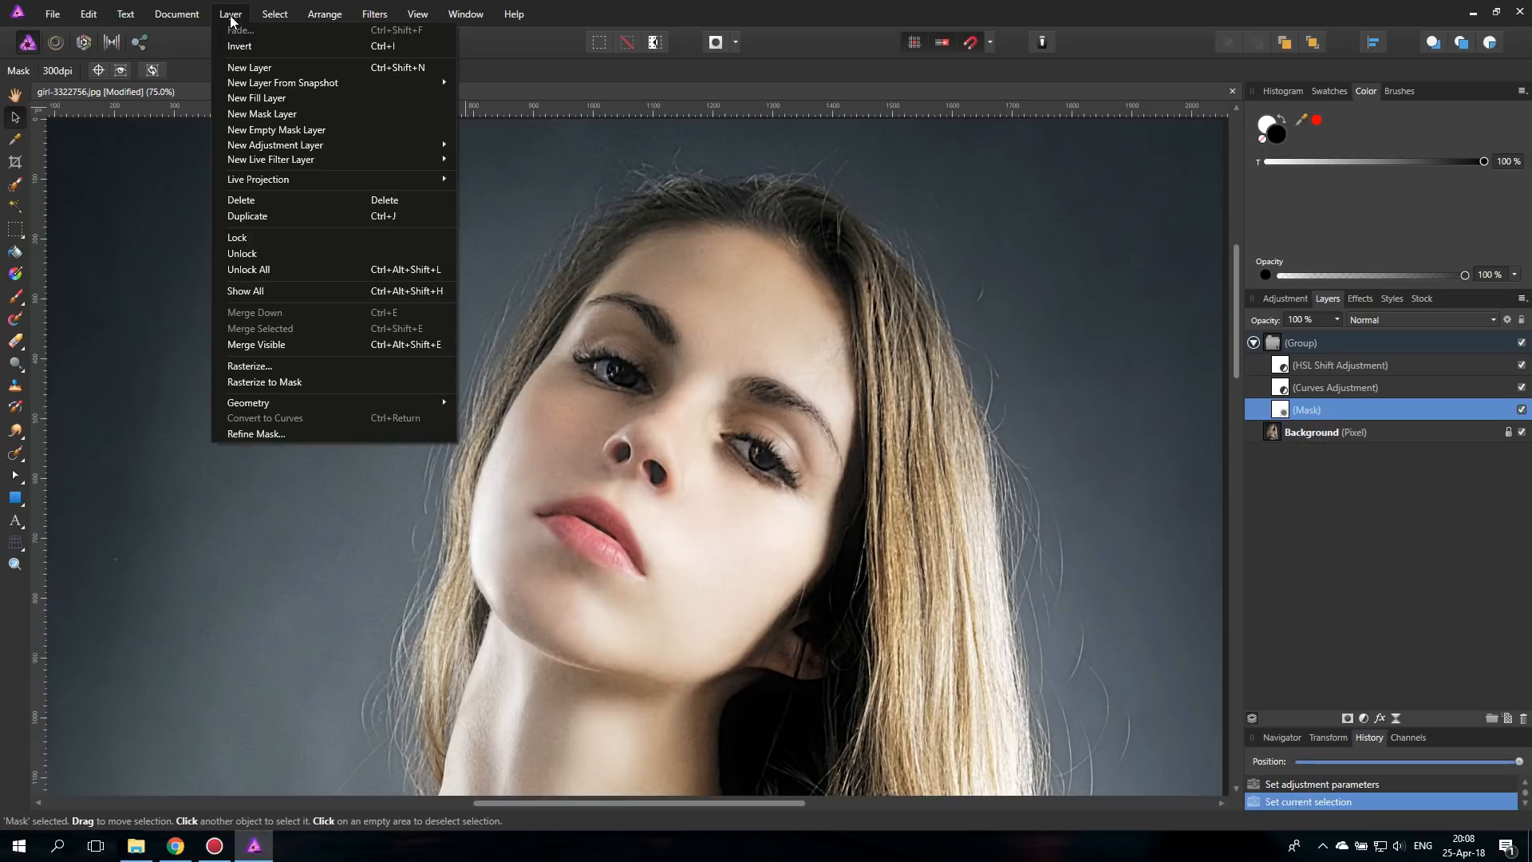
pyautogui.click(240, 47)
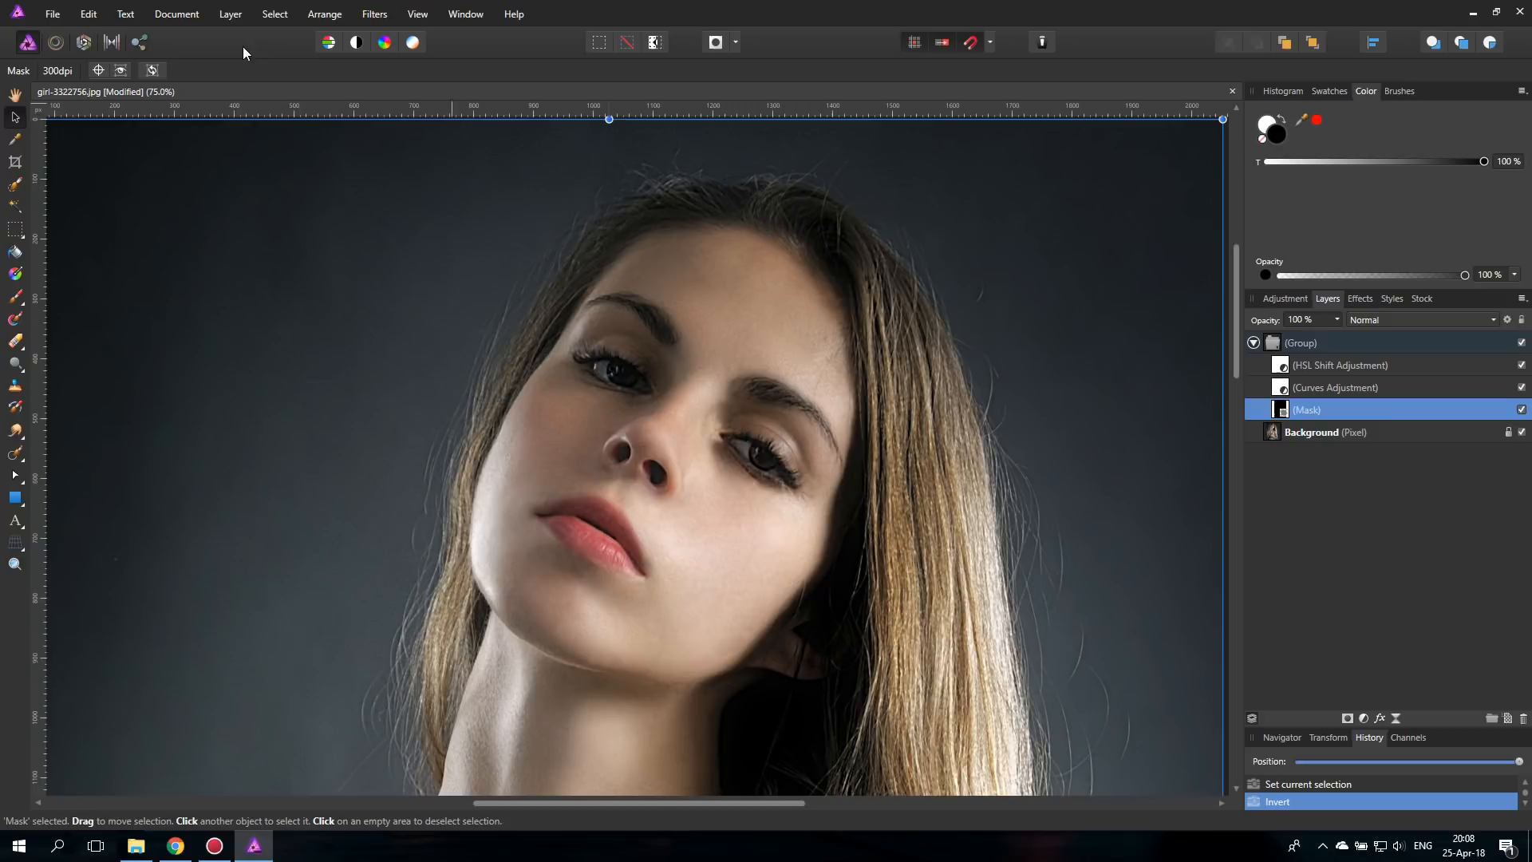
pyautogui.moveTo(722, 369)
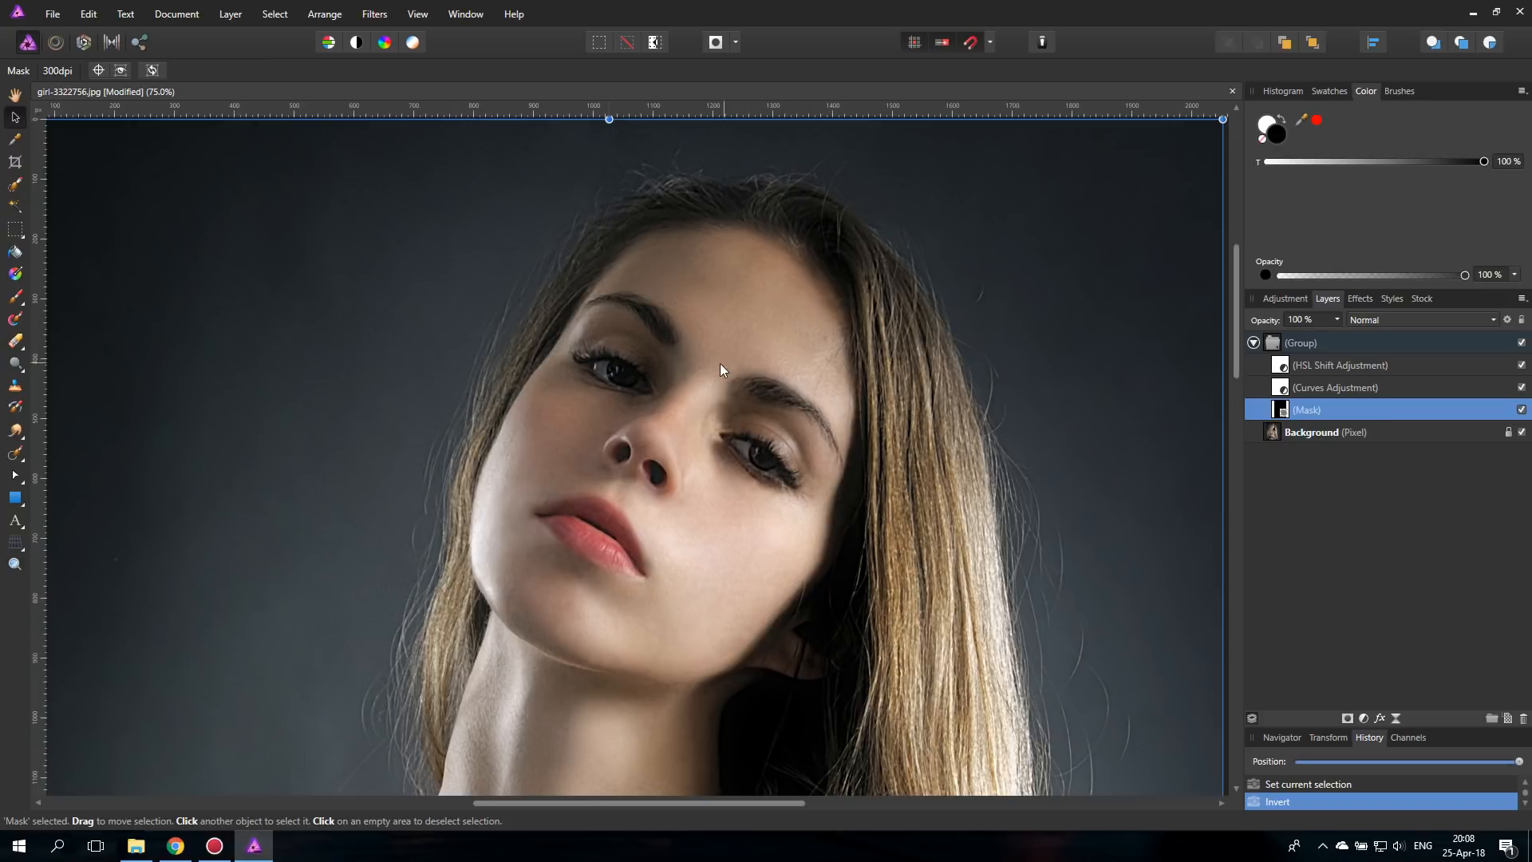
pyautogui.moveTo(699, 362)
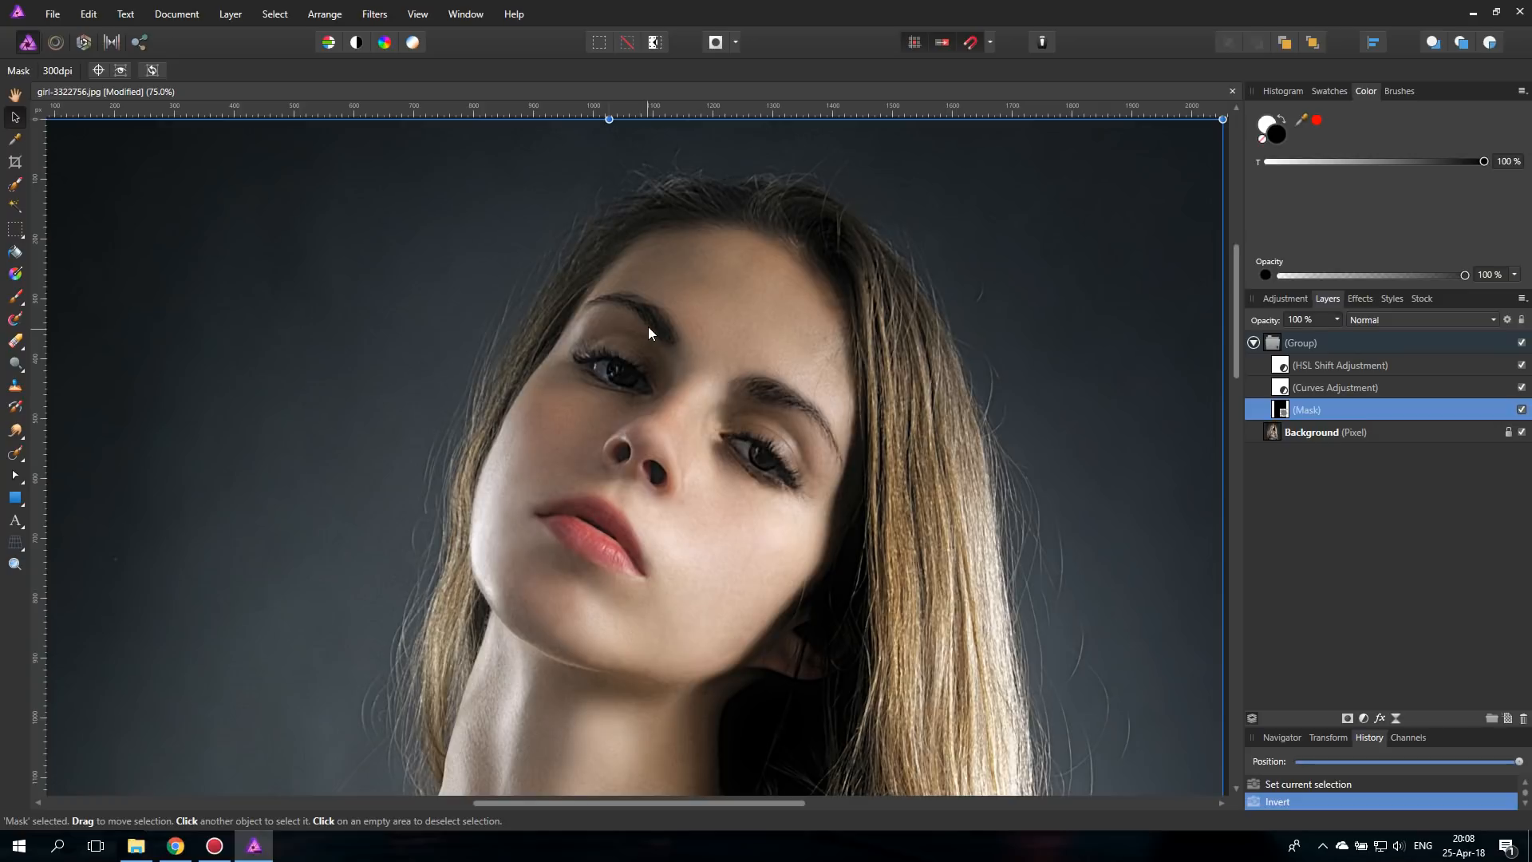
pyautogui.moveTo(670, 393)
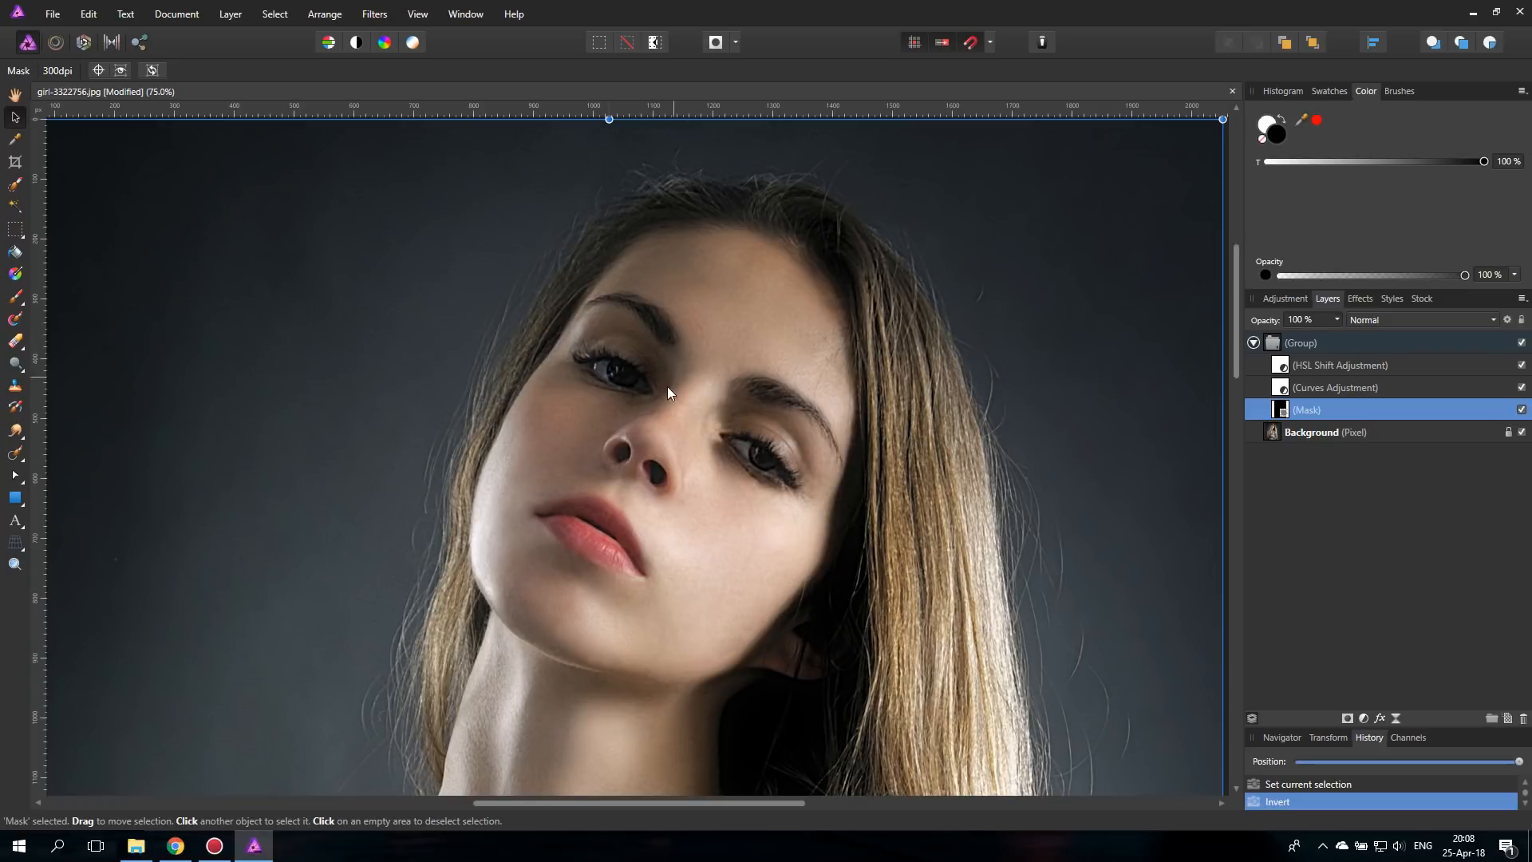
# - Switch to the Paint Brush Tool to paint white on the inverted mask
pyautogui.click(14, 300)
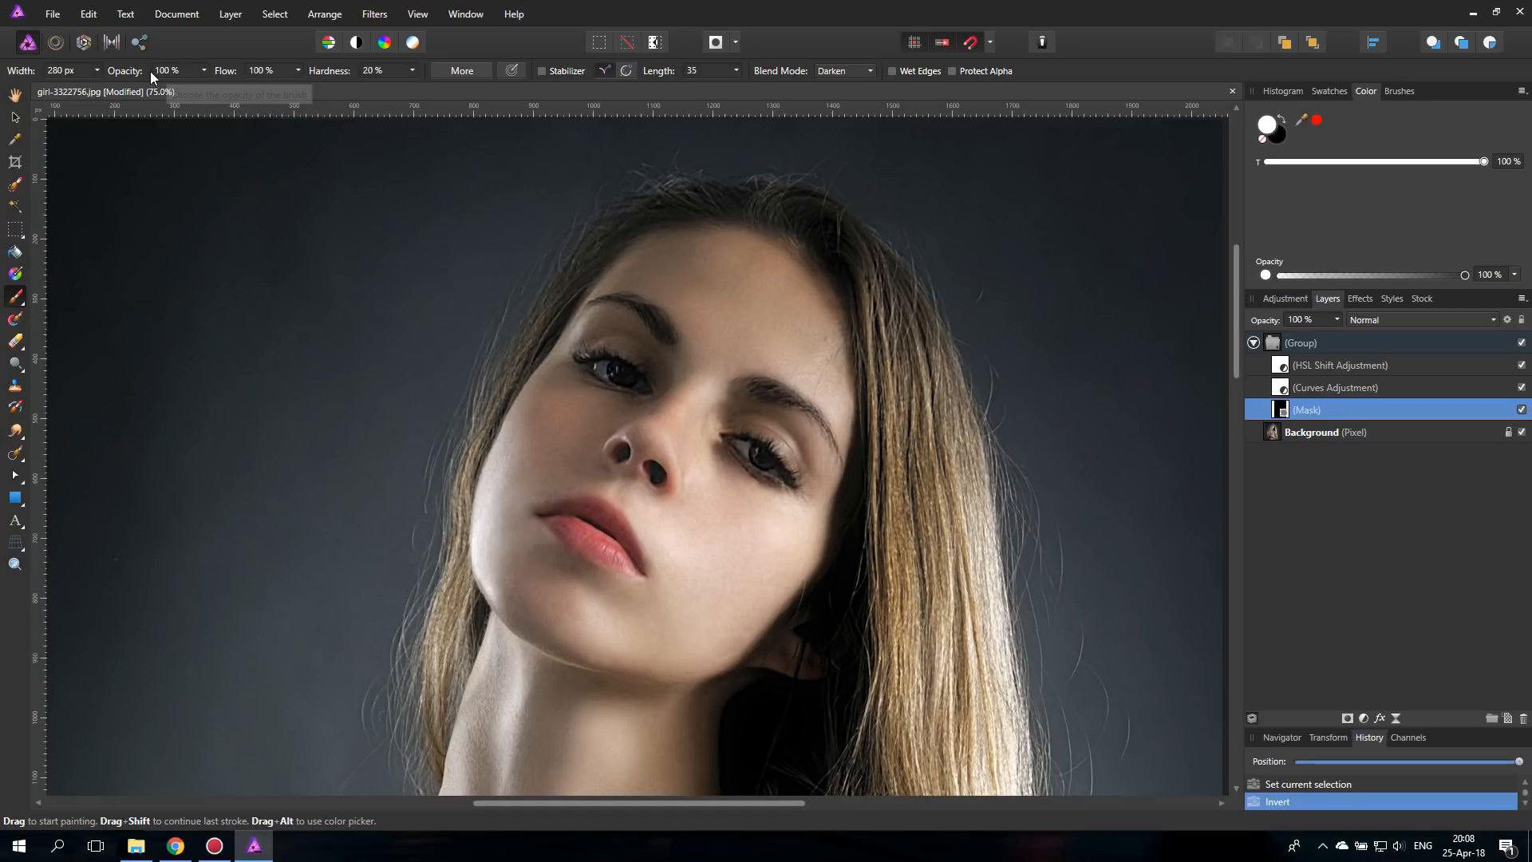
pyautogui.moveTo(371, 89)
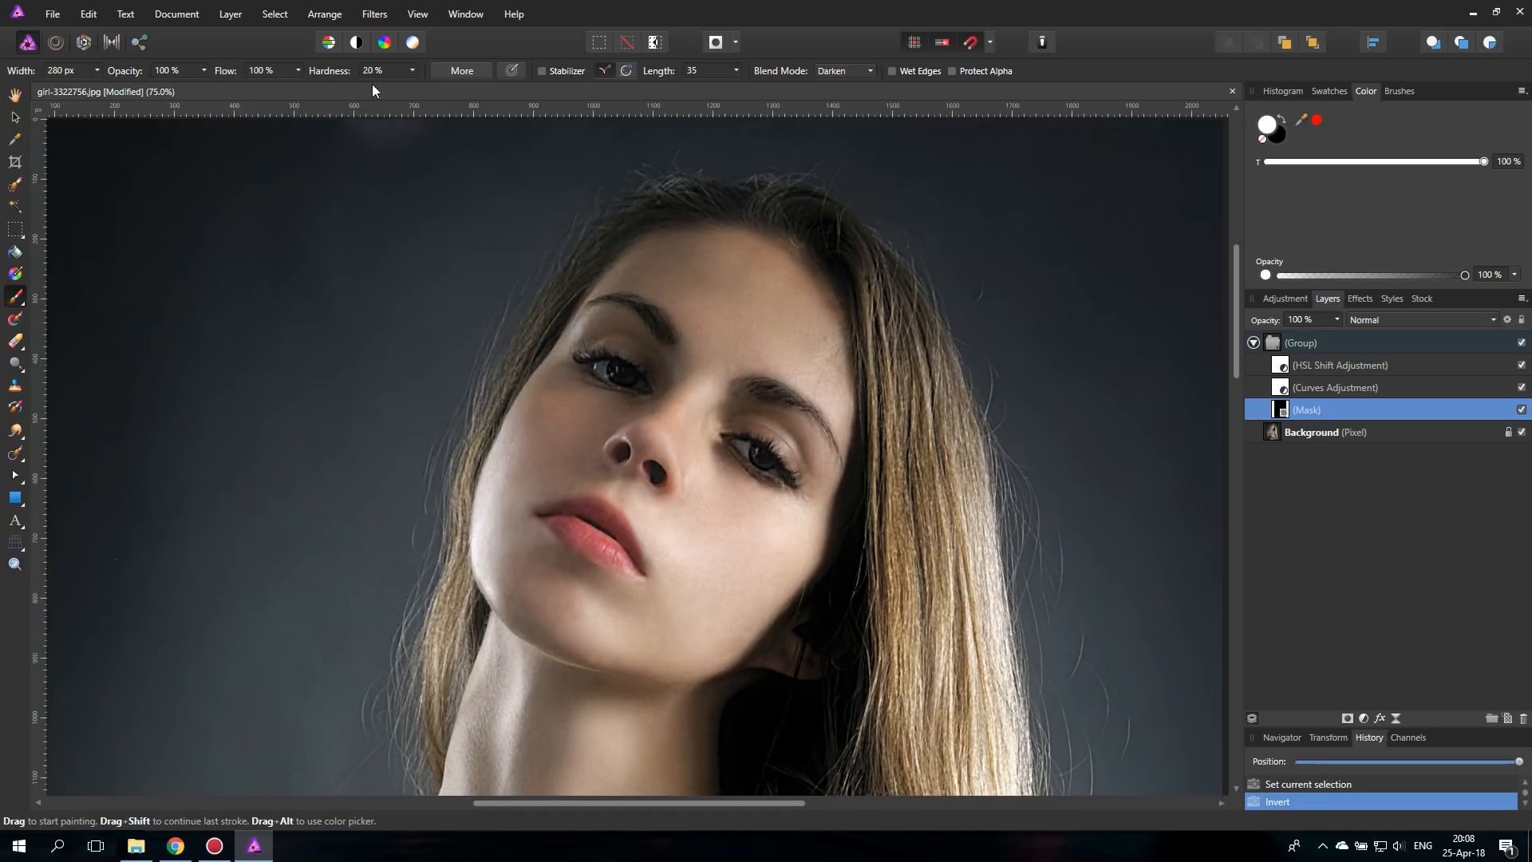
pyautogui.moveTo(412, 70)
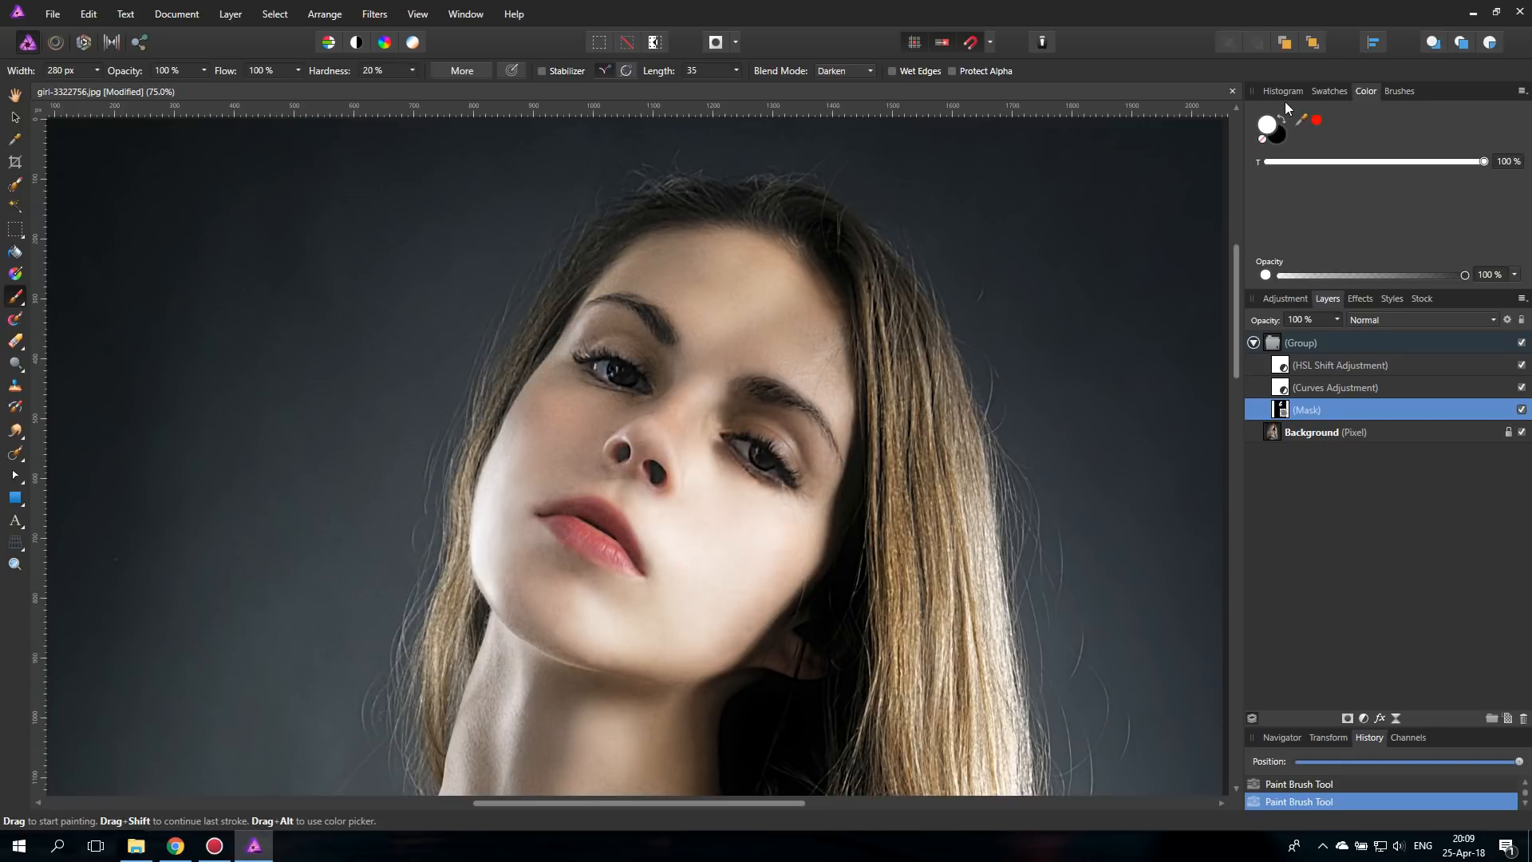
# - Make black the painting colour and open the HSL Shift adjustment settings
pyautogui.click(1300, 118)
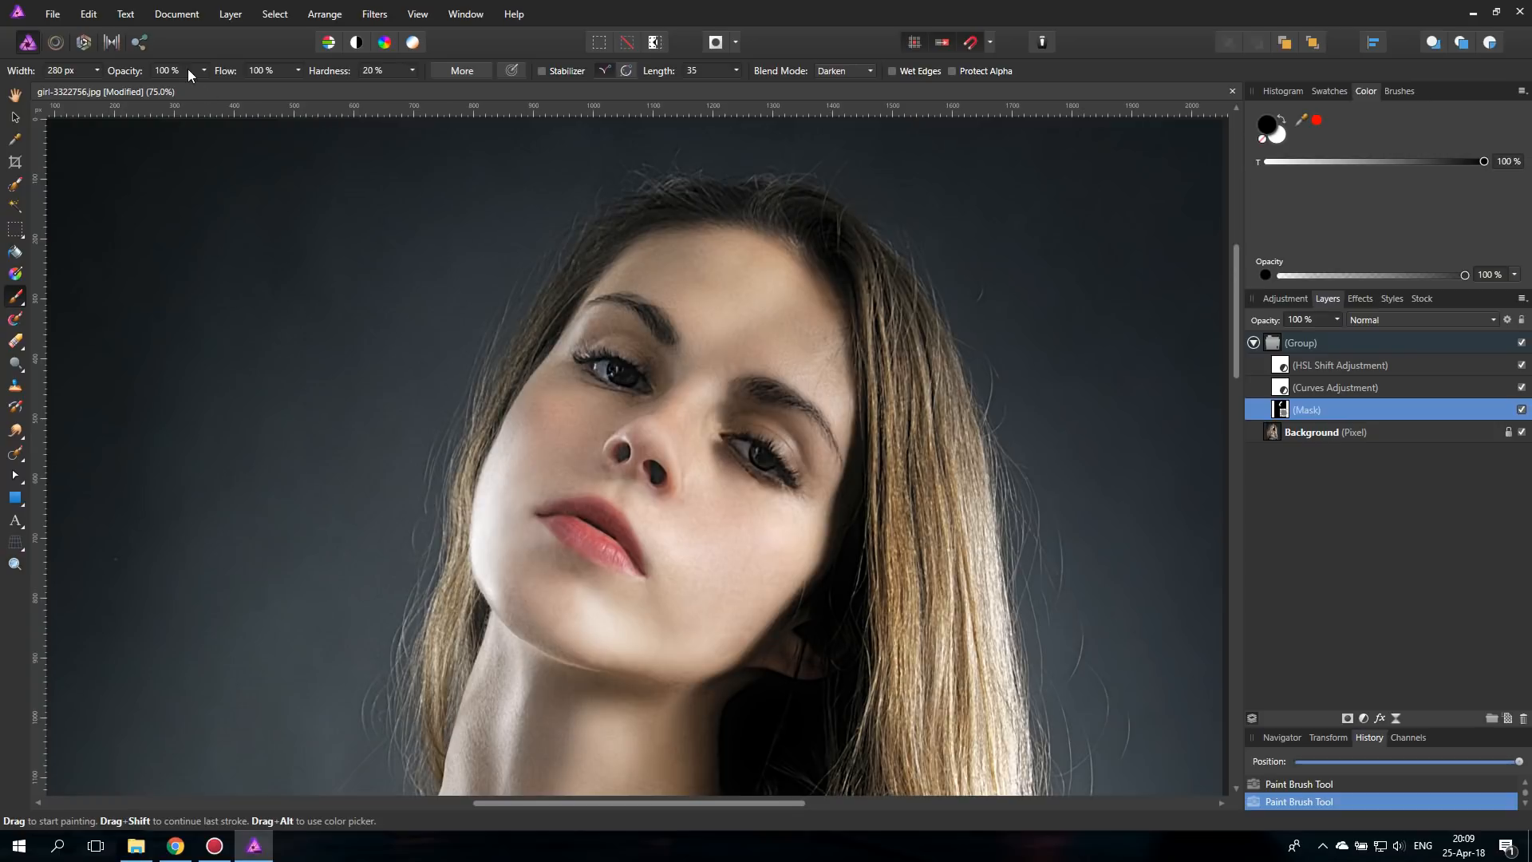
pyautogui.moveTo(194, 71)
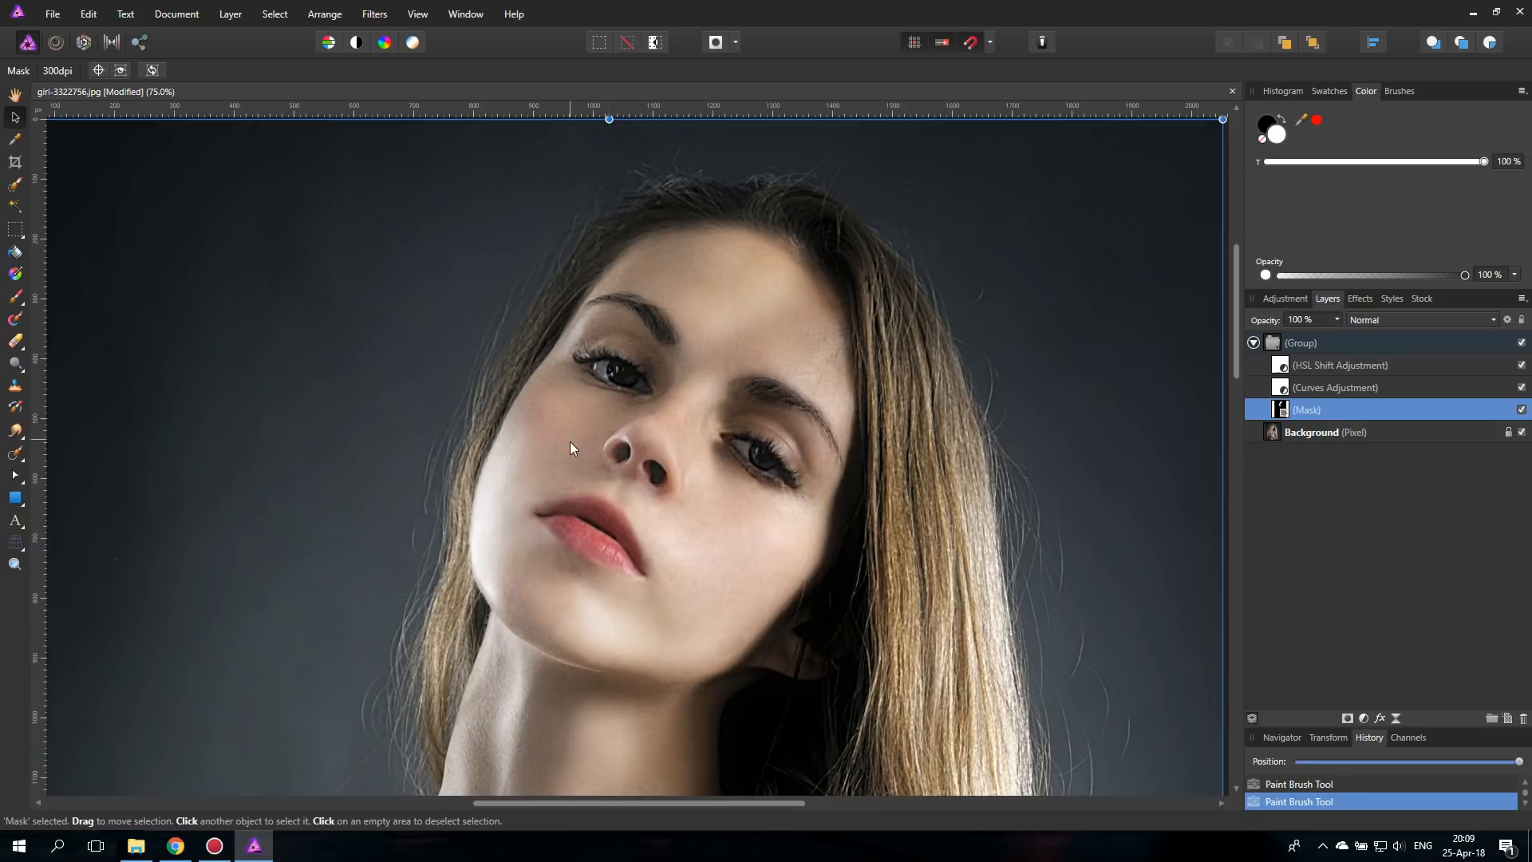
pyautogui.moveTo(625, 480)
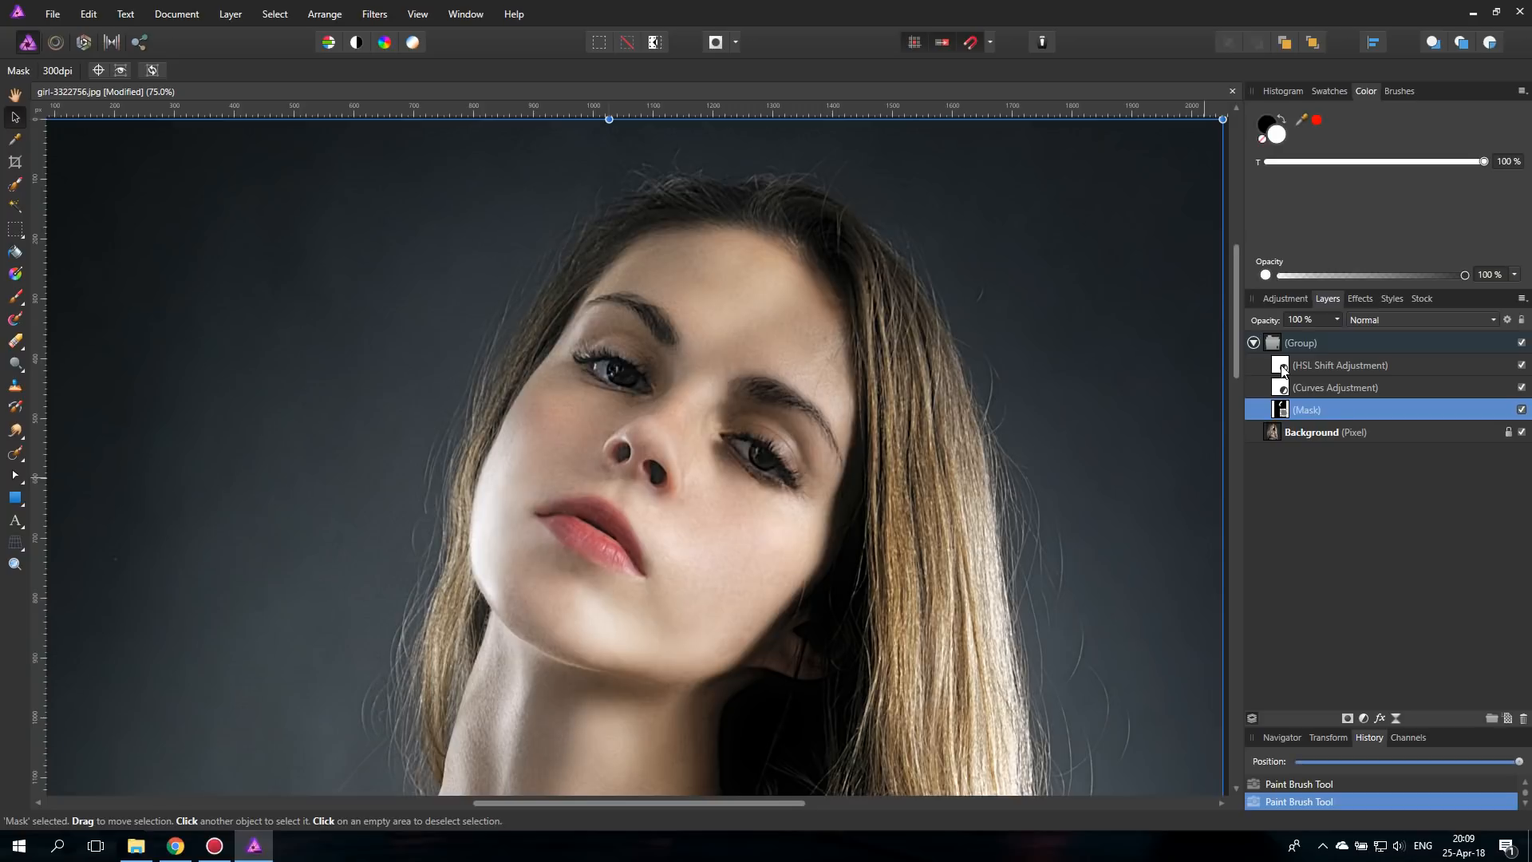
pyautogui.click(1339, 364)
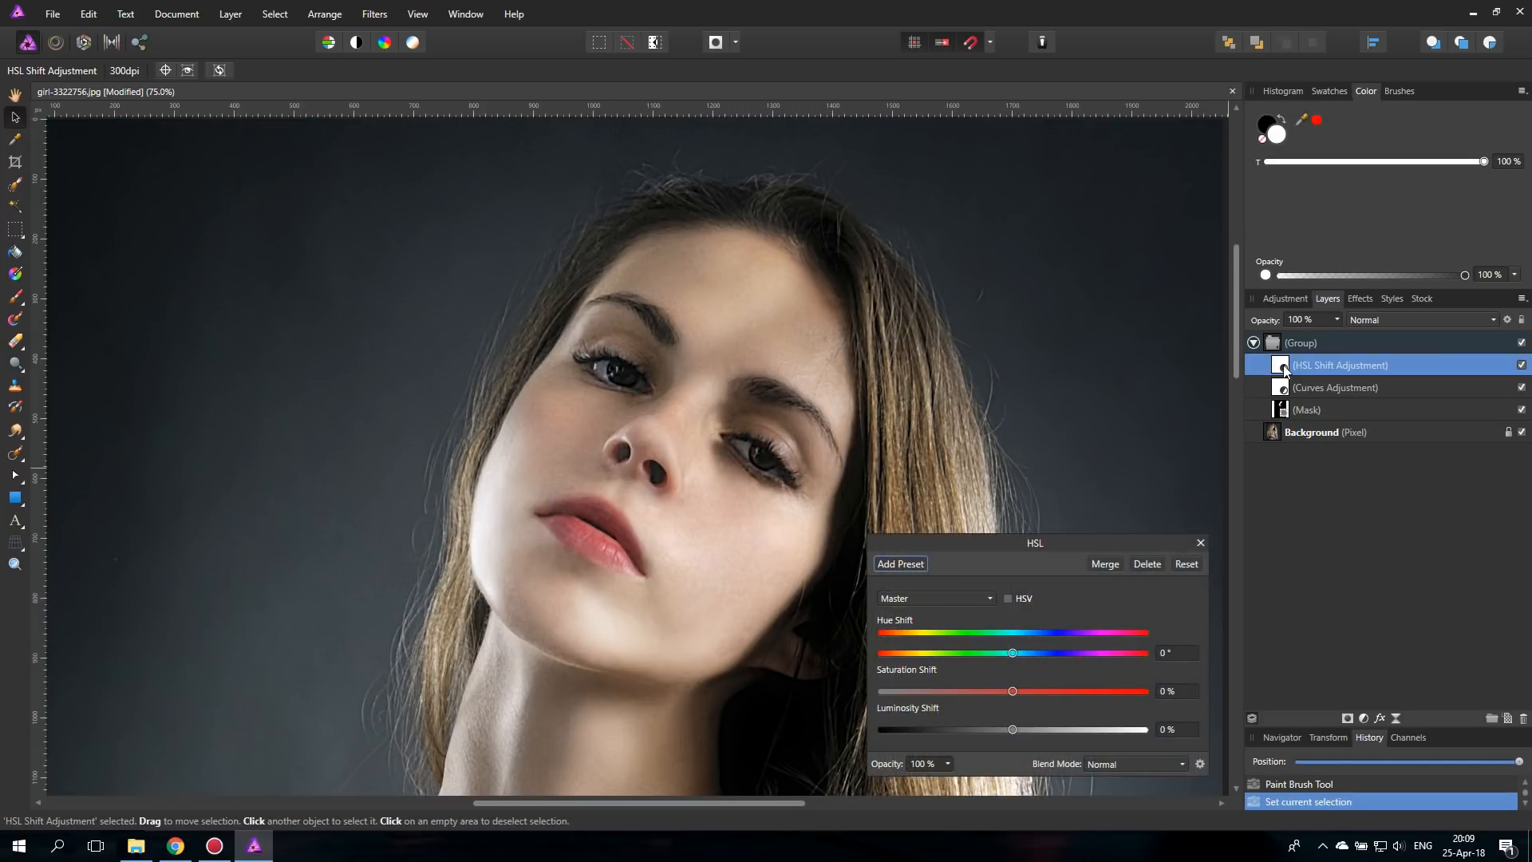
# - Set the HSL Shift saturation to 25% after previewing higher values, then close the settings
pyautogui.moveTo(1035, 542); pyautogui.dragTo(1056, 312)
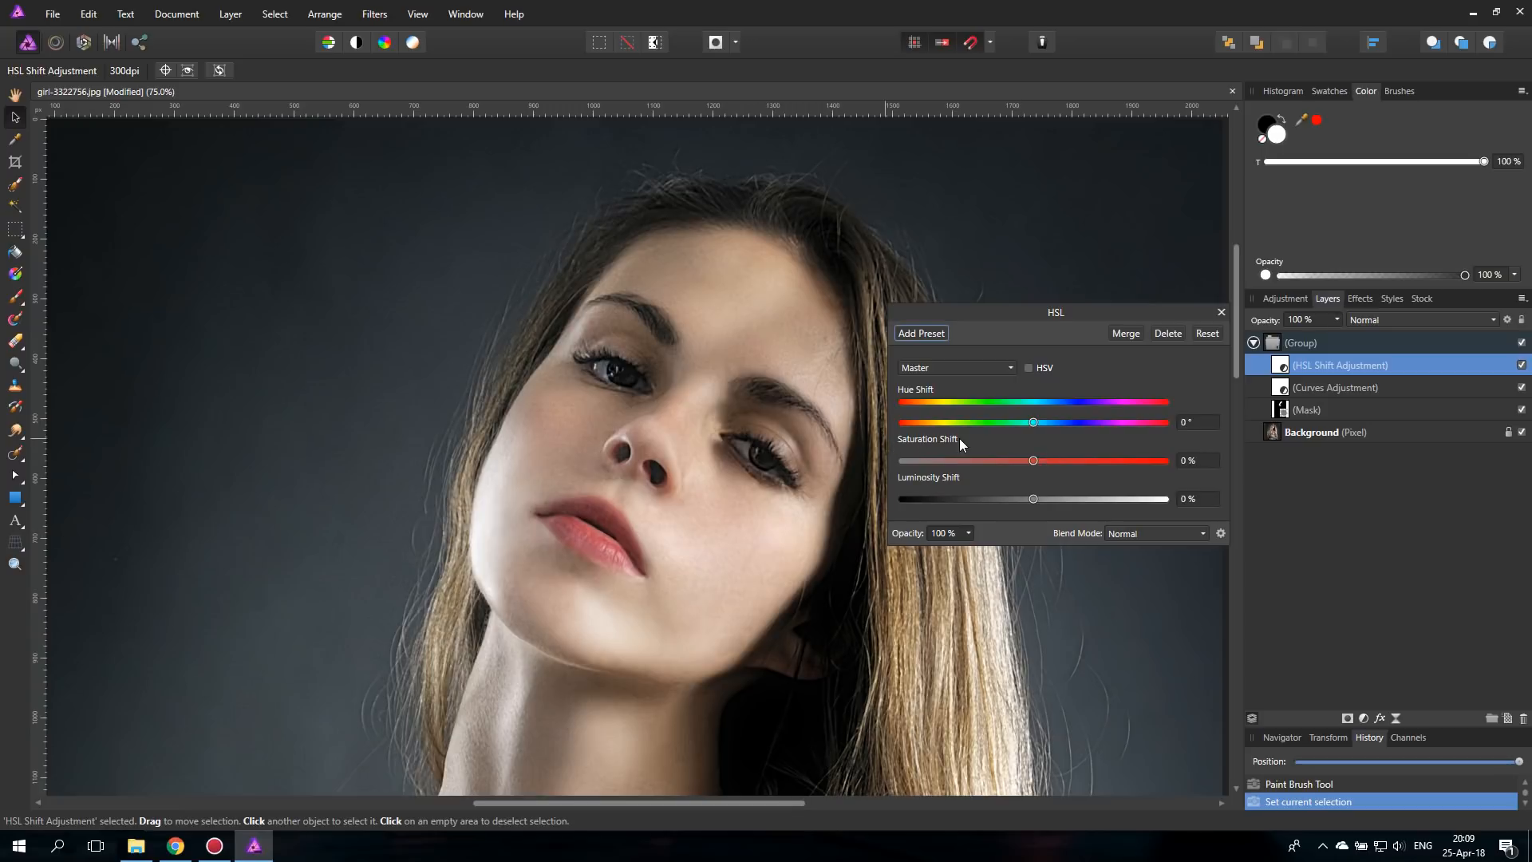
pyautogui.moveTo(1033, 460); pyautogui.dragTo(1052, 460)
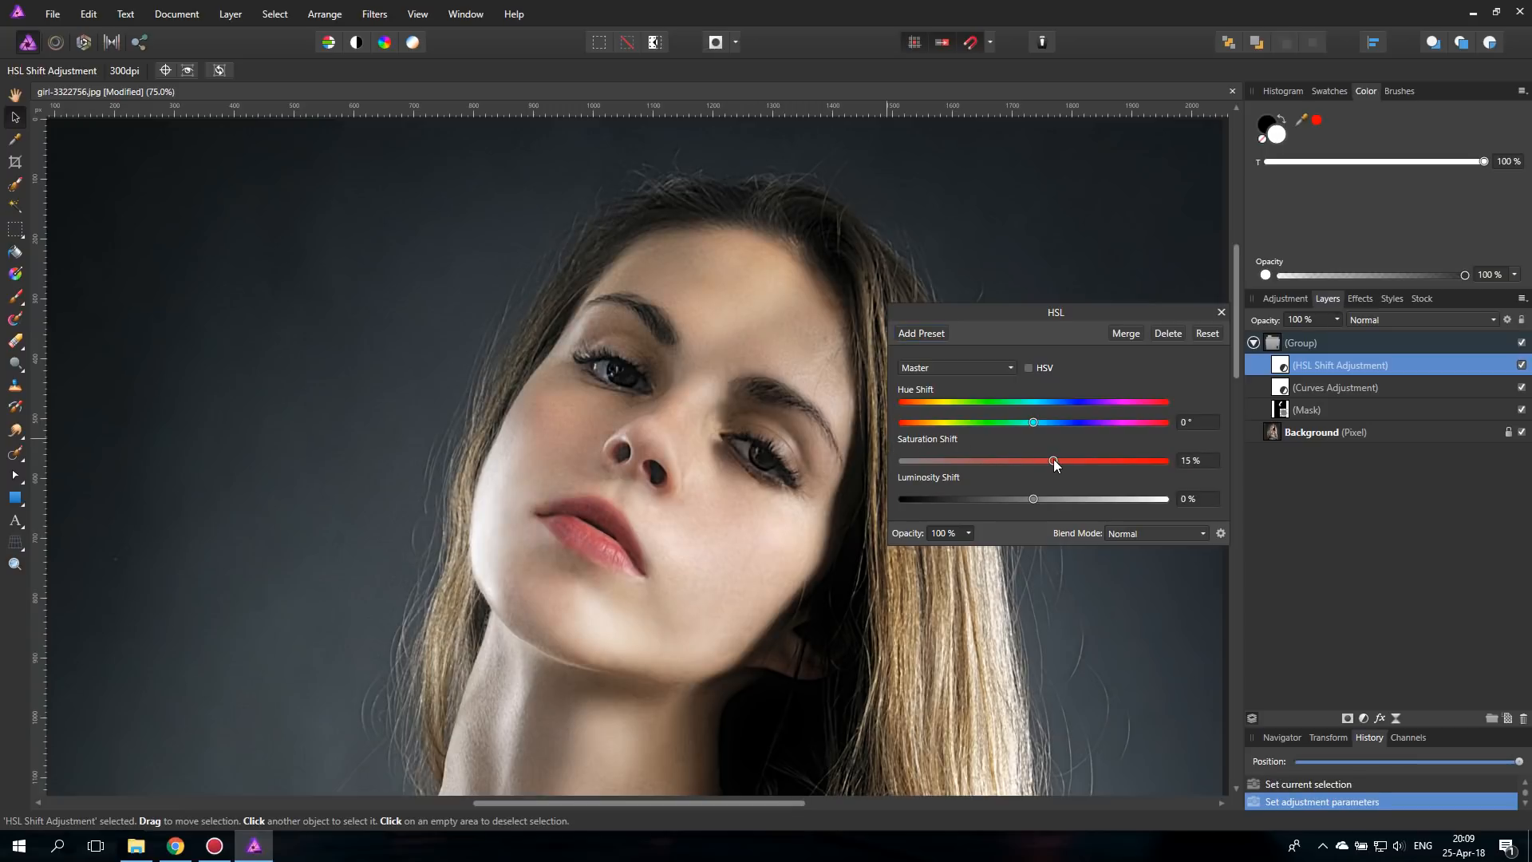
pyautogui.moveTo(1052, 461); pyautogui.dragTo(1067, 461)
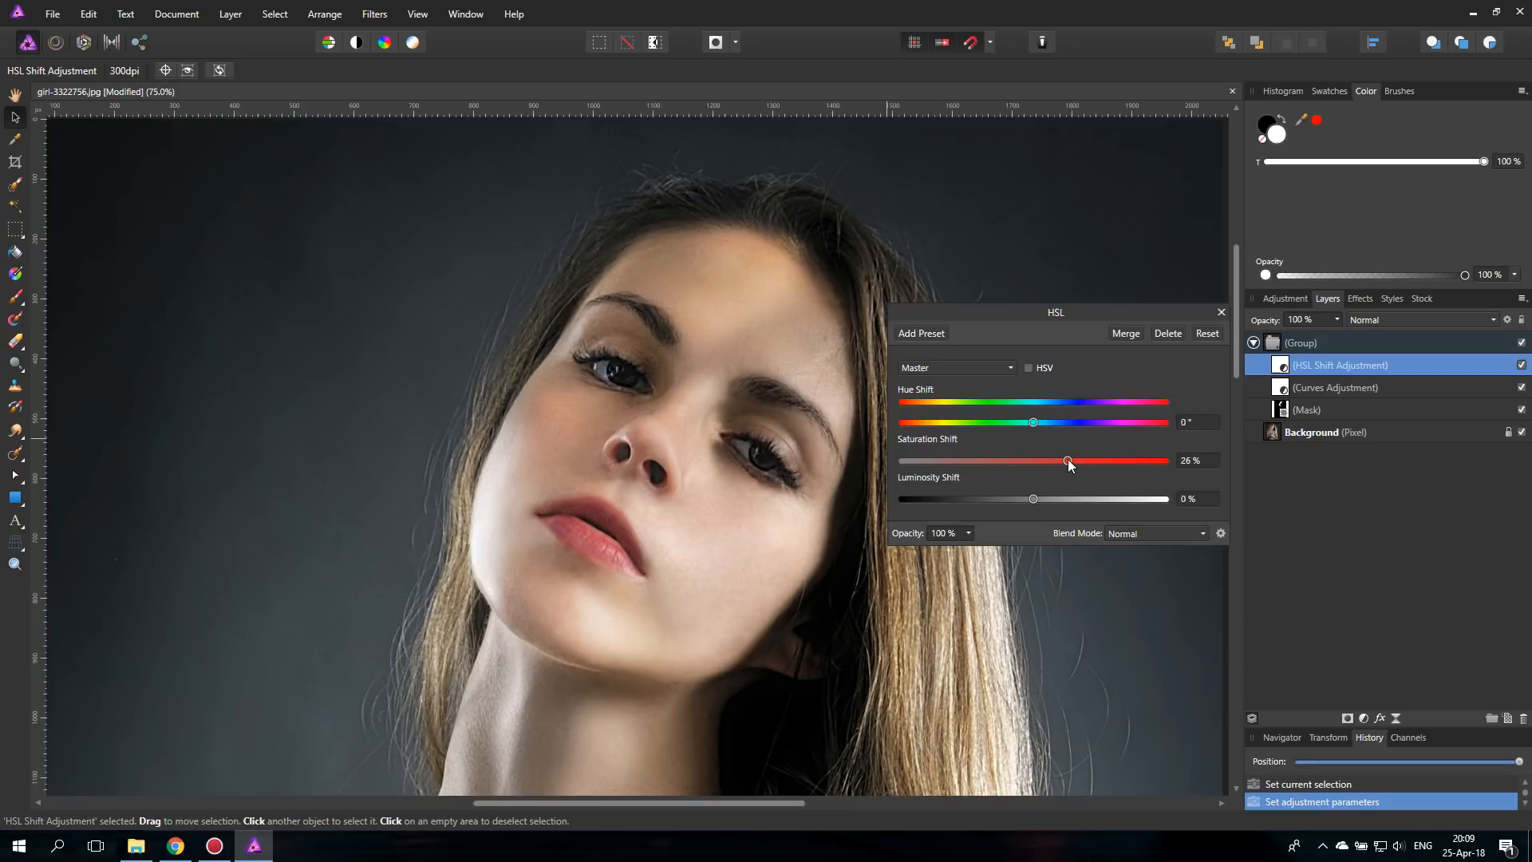
pyautogui.moveTo(1067, 460); pyautogui.dragTo(1063, 460)
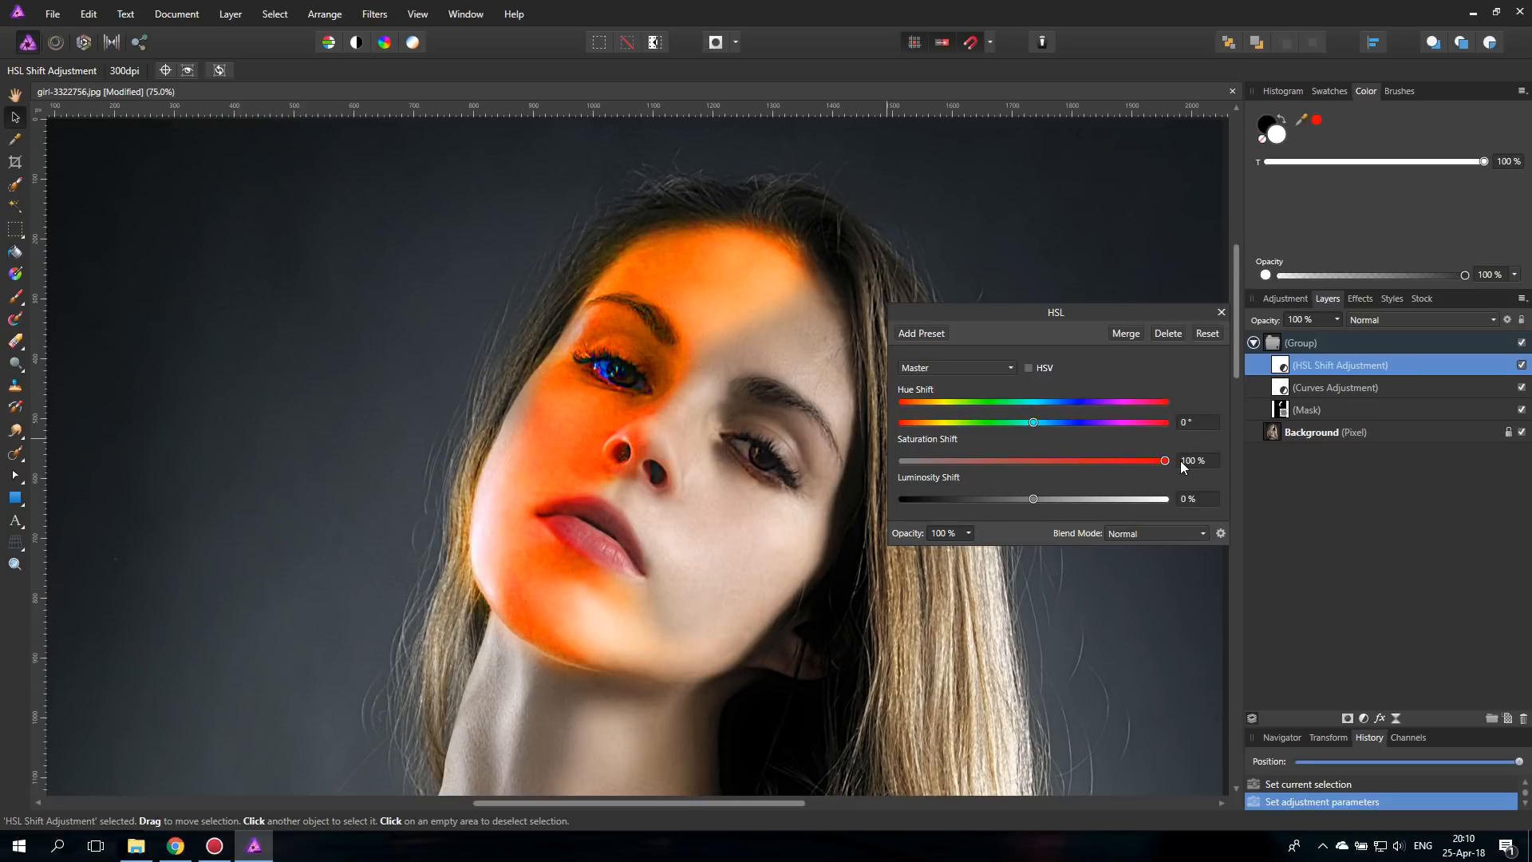
pyautogui.moveTo(1163, 460); pyautogui.dragTo(1066, 461)
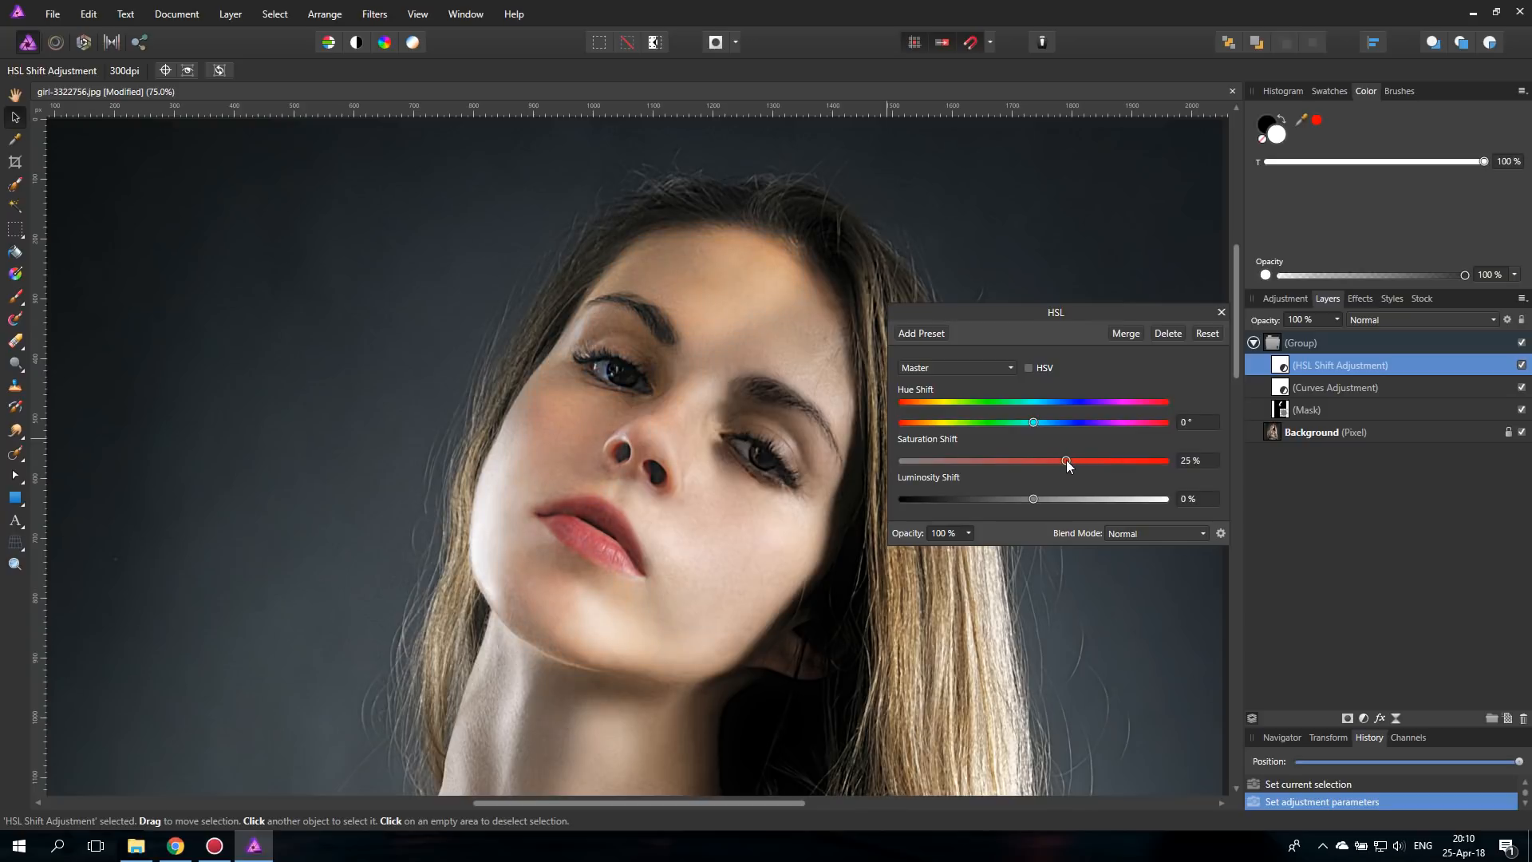
pyautogui.moveTo(1066, 460); pyautogui.dragTo(1066, 461)
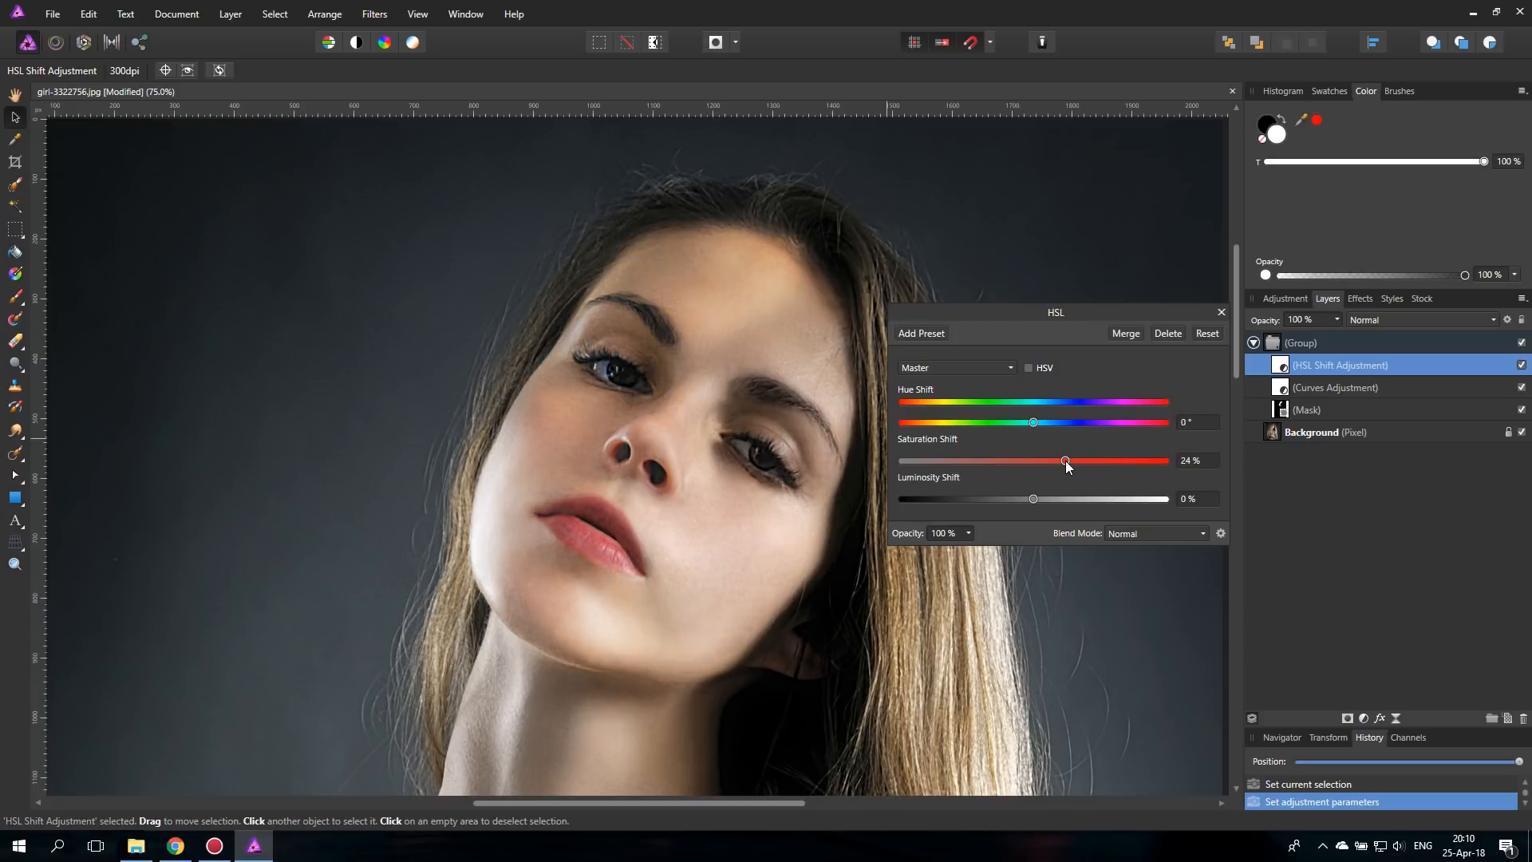
pyautogui.moveTo(1063, 460); pyautogui.dragTo(1067, 461)
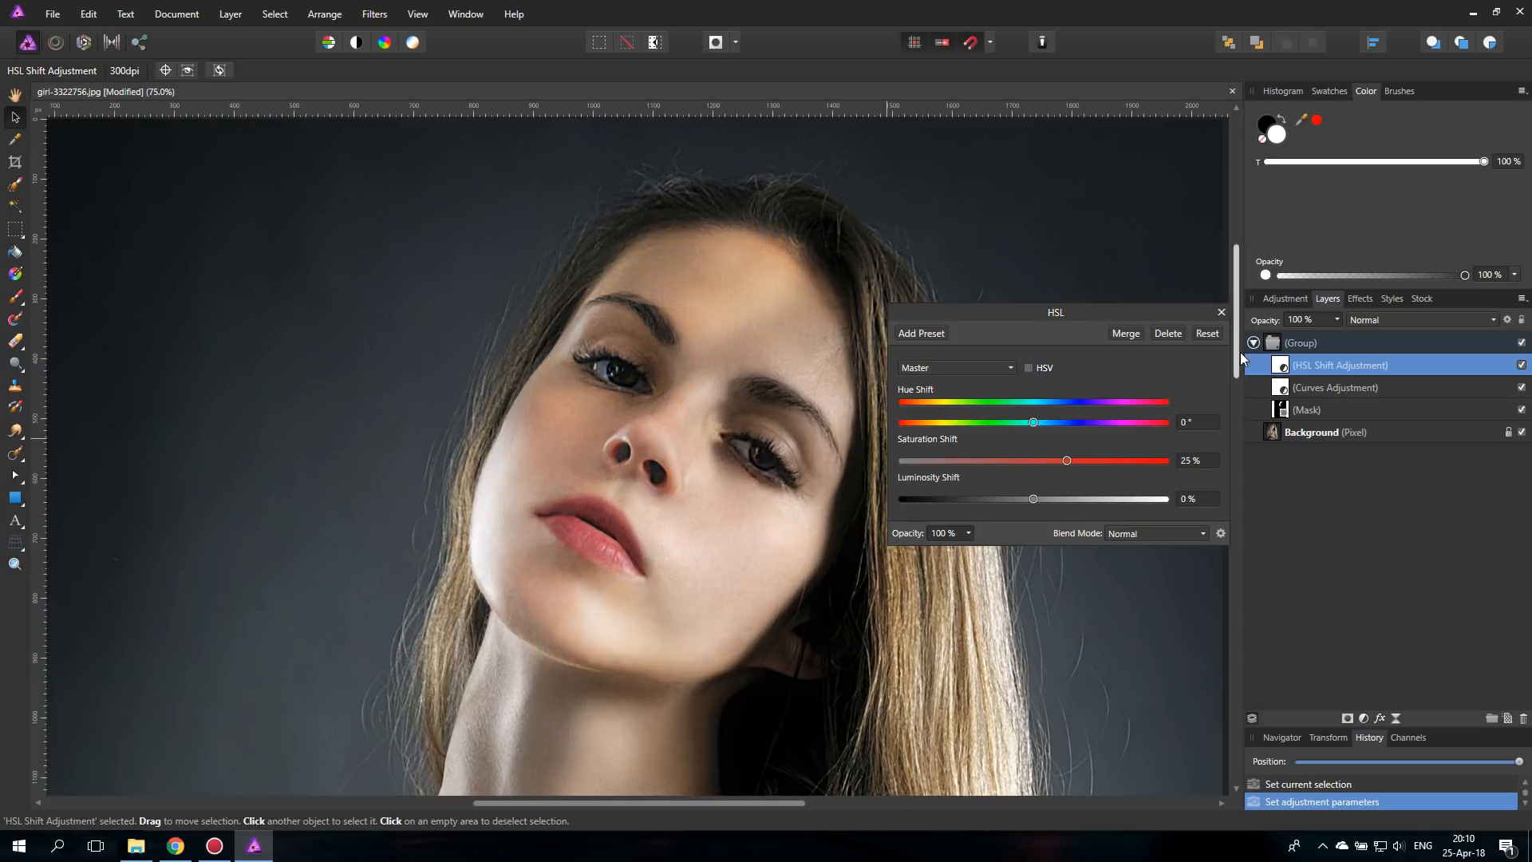
pyautogui.click(1220, 312)
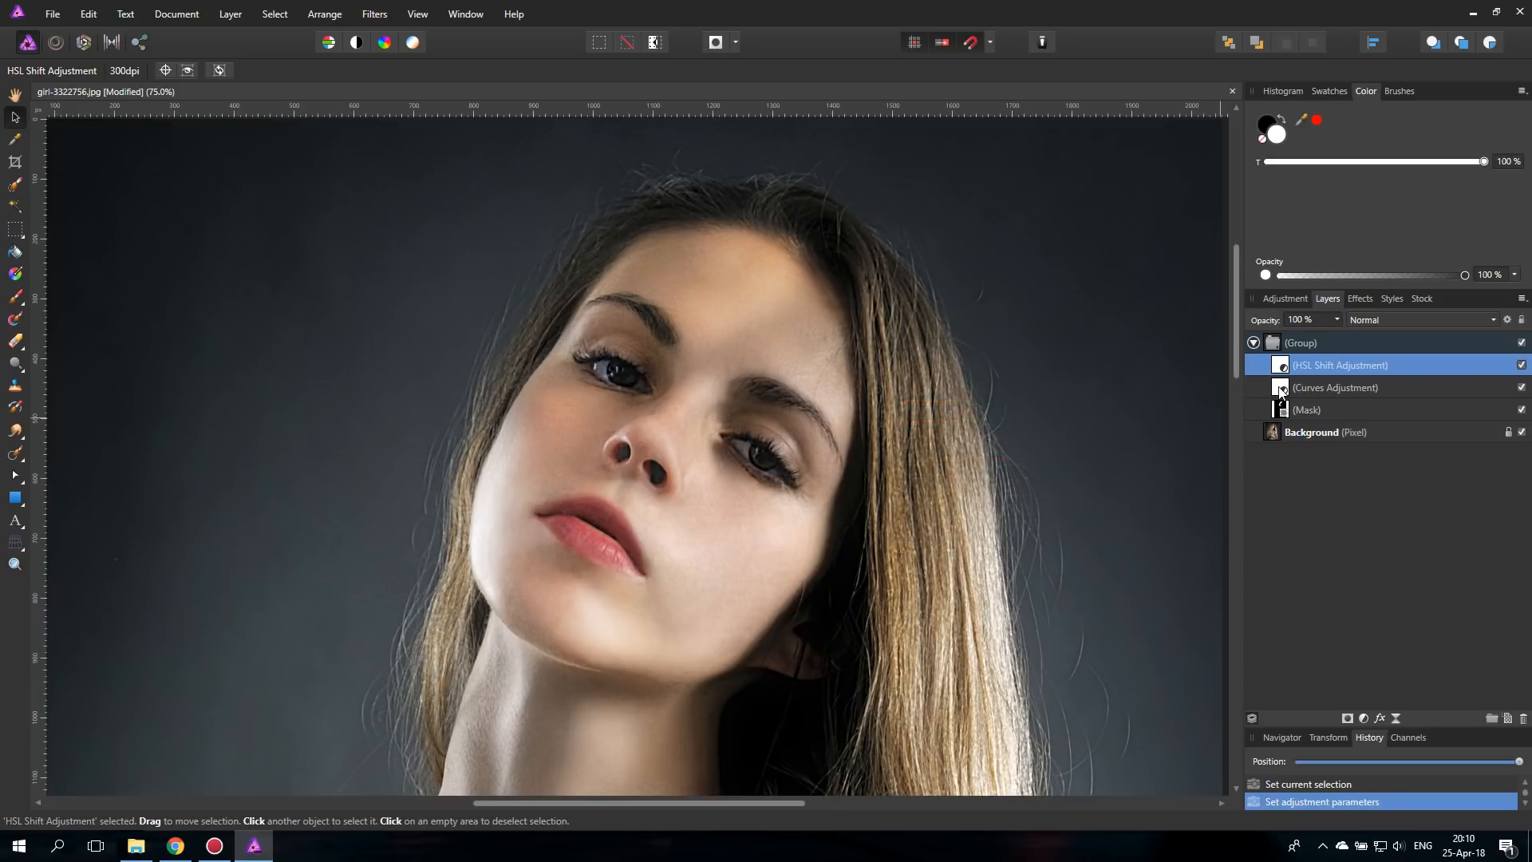
# - Open the Curves blend ranges and drag the highlight node down to fade out bright tones
pyautogui.click(1335, 387)
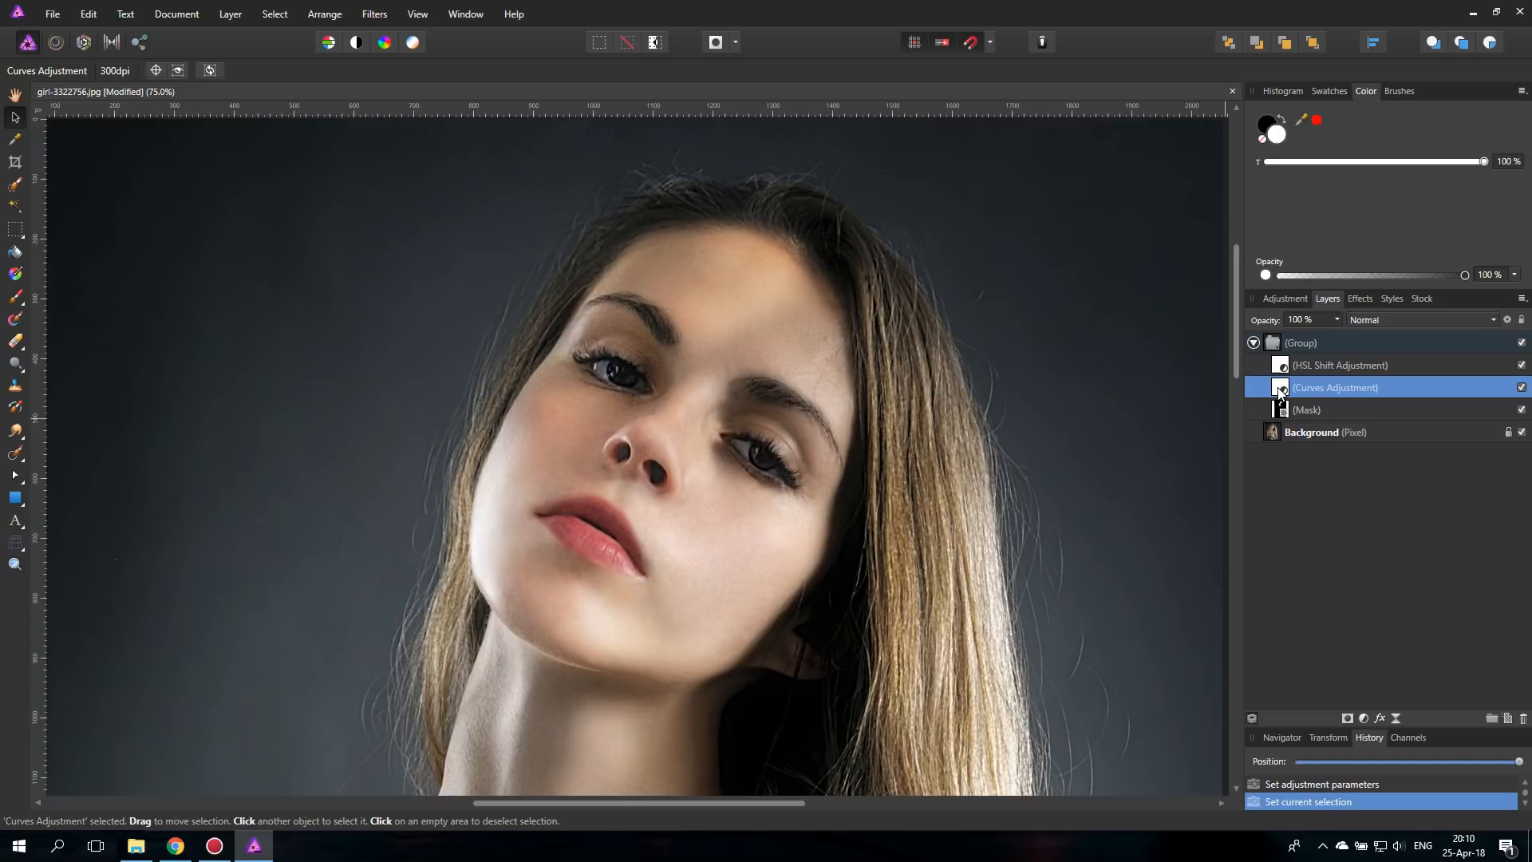
pyautogui.click(1281, 387)
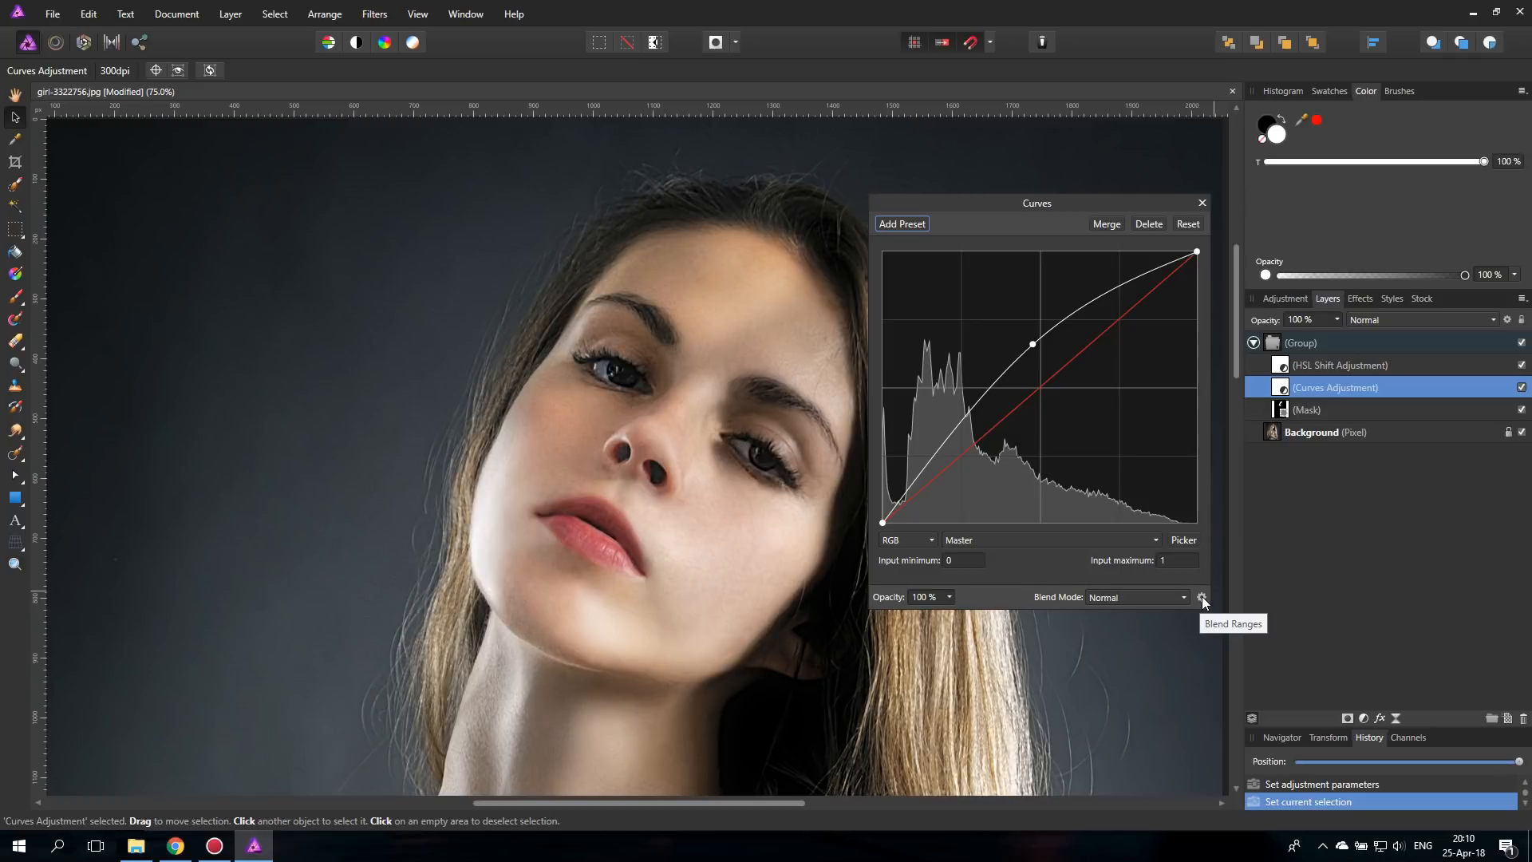
pyautogui.click(1202, 596)
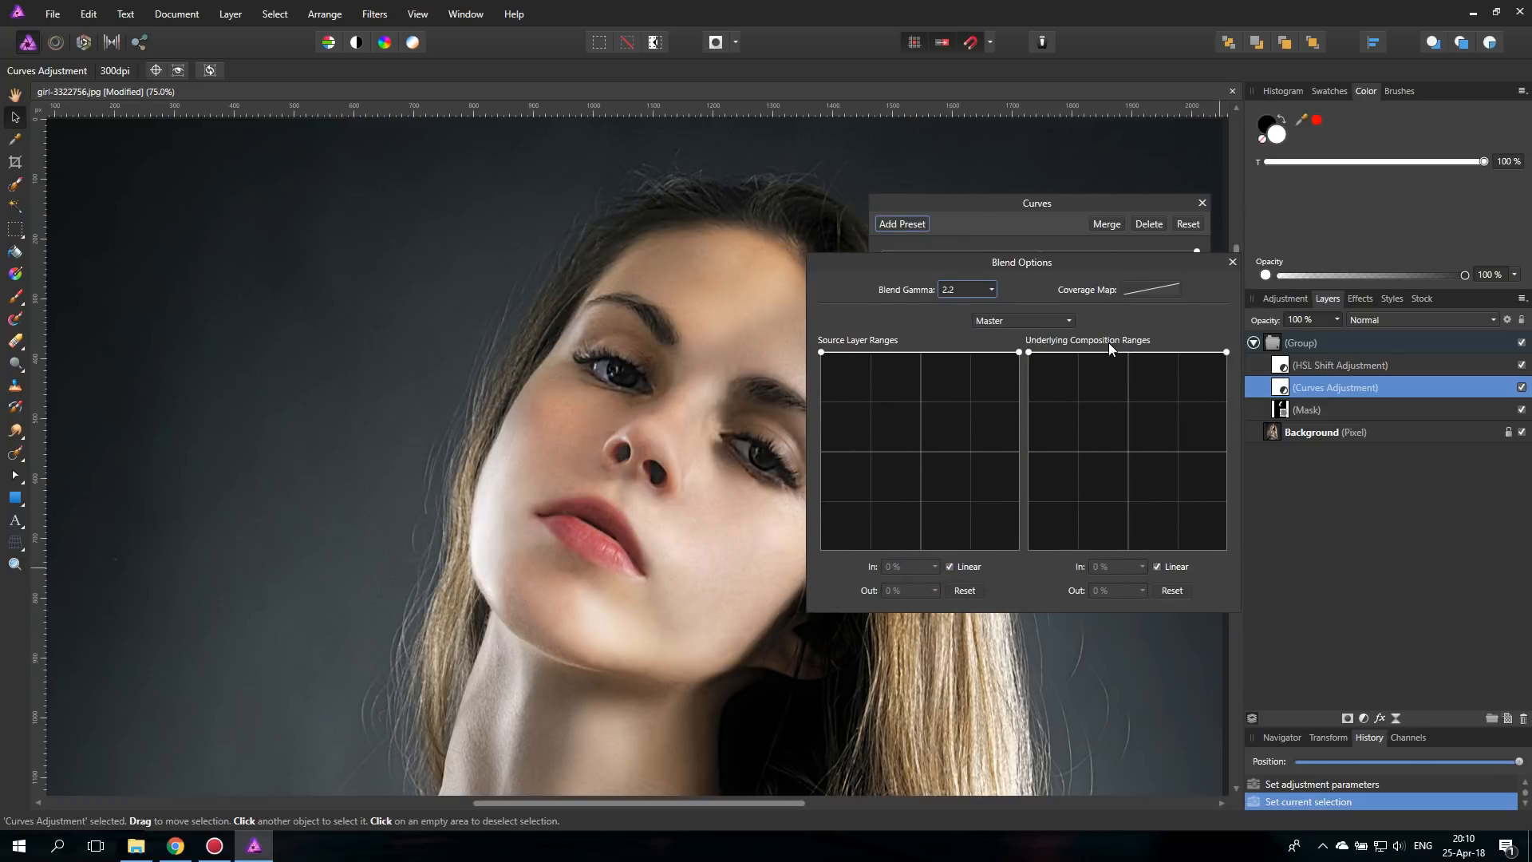
pyautogui.moveTo(1016, 352); pyautogui.dragTo(1225, 351)
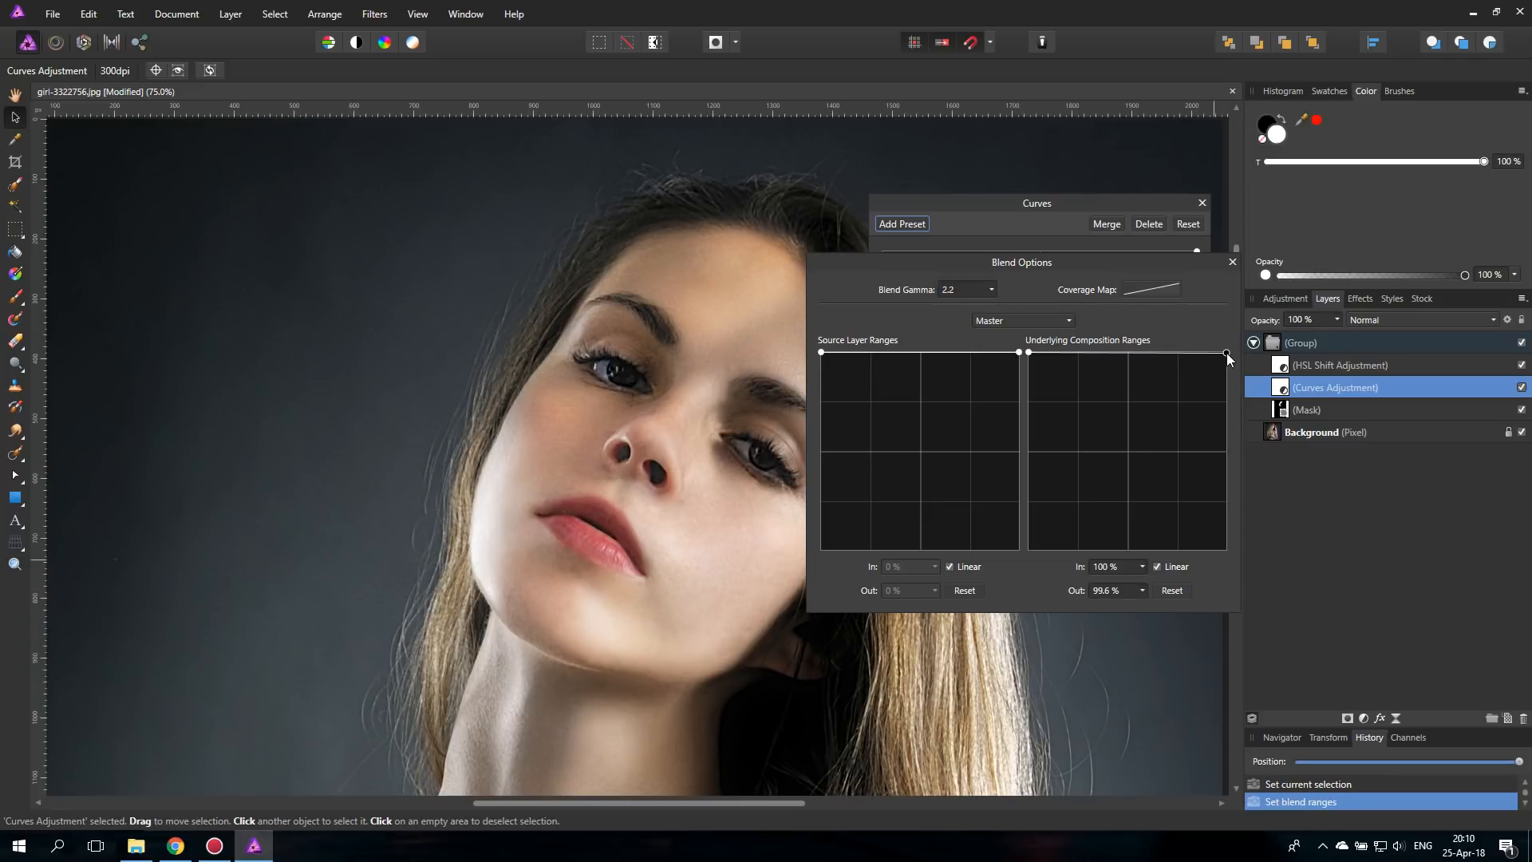
pyautogui.moveTo(1227, 353); pyautogui.dragTo(1226, 406)
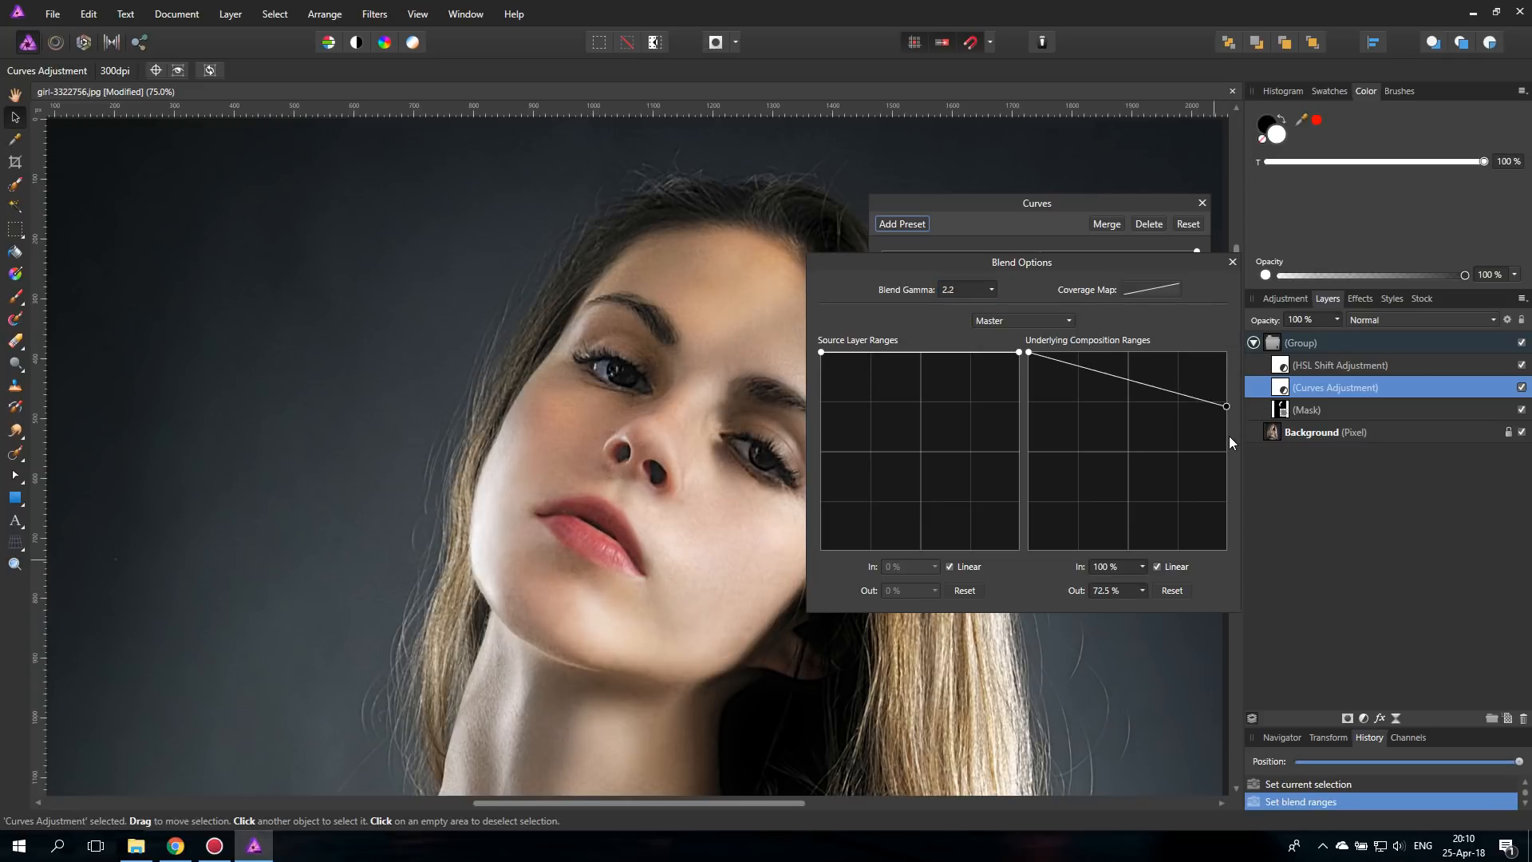
pyautogui.moveTo(1226, 406); pyautogui.dragTo(1222, 549)
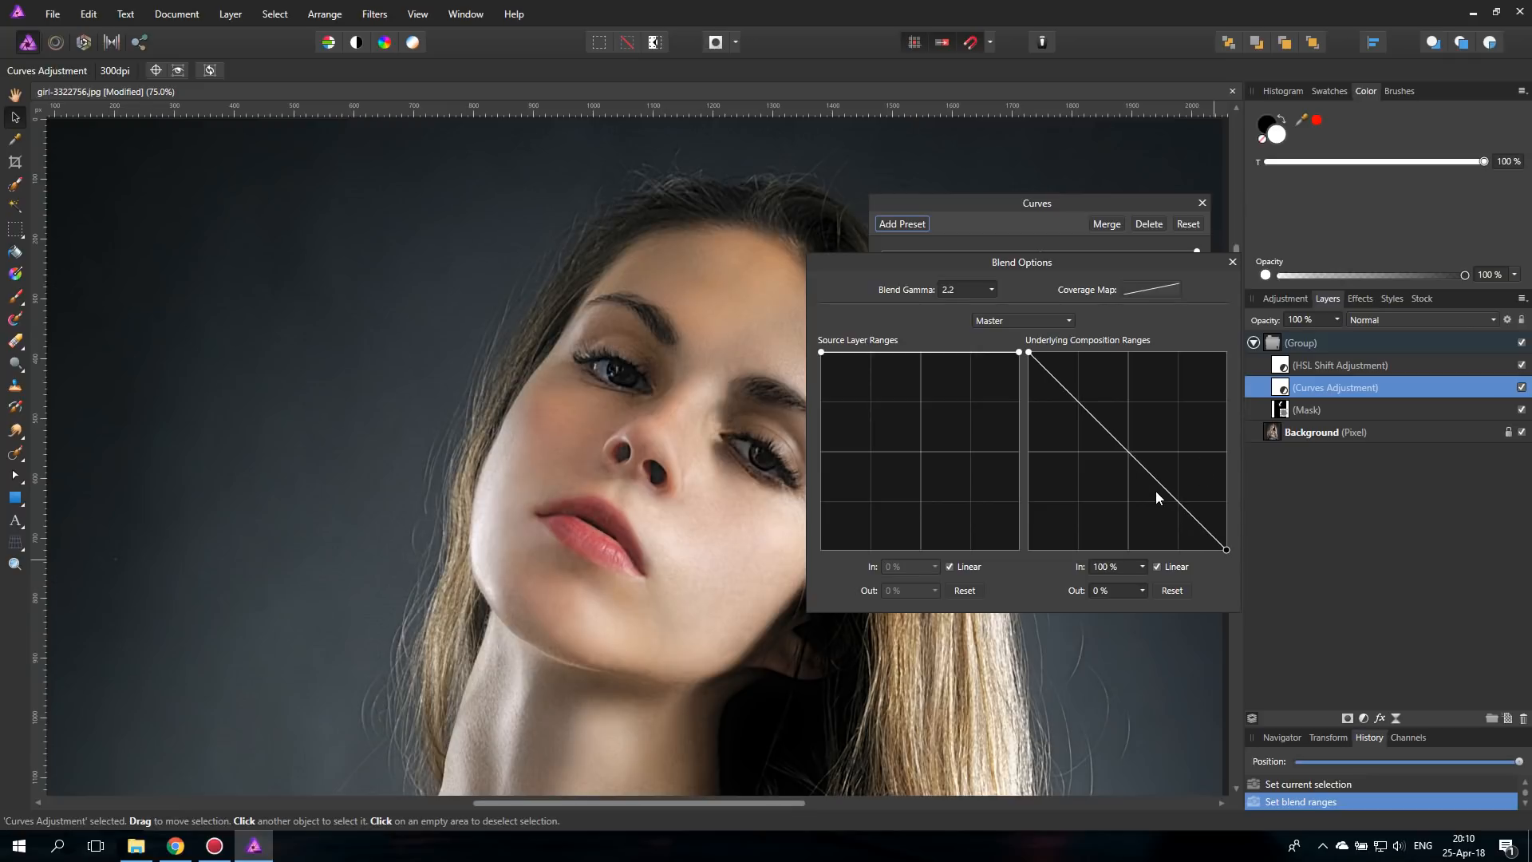
pyautogui.moveTo(685, 409)
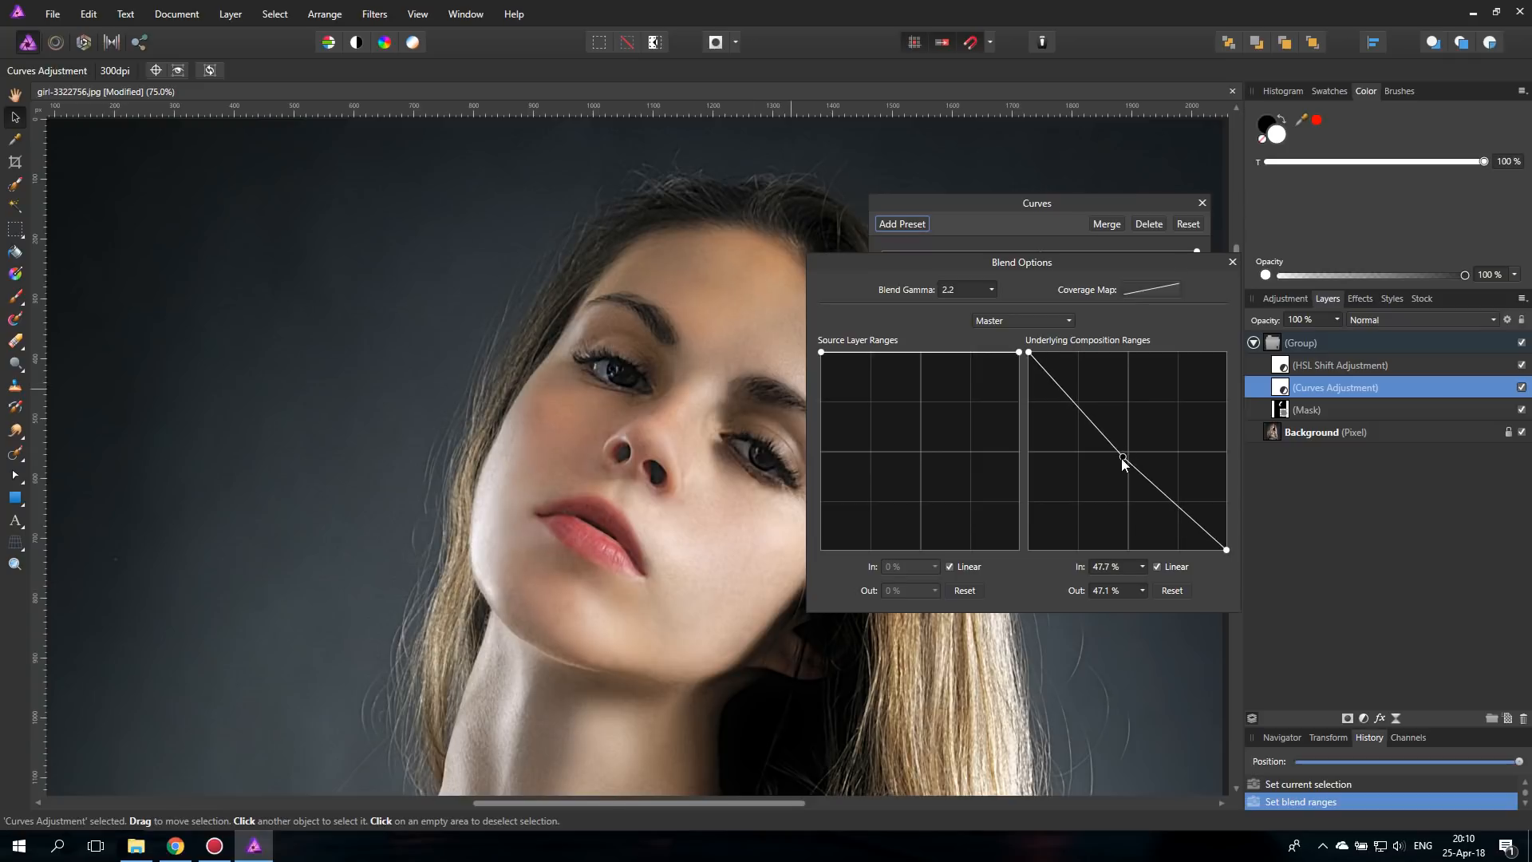
# - Reshape the blend range falloff toward the highlights and finish the blend options
pyautogui.moveTo(1122, 459); pyautogui.dragTo(1165, 413)
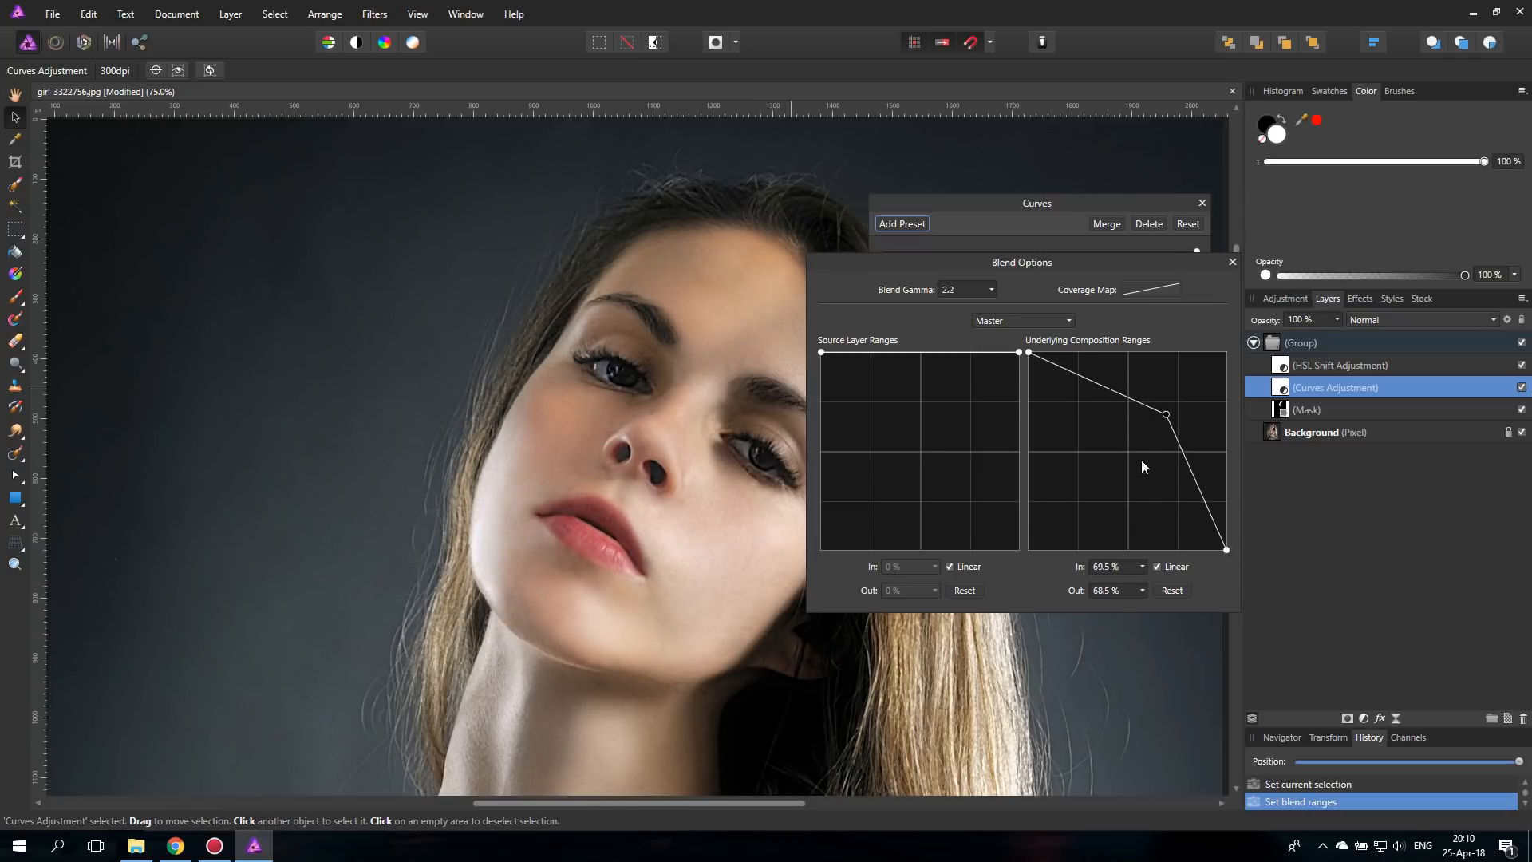
pyautogui.moveTo(1165, 414); pyautogui.dragTo(1131, 460)
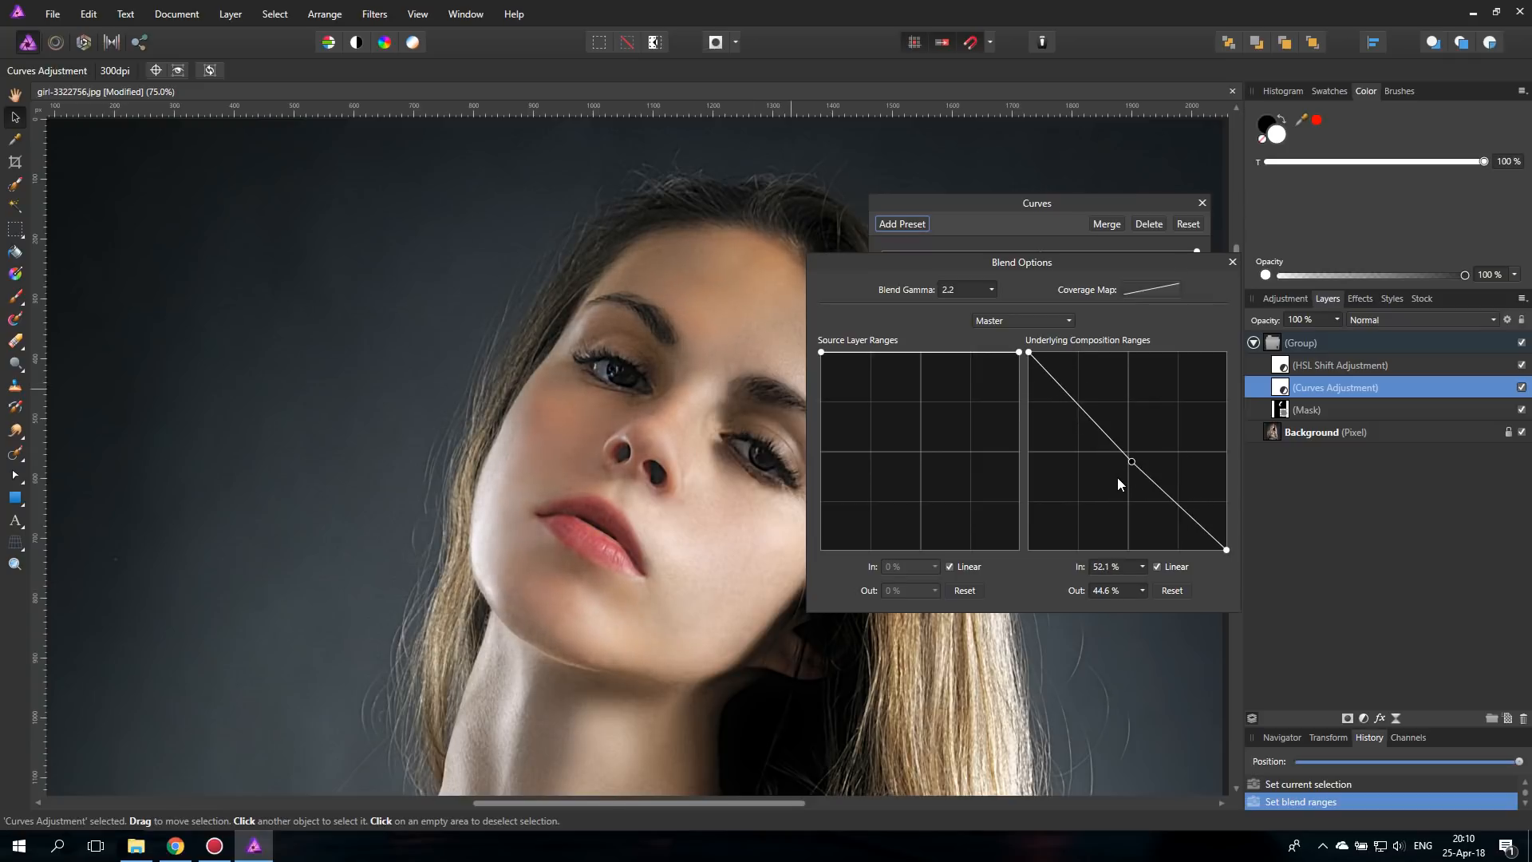
pyautogui.moveTo(1131, 461); pyautogui.dragTo(1114, 486)
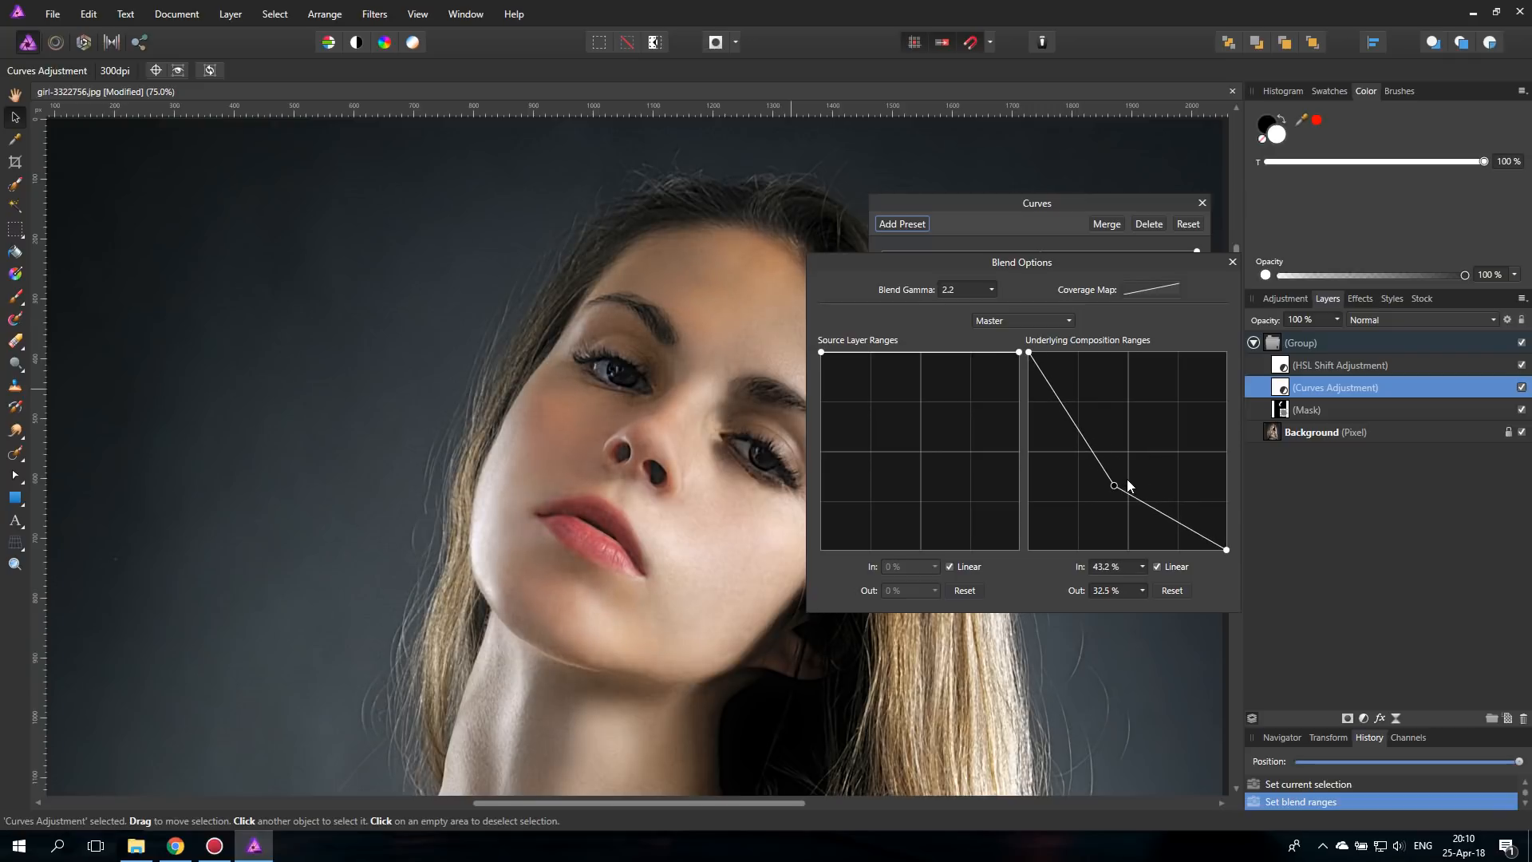
pyautogui.moveTo(1113, 486); pyautogui.dragTo(1135, 470)
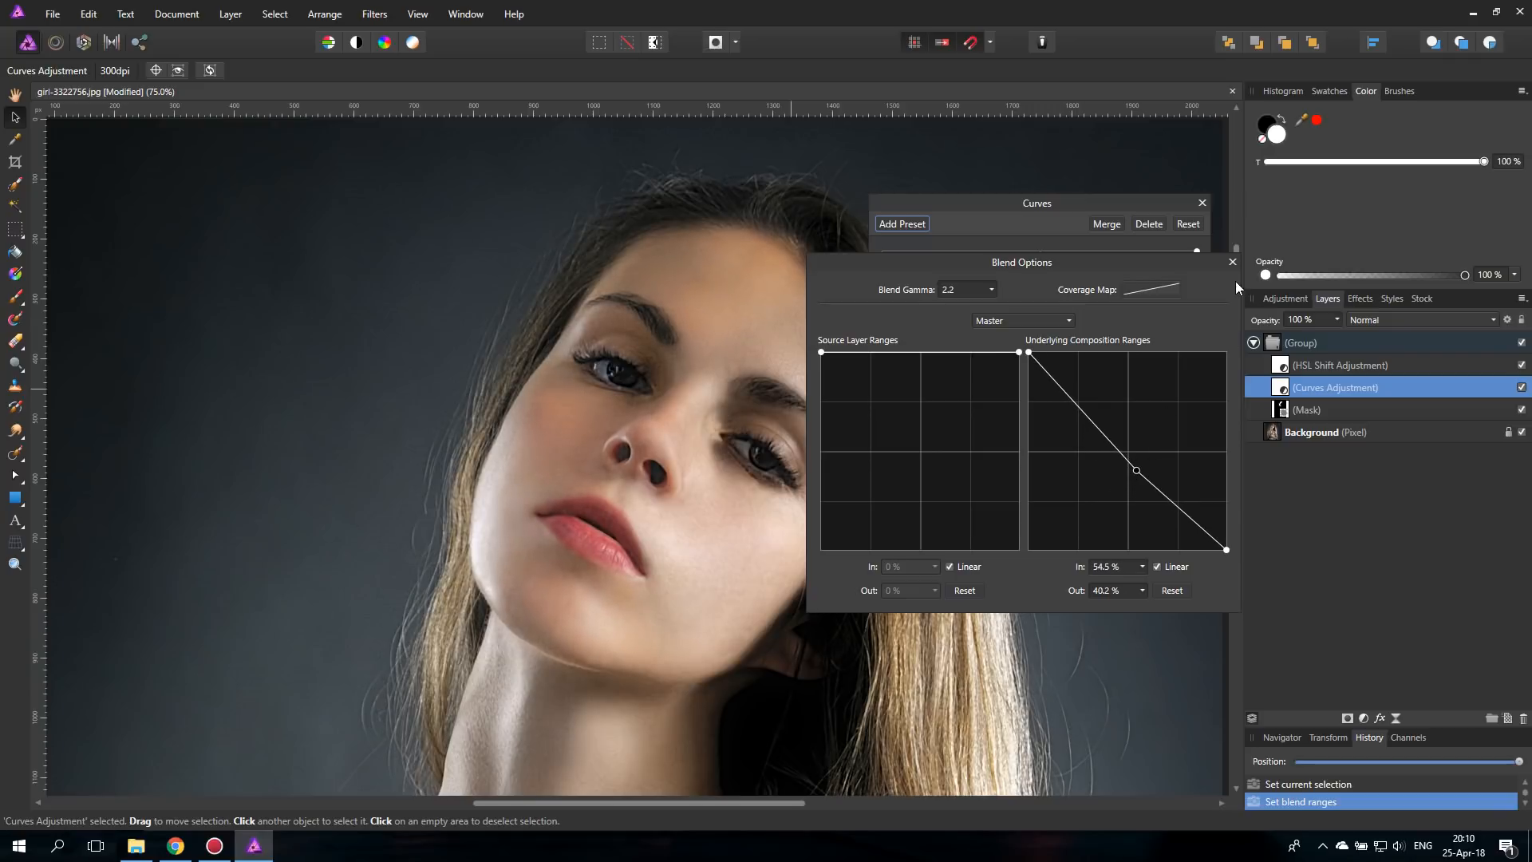
pyautogui.click(1231, 262)
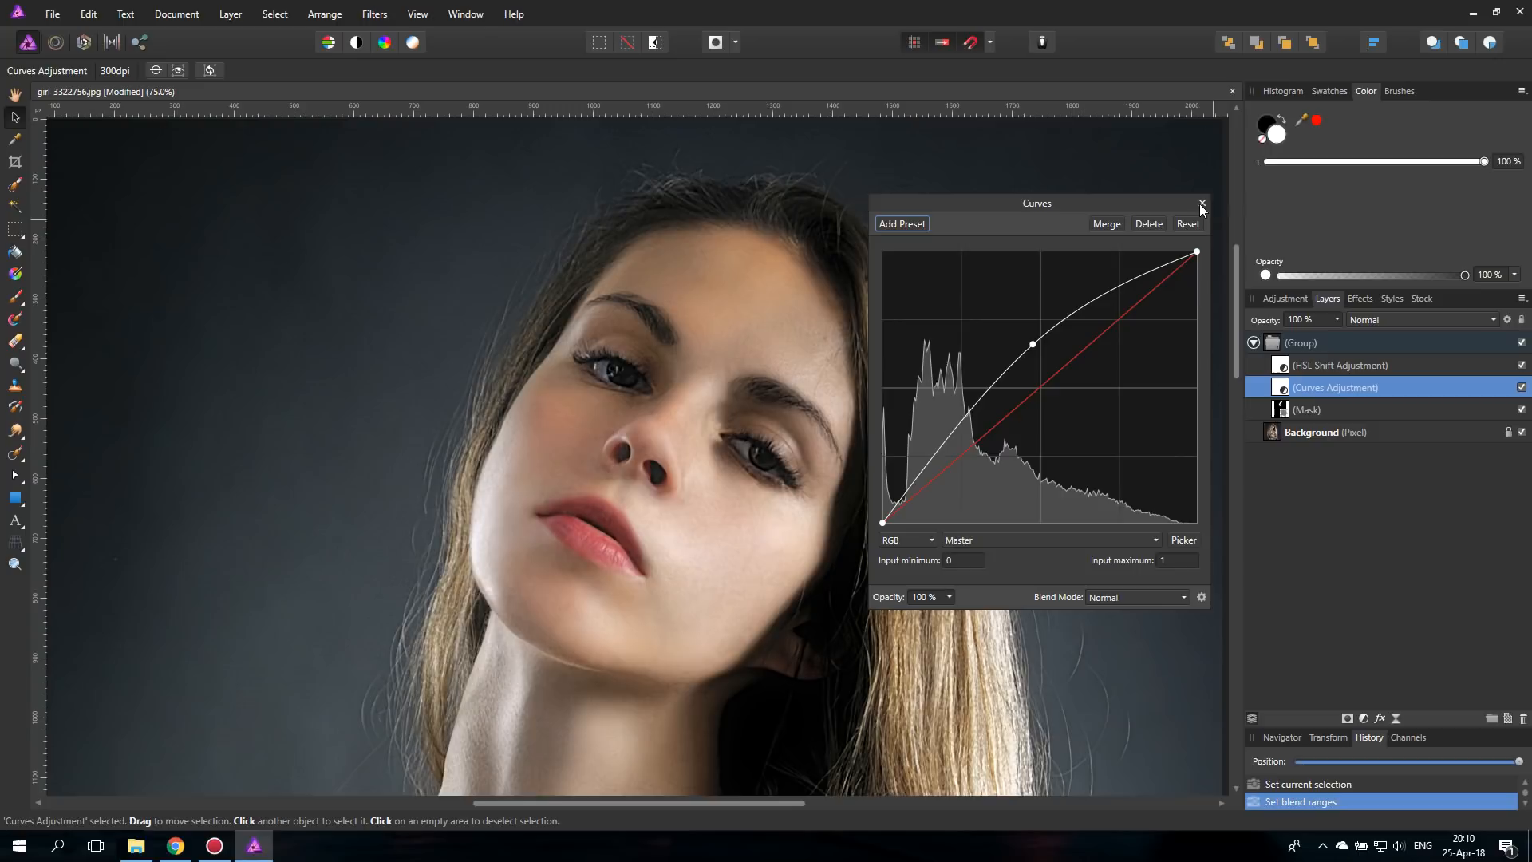
# - Close the Curves settings, paint further on the group's mask, then select the group
pyautogui.click(1203, 203)
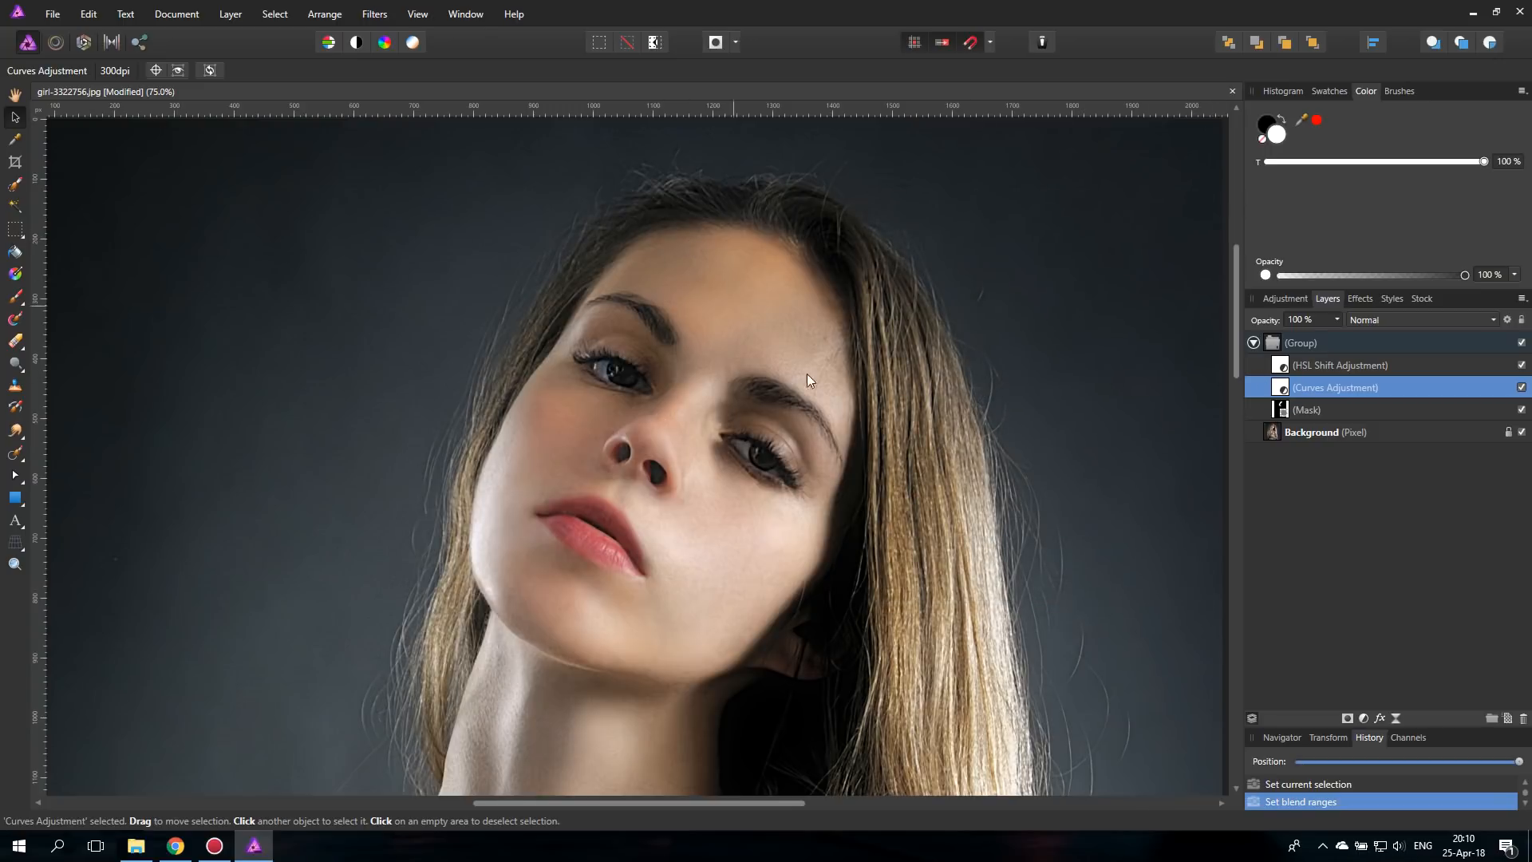
pyautogui.moveTo(1340, 365)
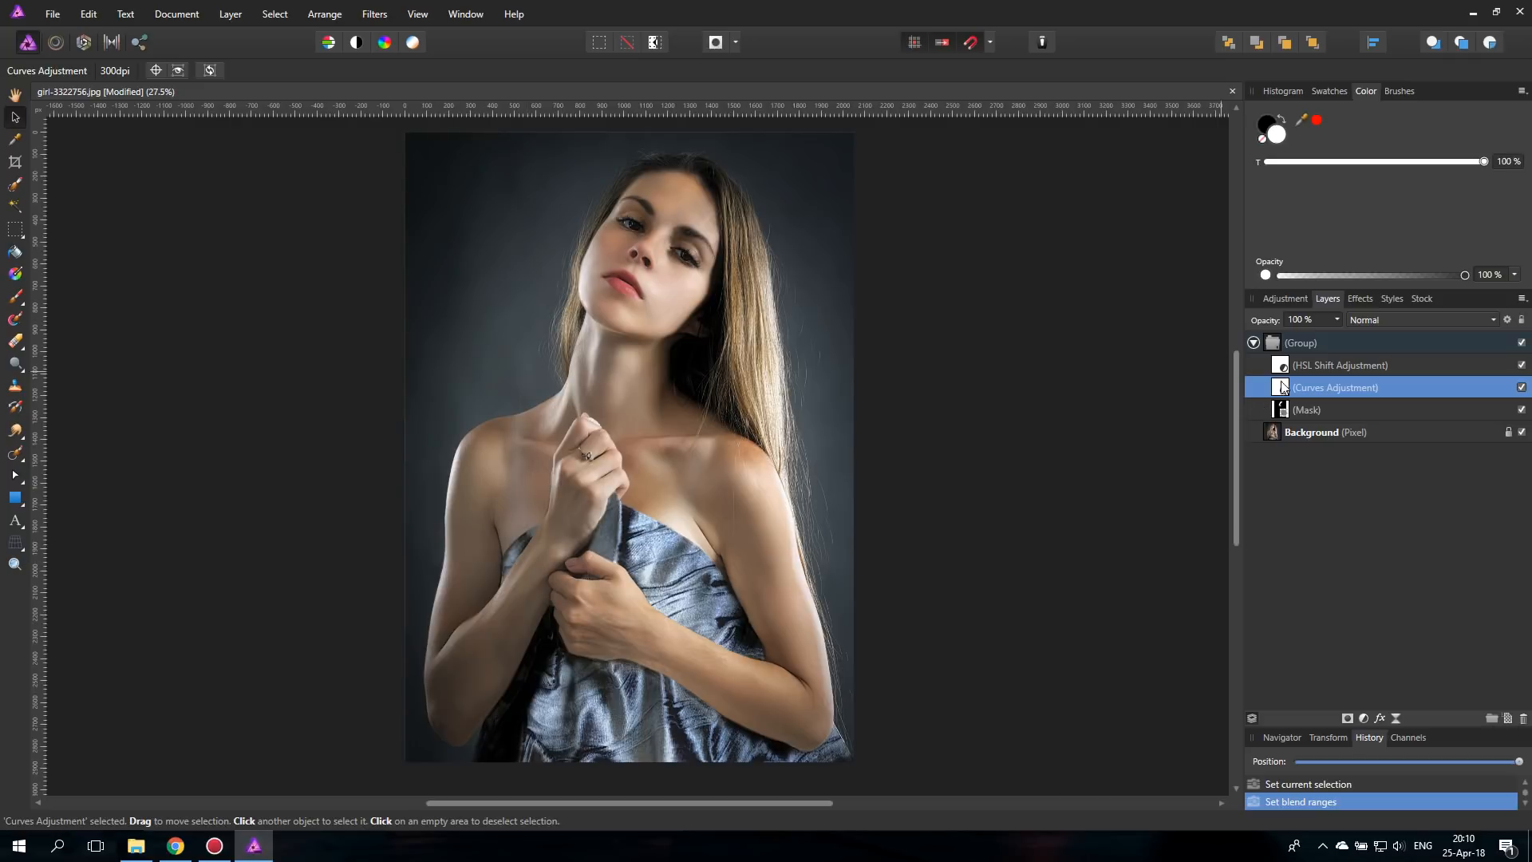
pyautogui.click(1309, 410)
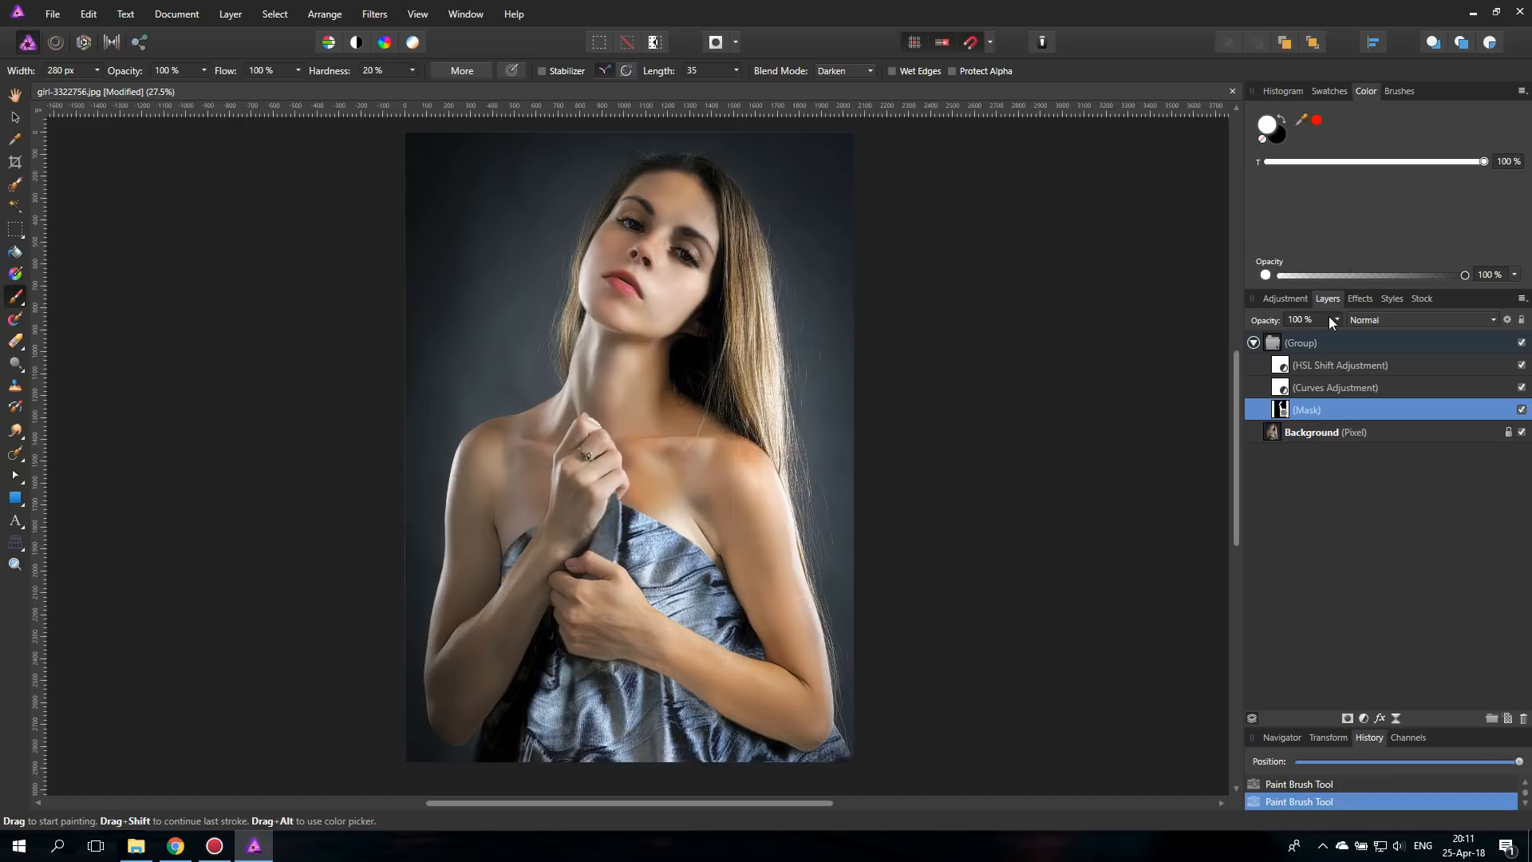
pyautogui.click(1302, 342)
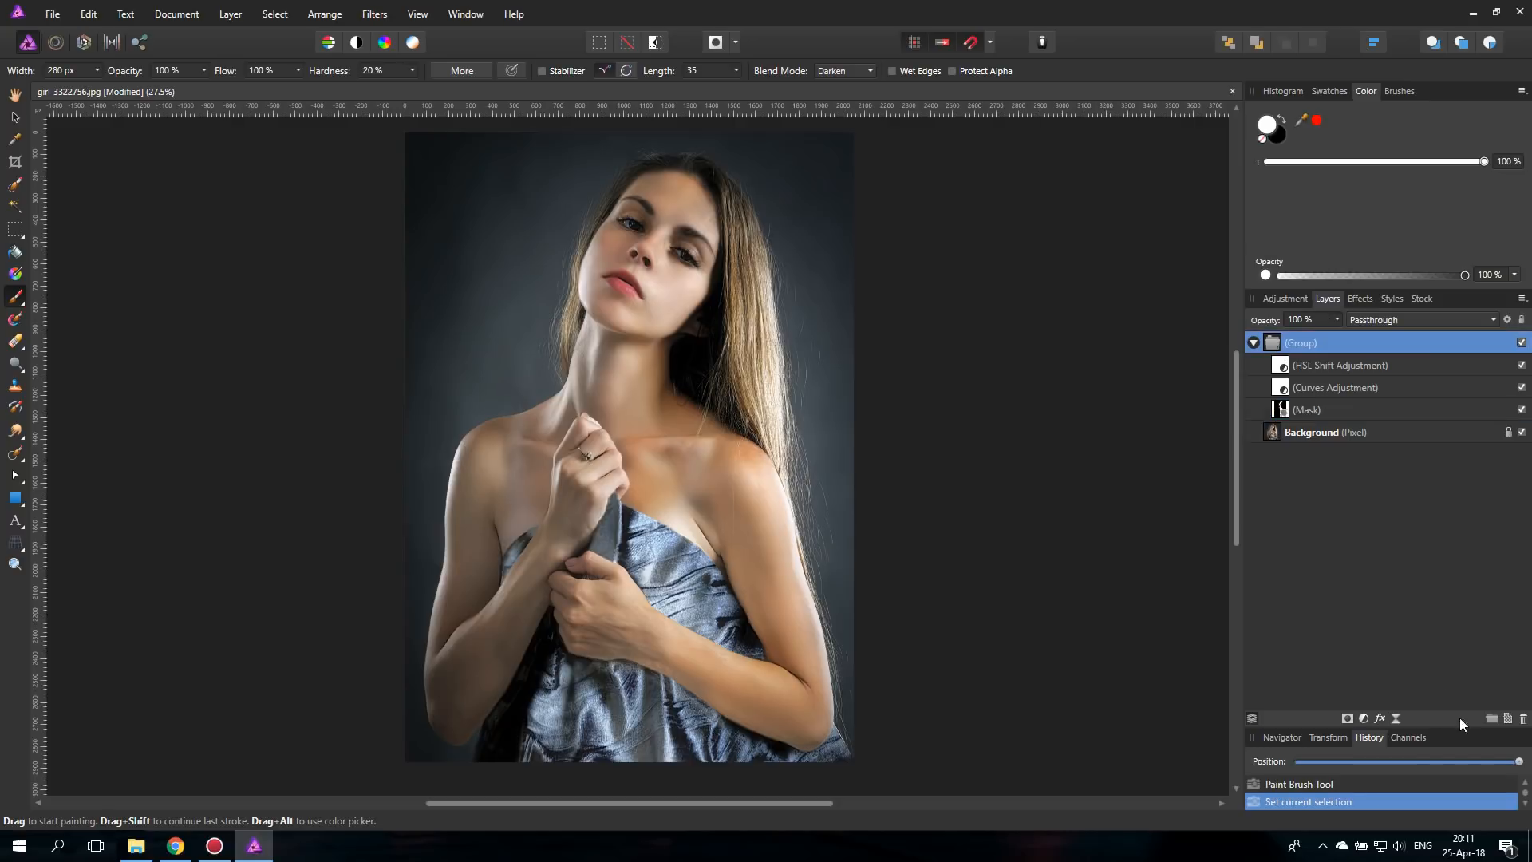
pyautogui.moveTo(1479, 713)
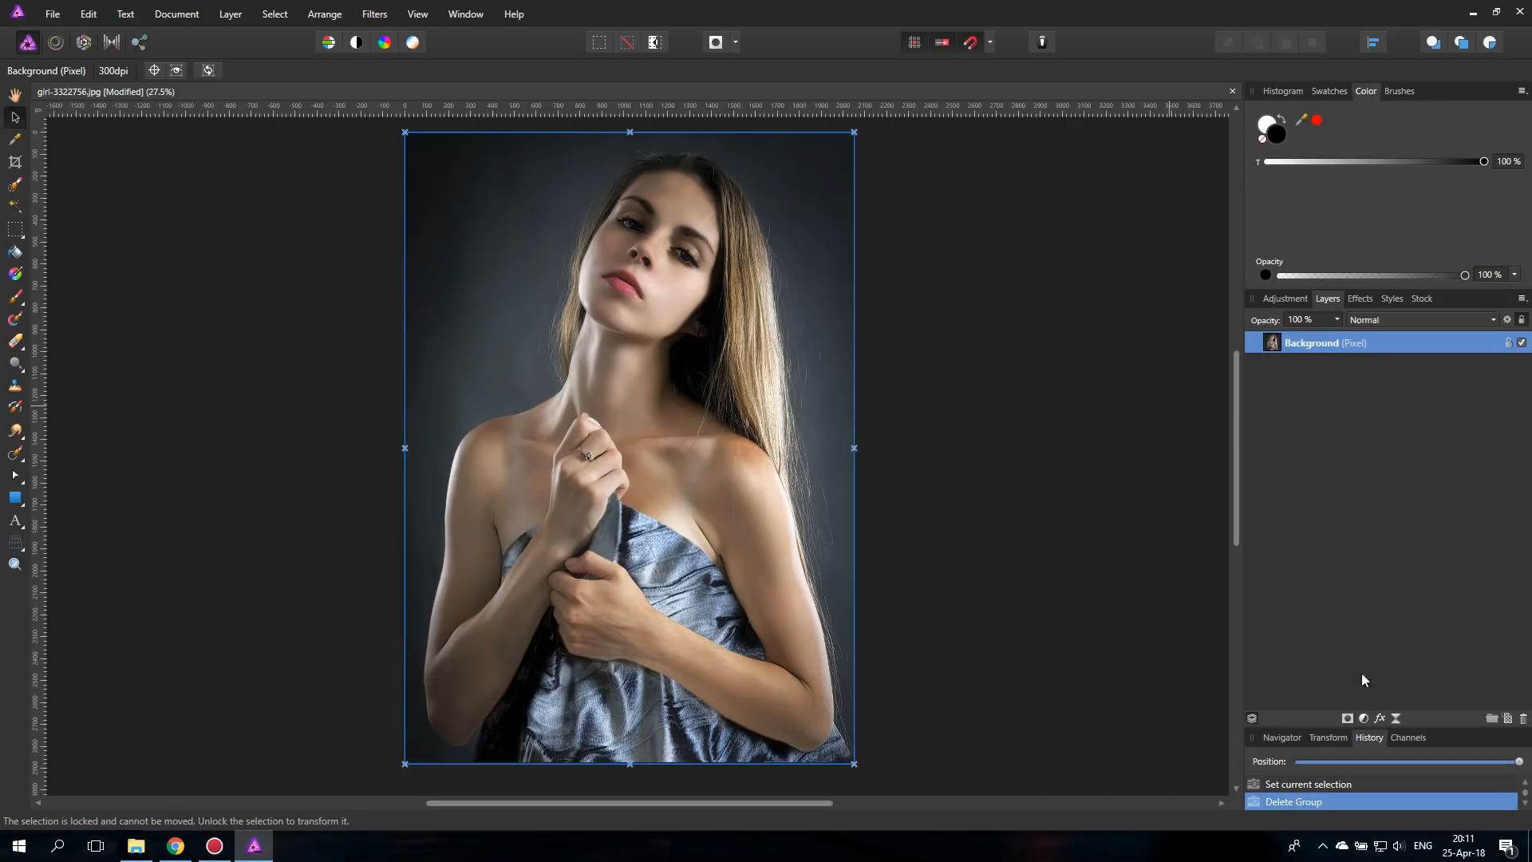
# - Add a Curves adjustment and lift its midpoint to brighten the portrait
pyautogui.click(1363, 720)
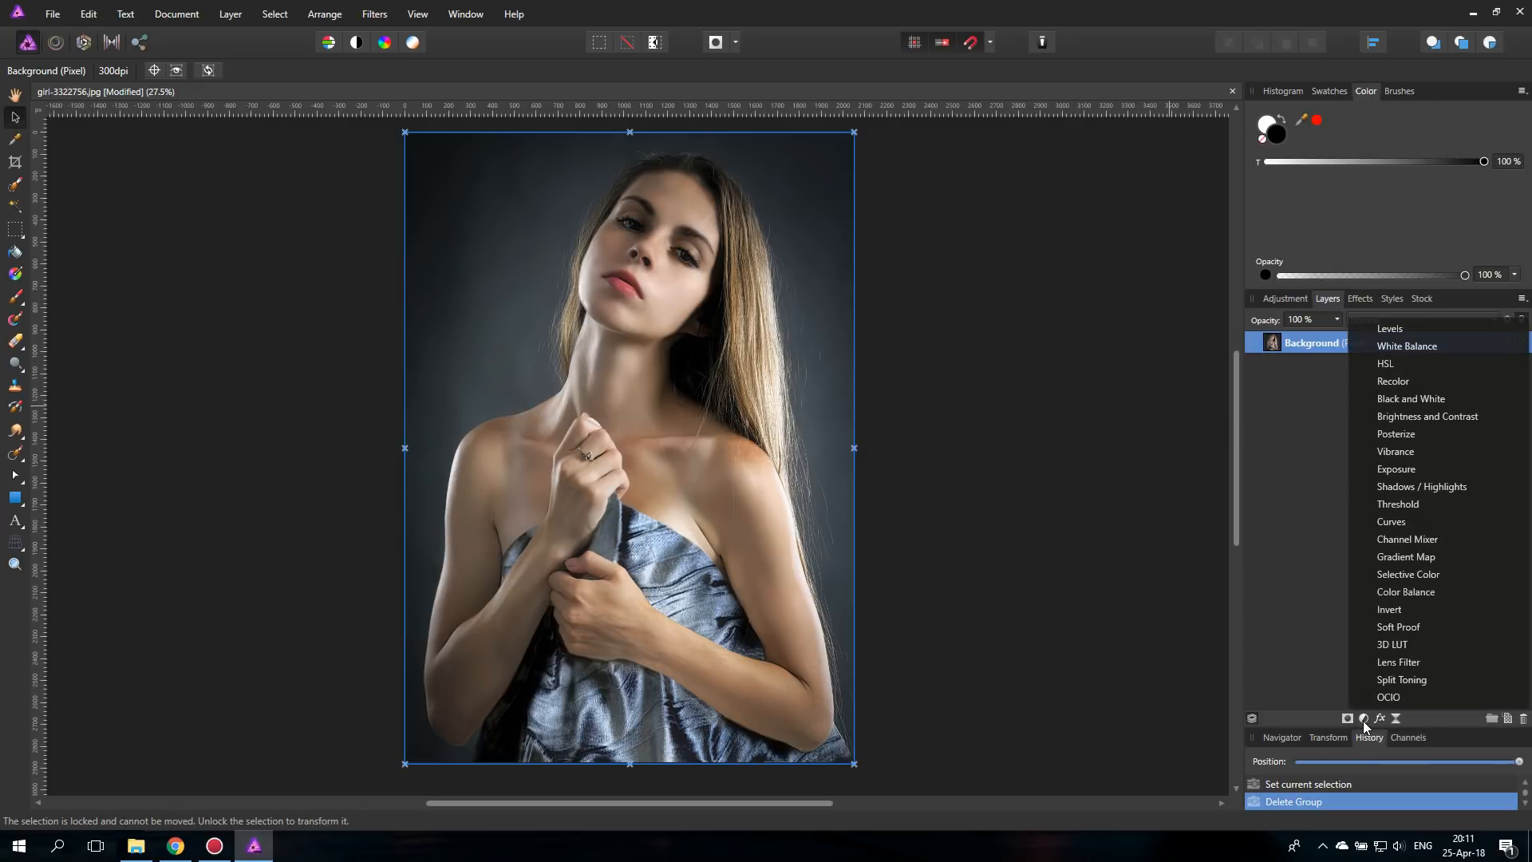
pyautogui.click(1390, 521)
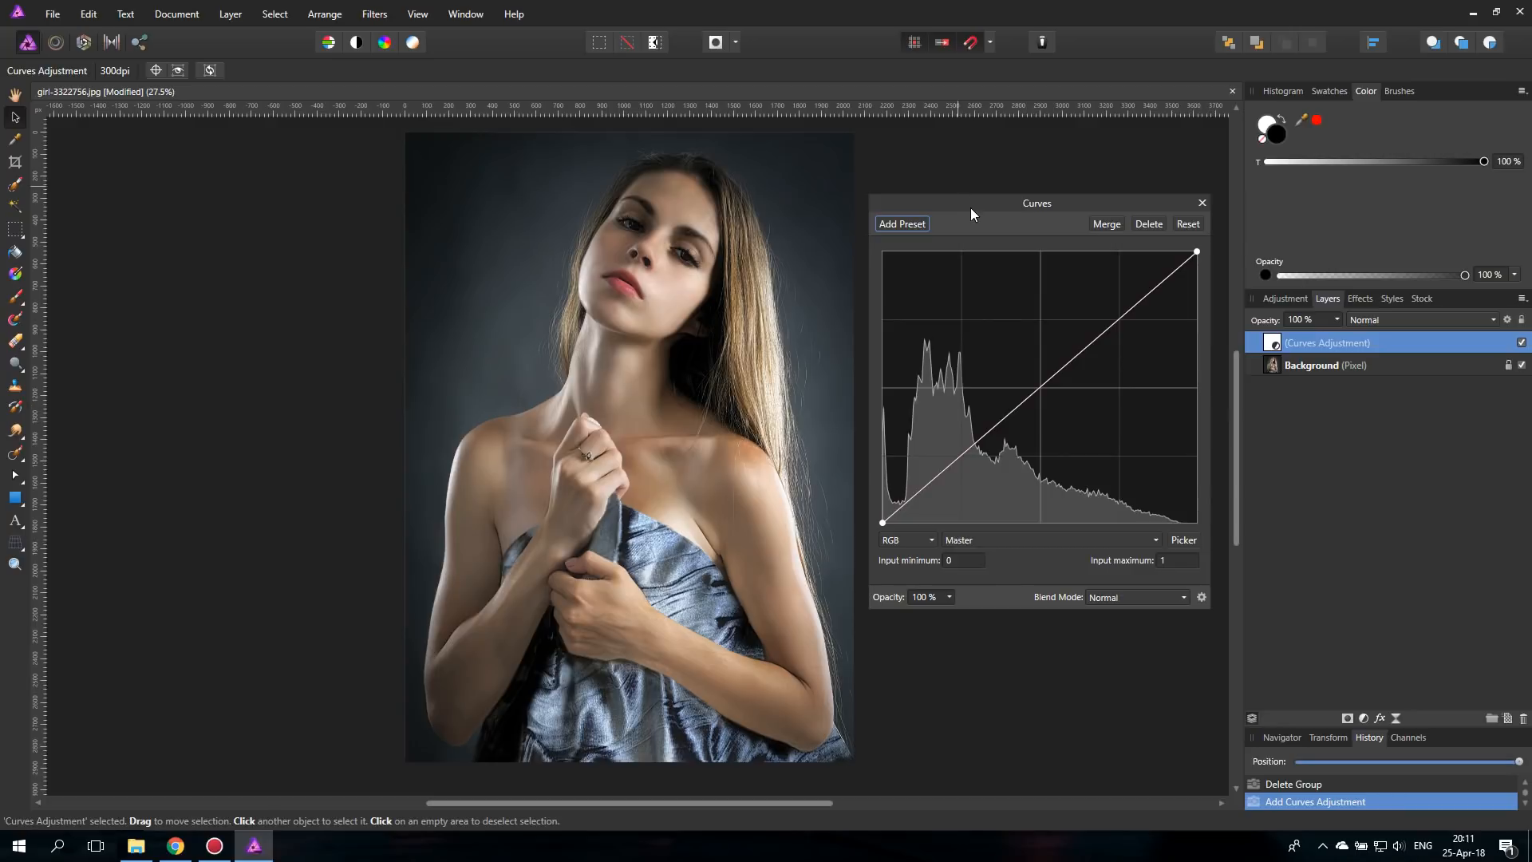
pyautogui.moveTo(1035, 202); pyautogui.dragTo(1091, 257)
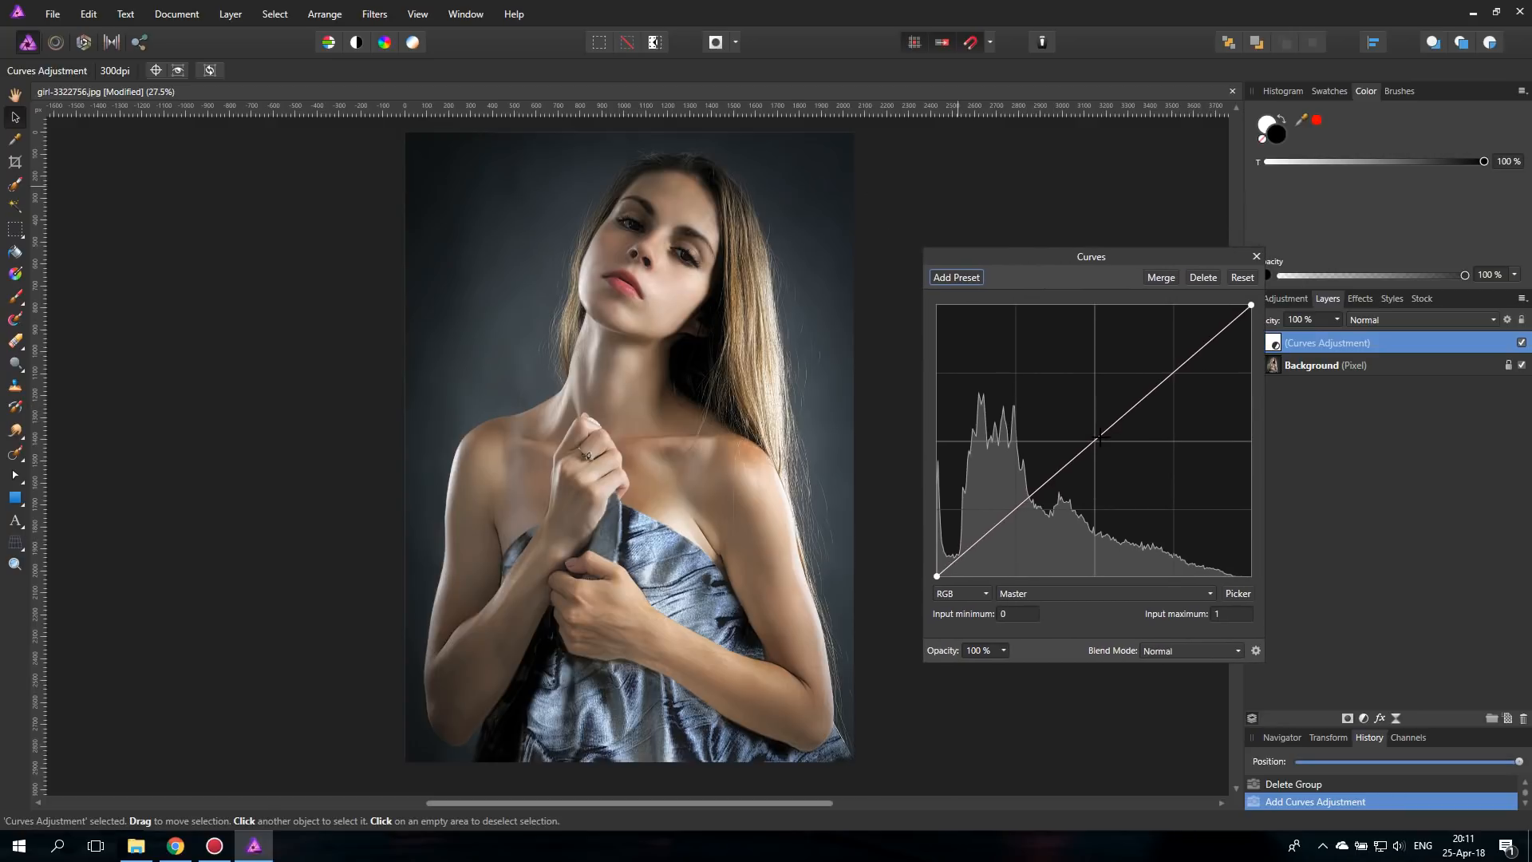
pyautogui.moveTo(1097, 443); pyautogui.dragTo(1087, 431)
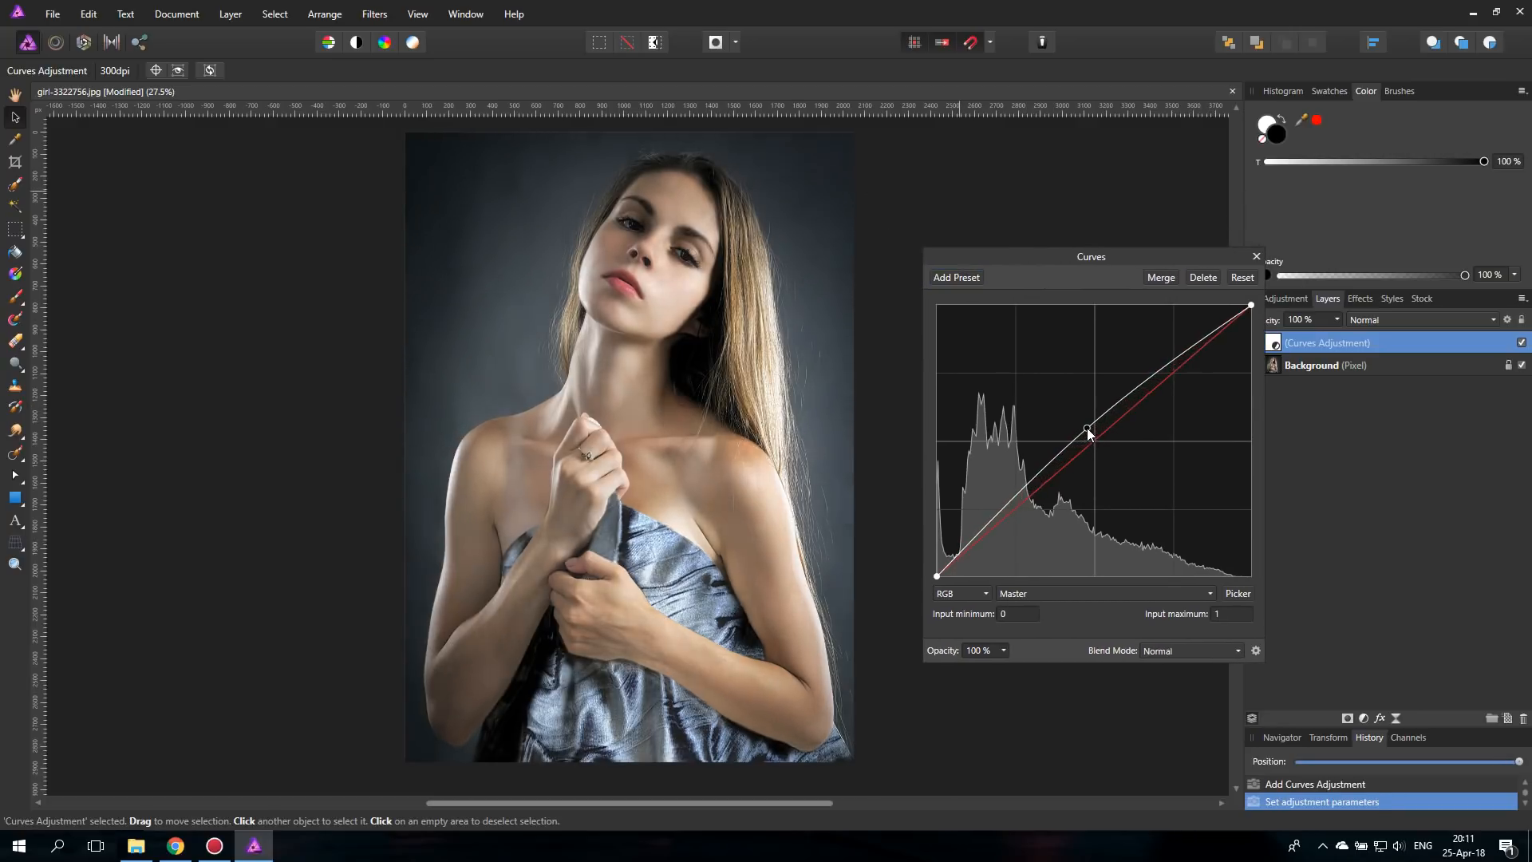
pyautogui.moveTo(1088, 434); pyautogui.dragTo(1082, 418)
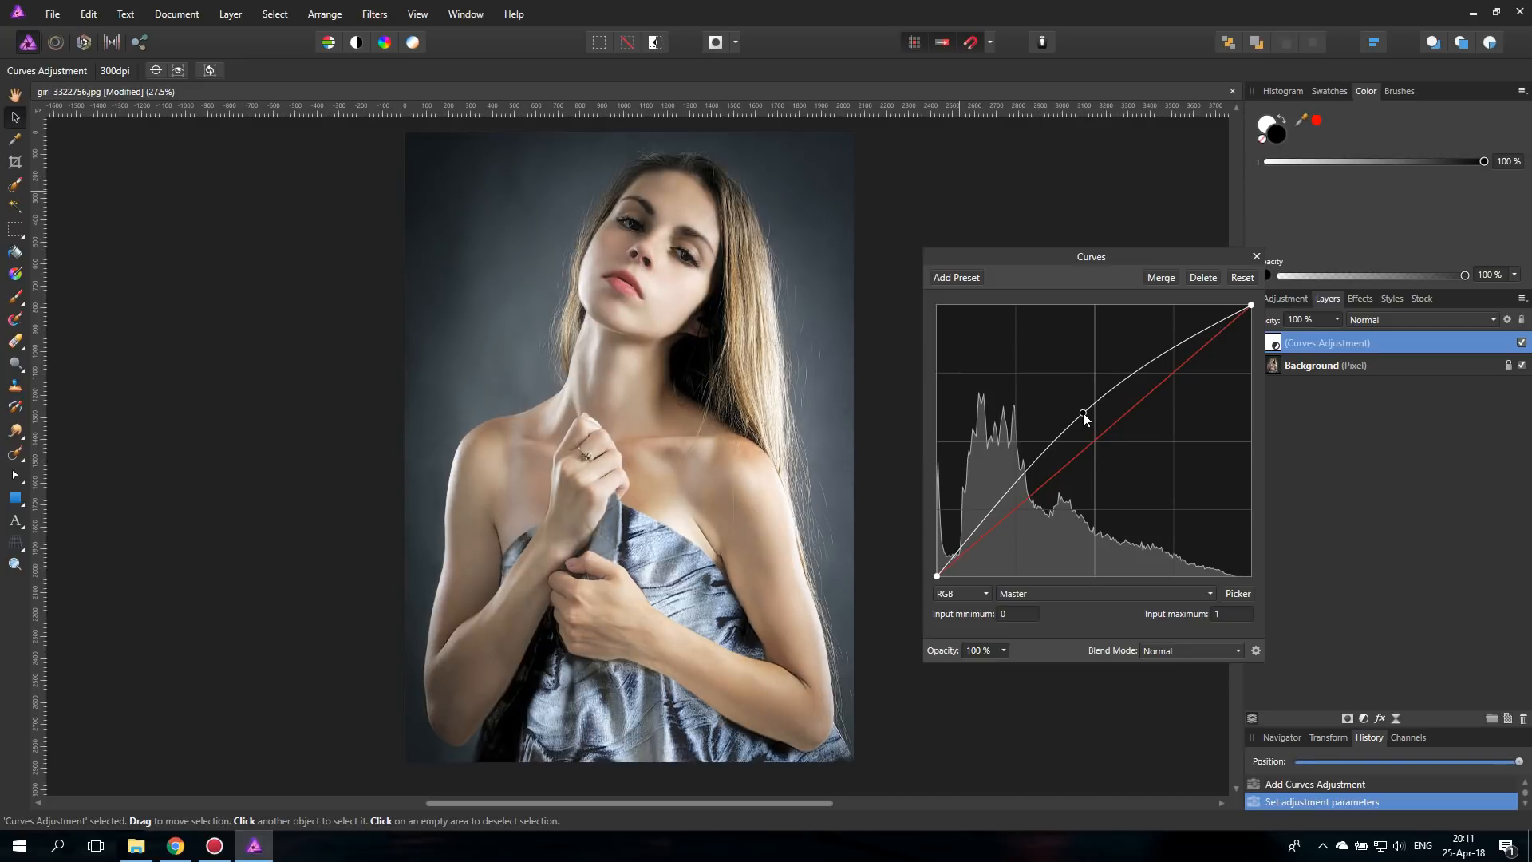
pyautogui.moveTo(671, 351)
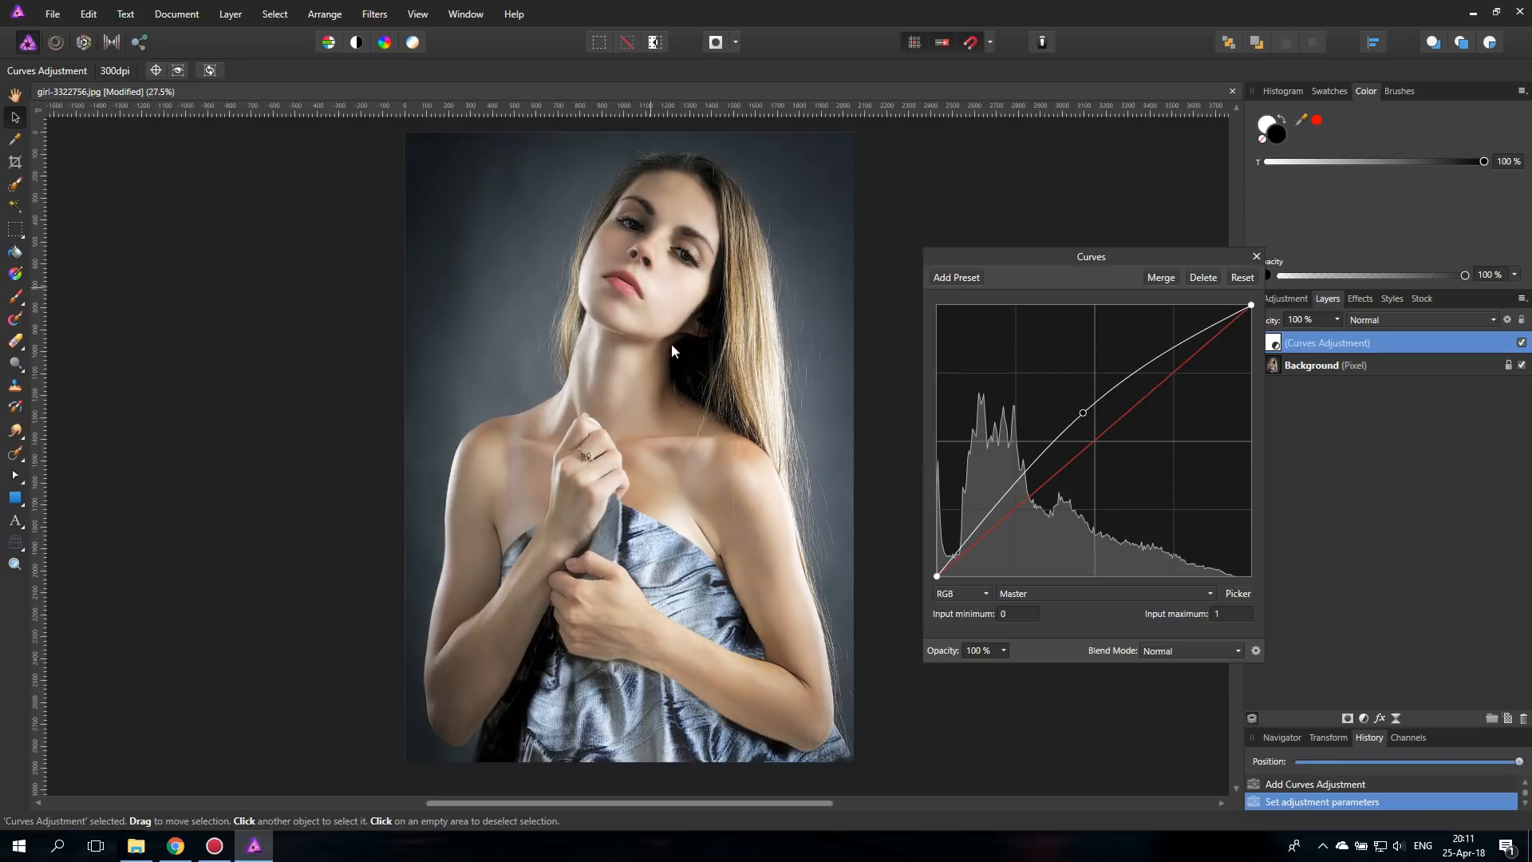
pyautogui.moveTo(51, 18)
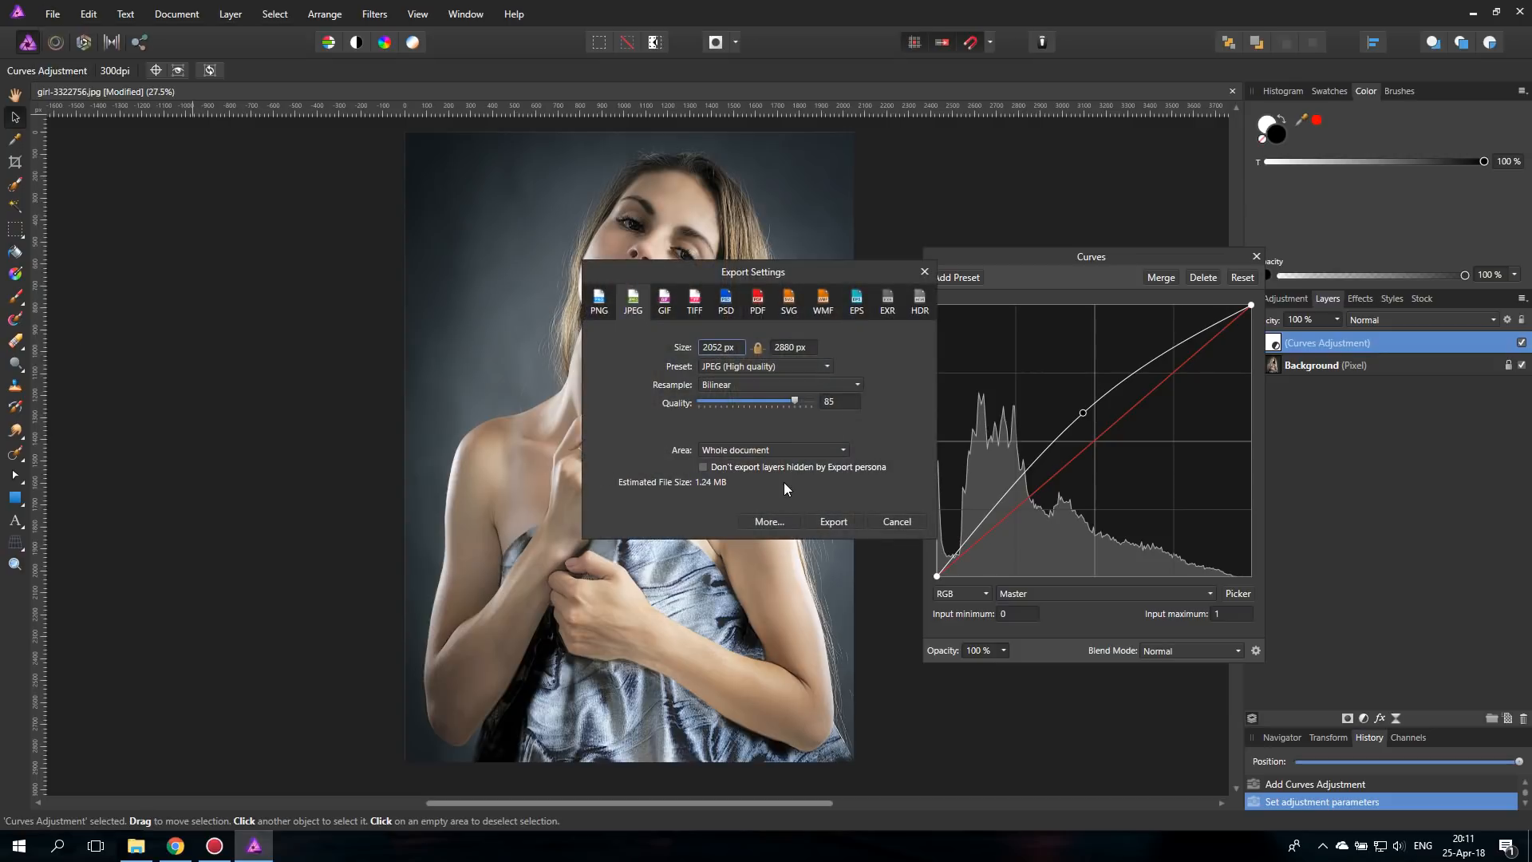
# - Export the brightened image as 001.jpg and start exporting the unaltered version
pyautogui.click(832, 521)
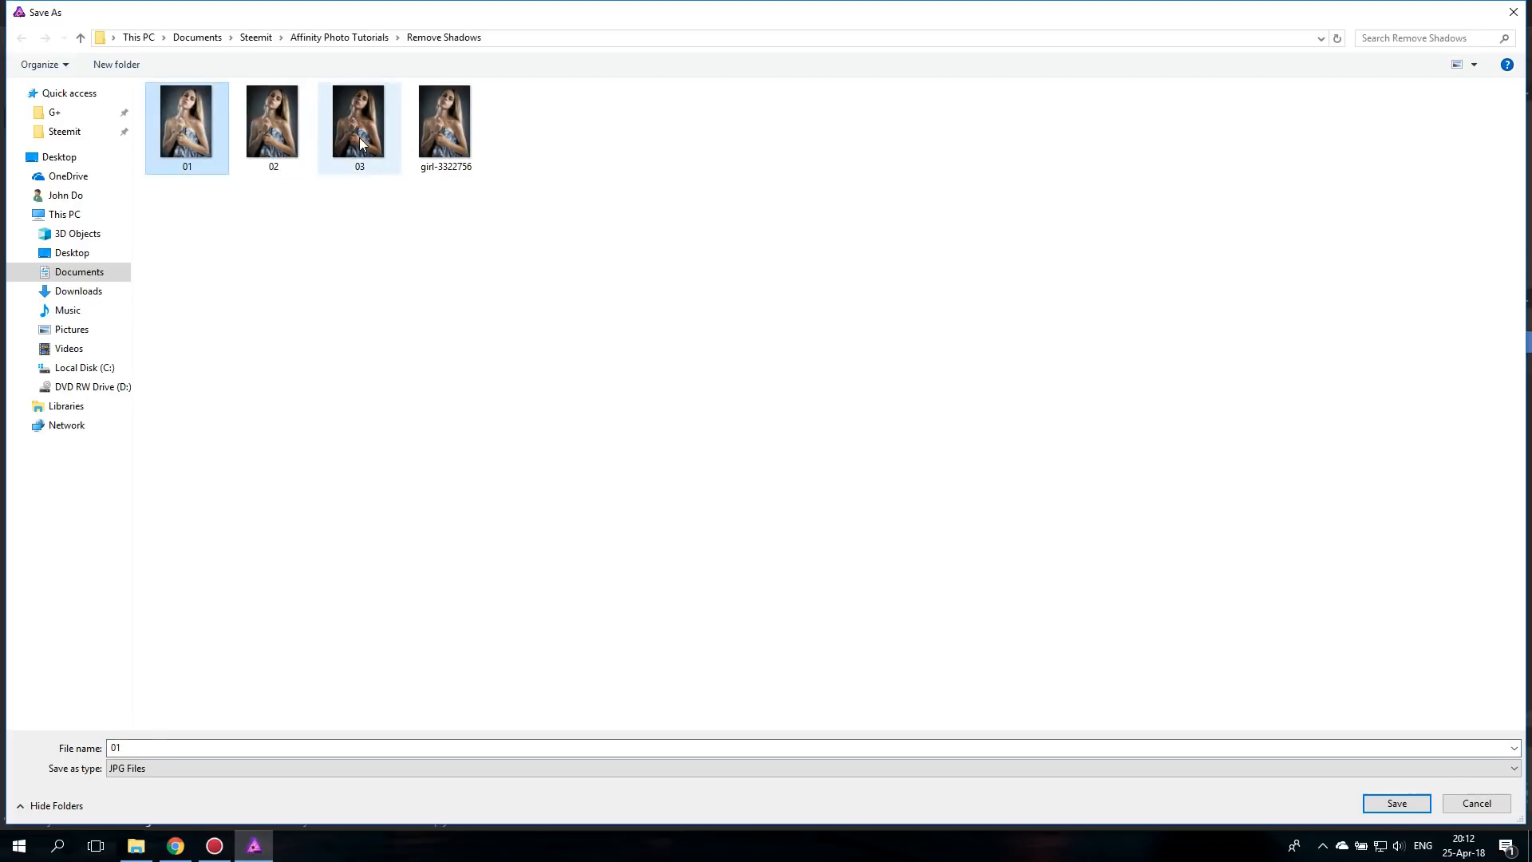
pyautogui.click(359, 119)
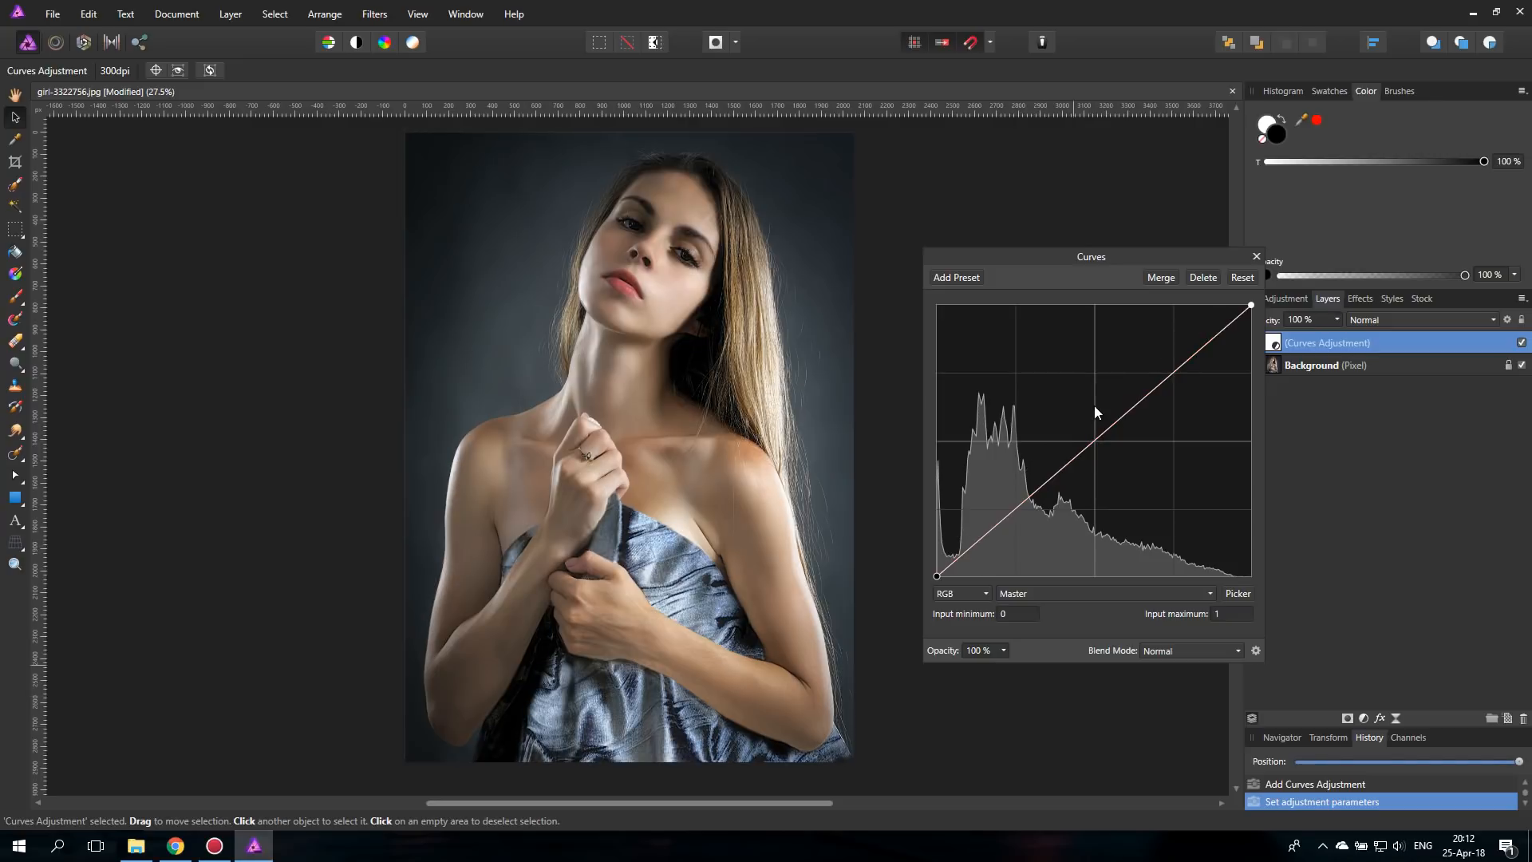
pyautogui.moveTo(1121, 470)
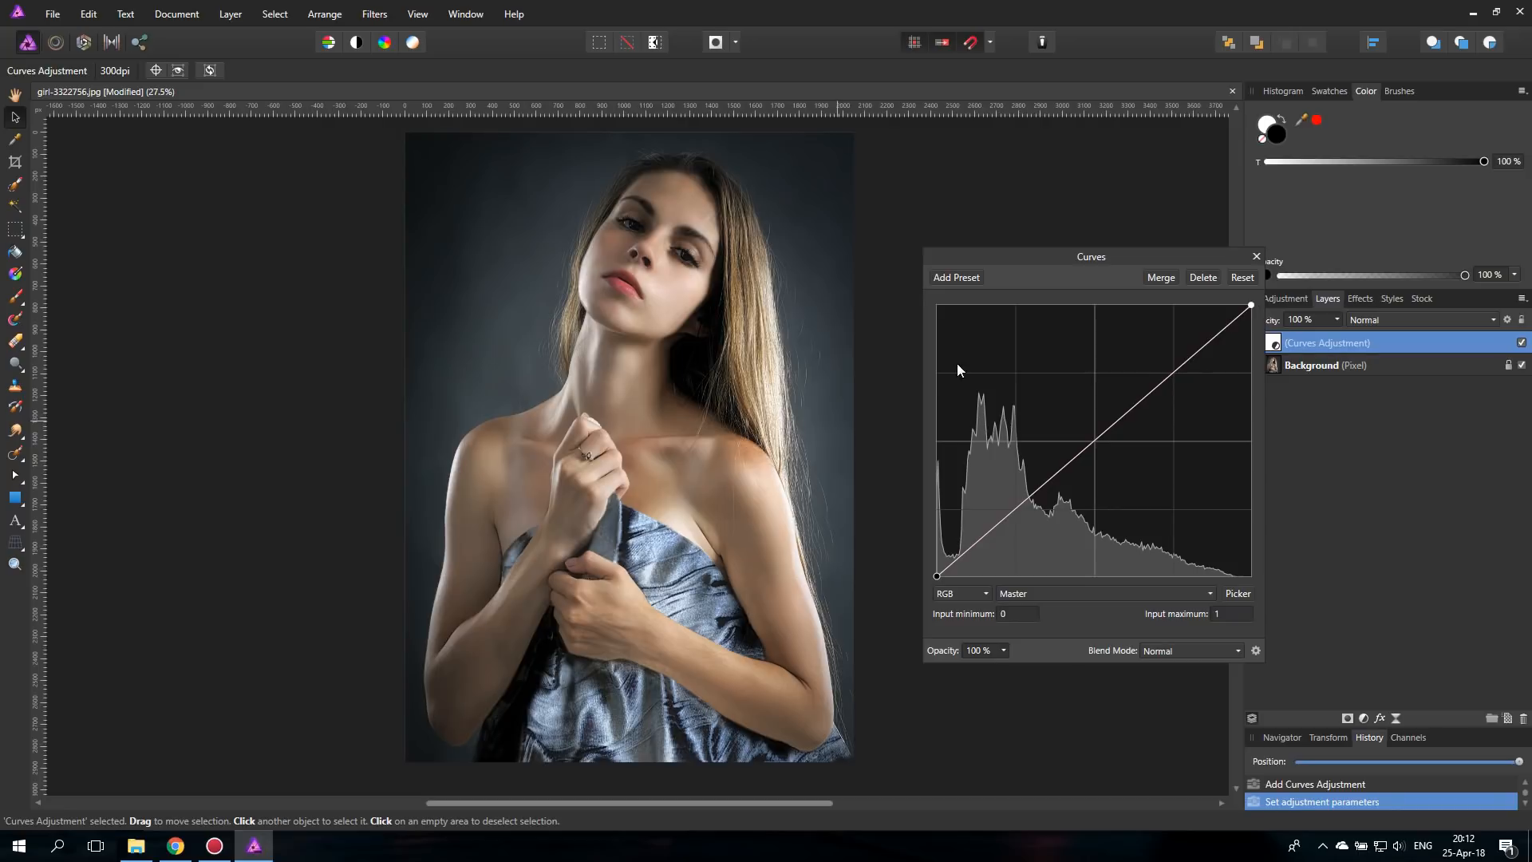
pyautogui.click(52, 14)
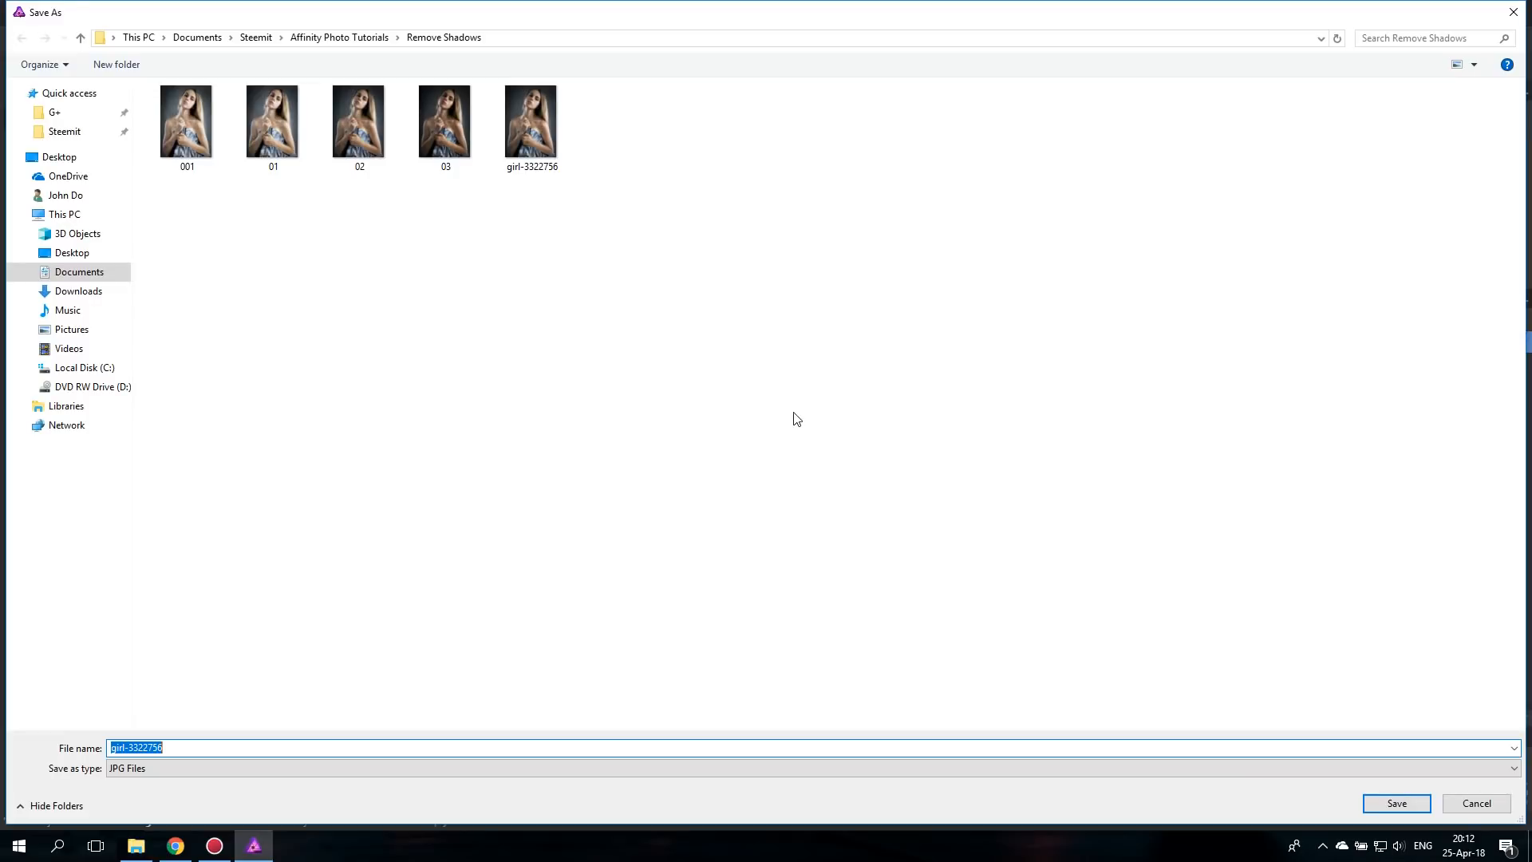
pyautogui.write('00')
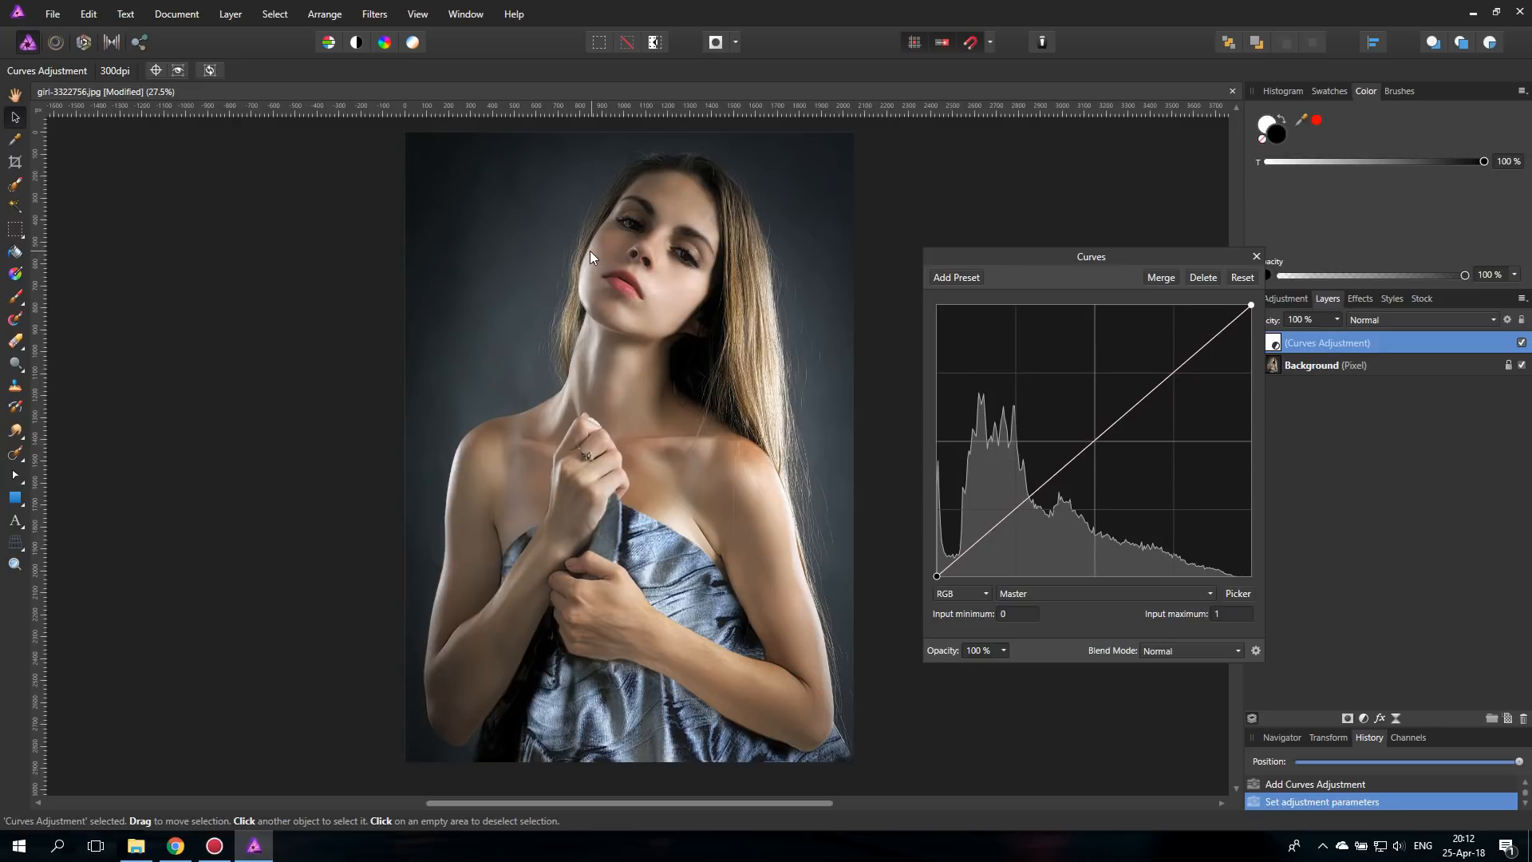
# - Pull the curve midpoint down to darken the portrait and export it as 003.jpg
pyautogui.click(1096, 439)
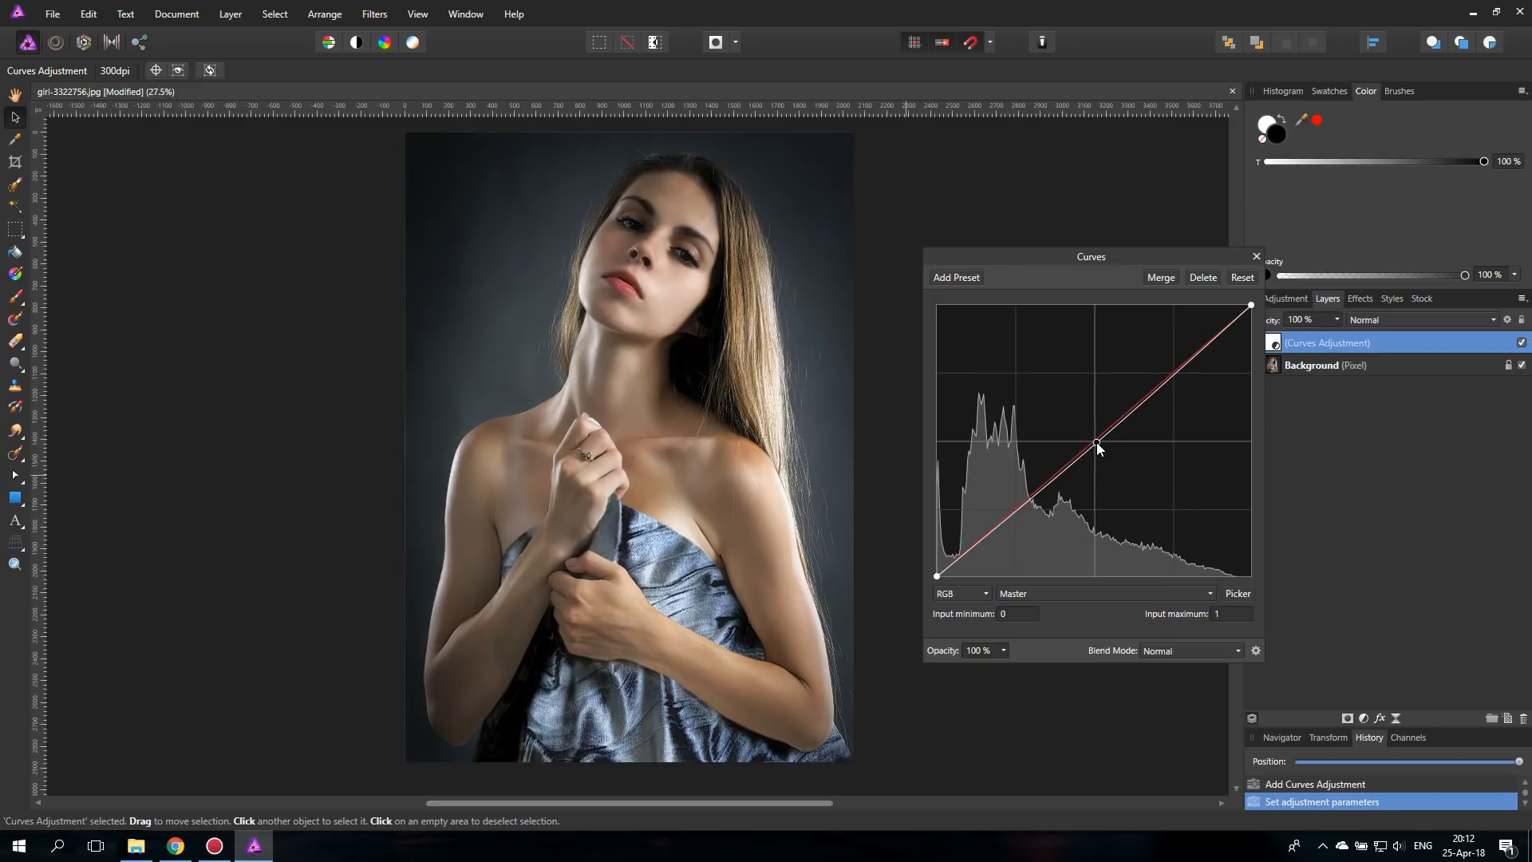
pyautogui.moveTo(1096, 441); pyautogui.dragTo(1106, 464)
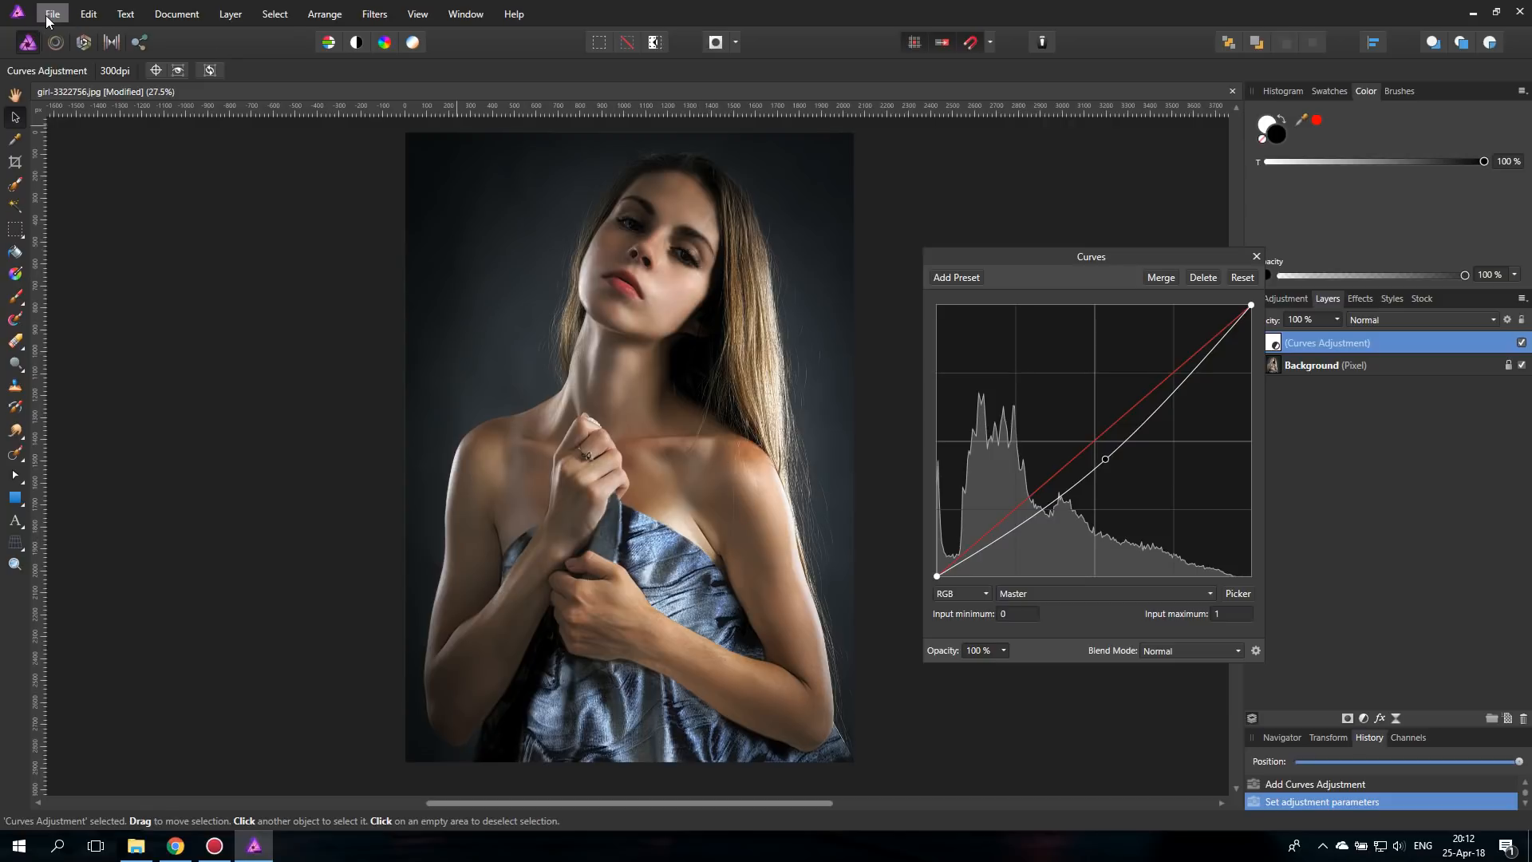
pyautogui.click(51, 13)
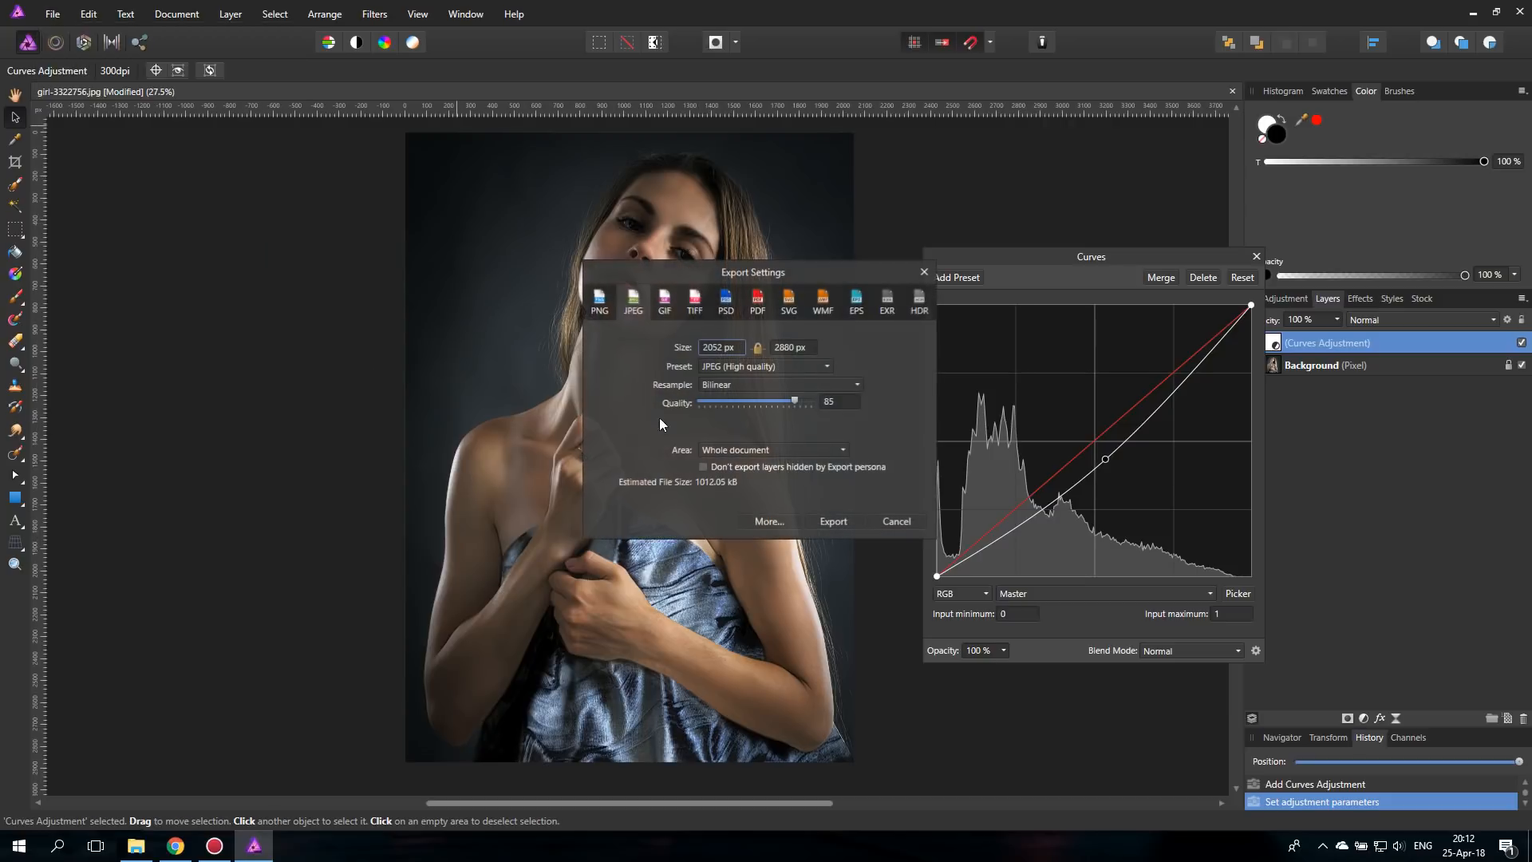
pyautogui.click(832, 521)
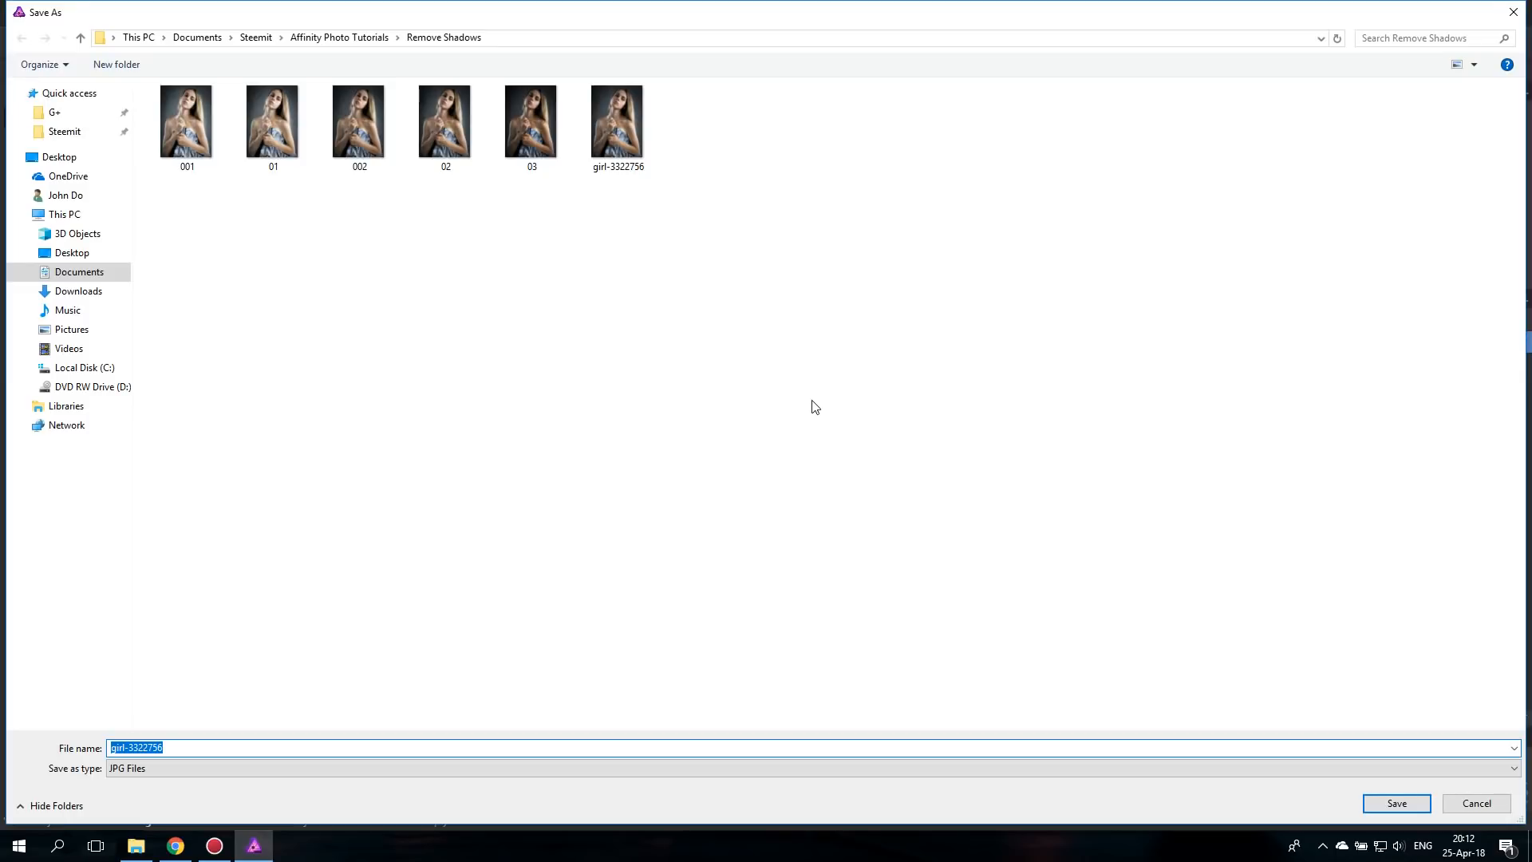
pyautogui.write('003')
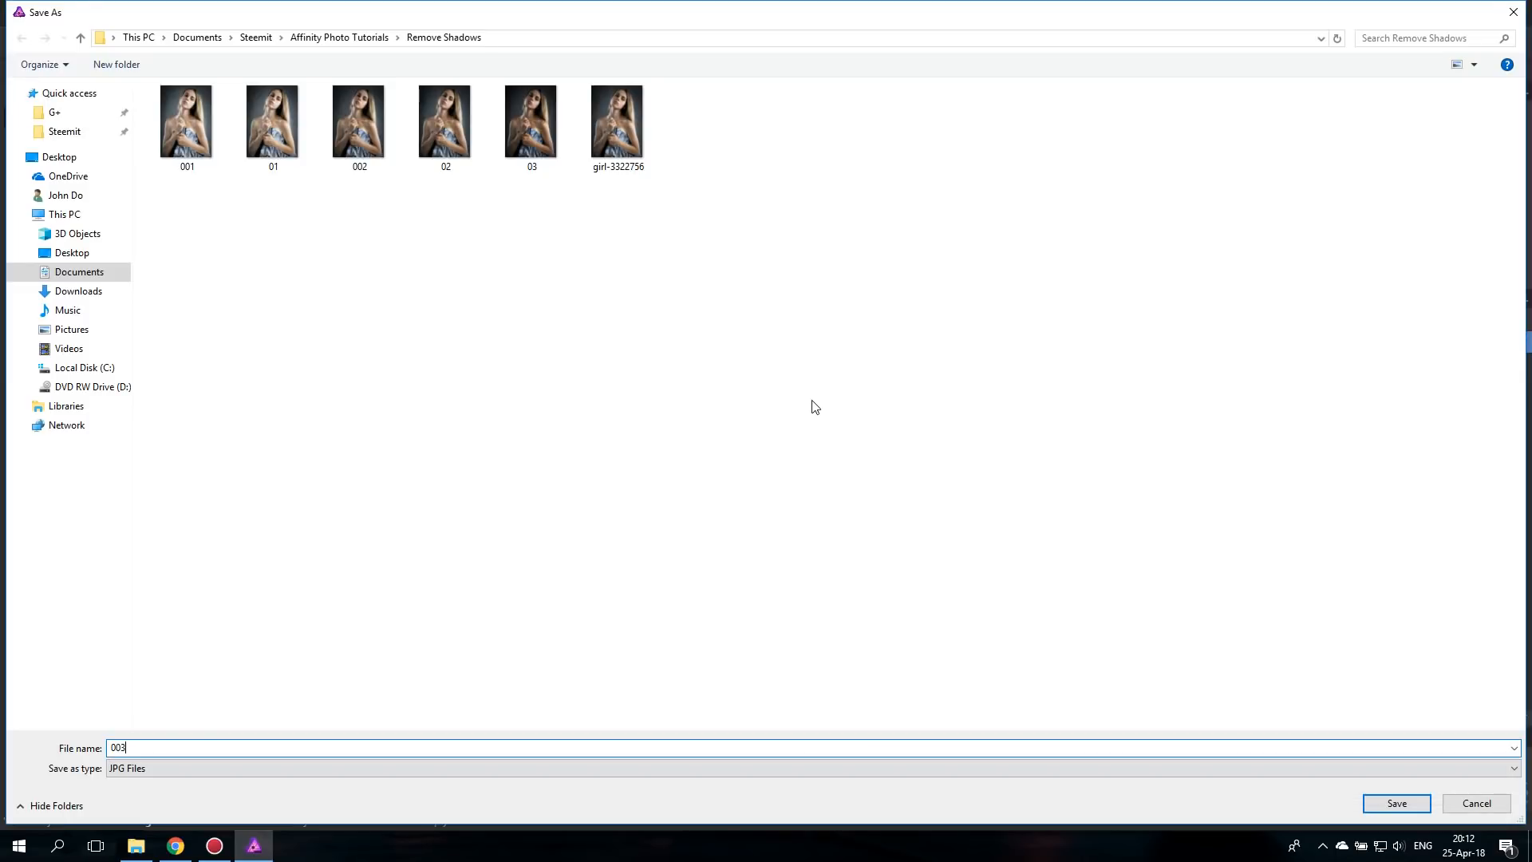
pyautogui.click(1395, 804)
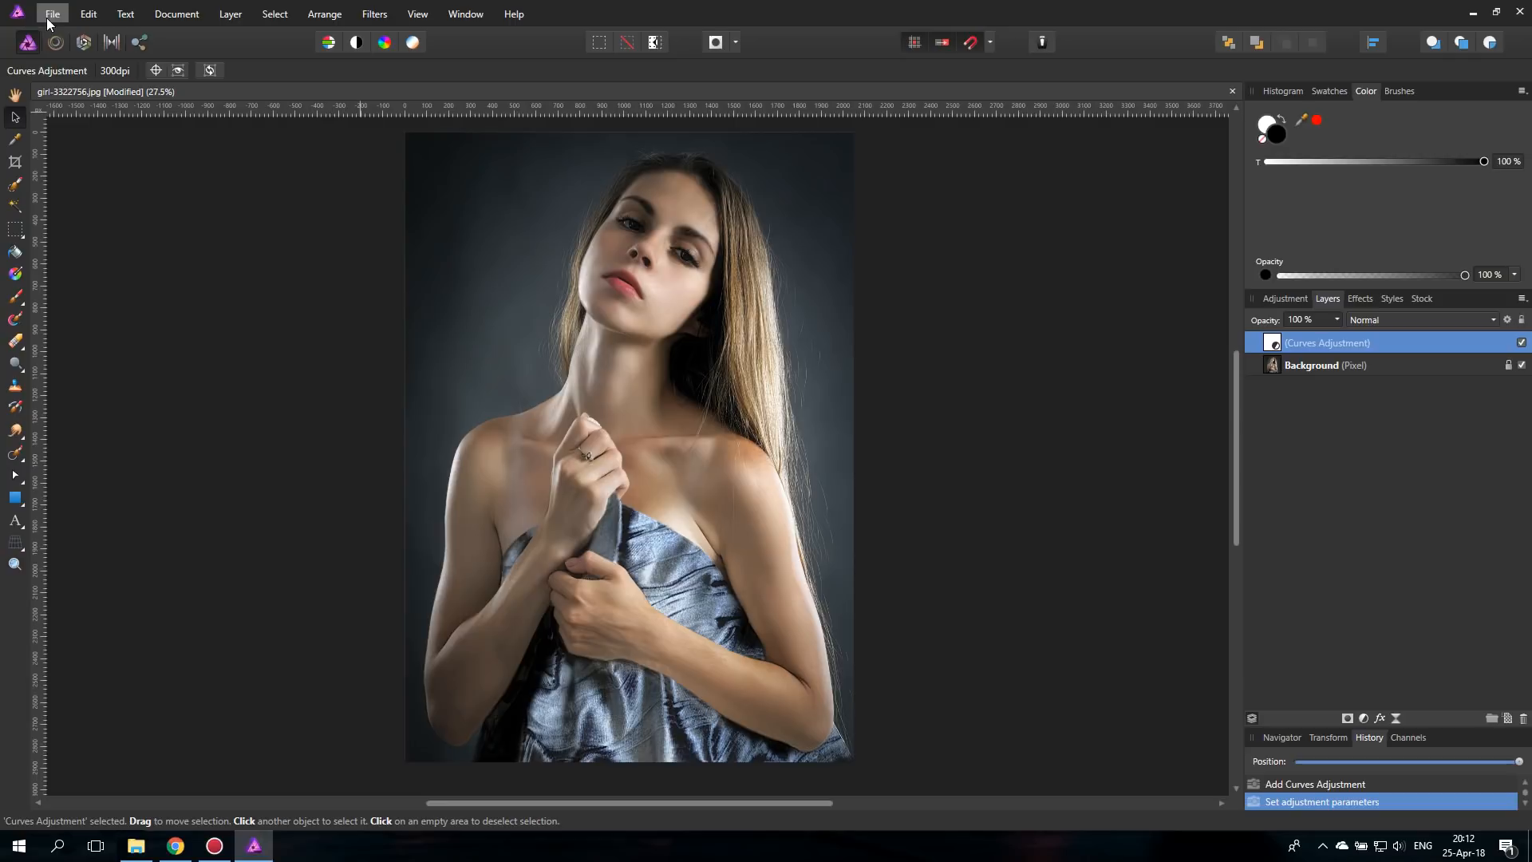
# - Run a New HDR Merge of exports 001, 002 and 003 with noise reduction at 15%
pyautogui.click(52, 13)
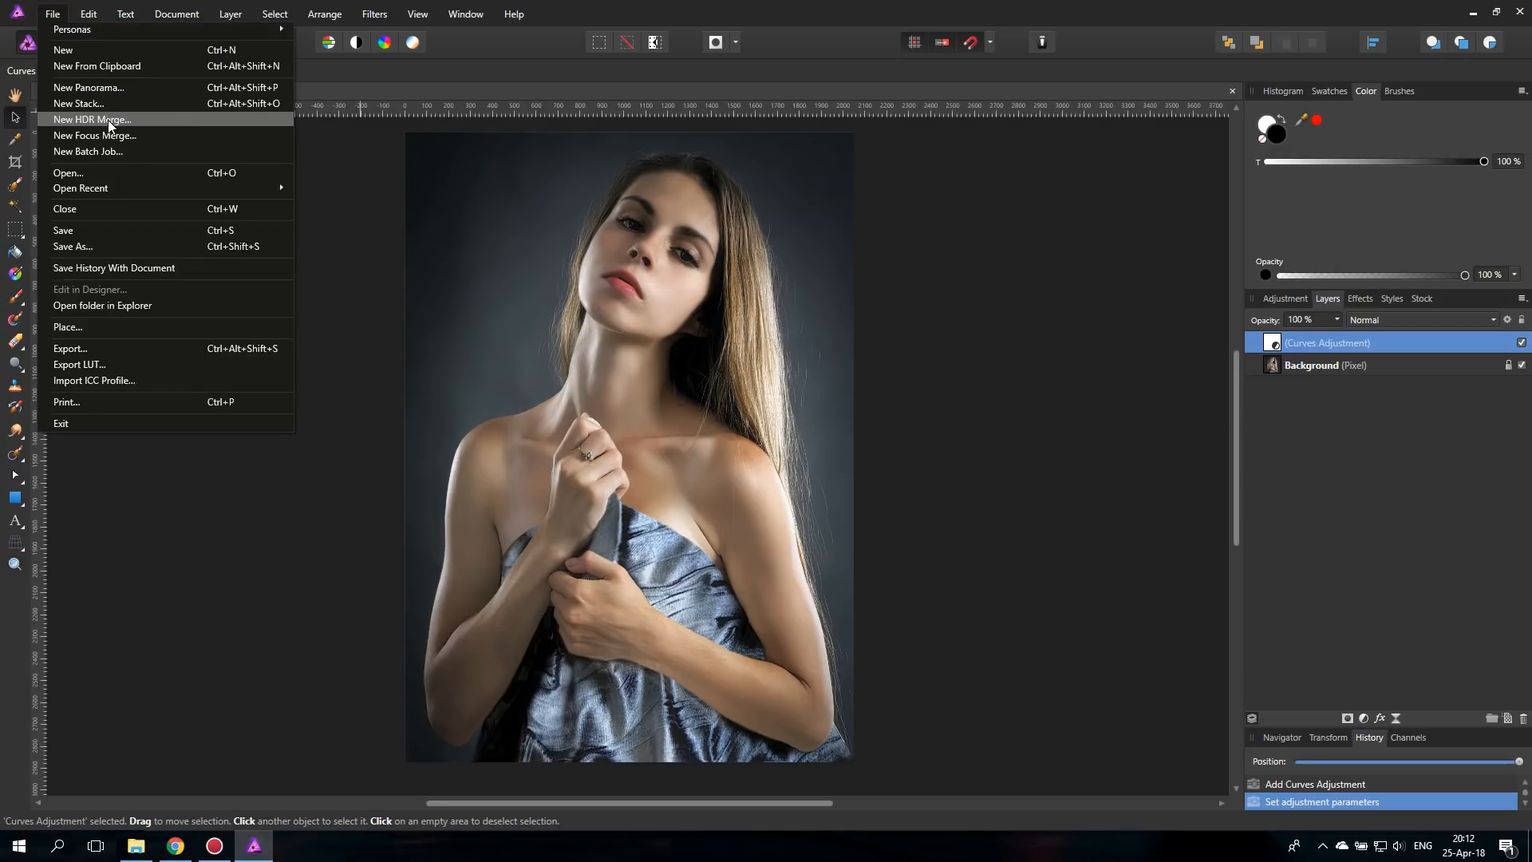
pyautogui.moveTo(122, 130)
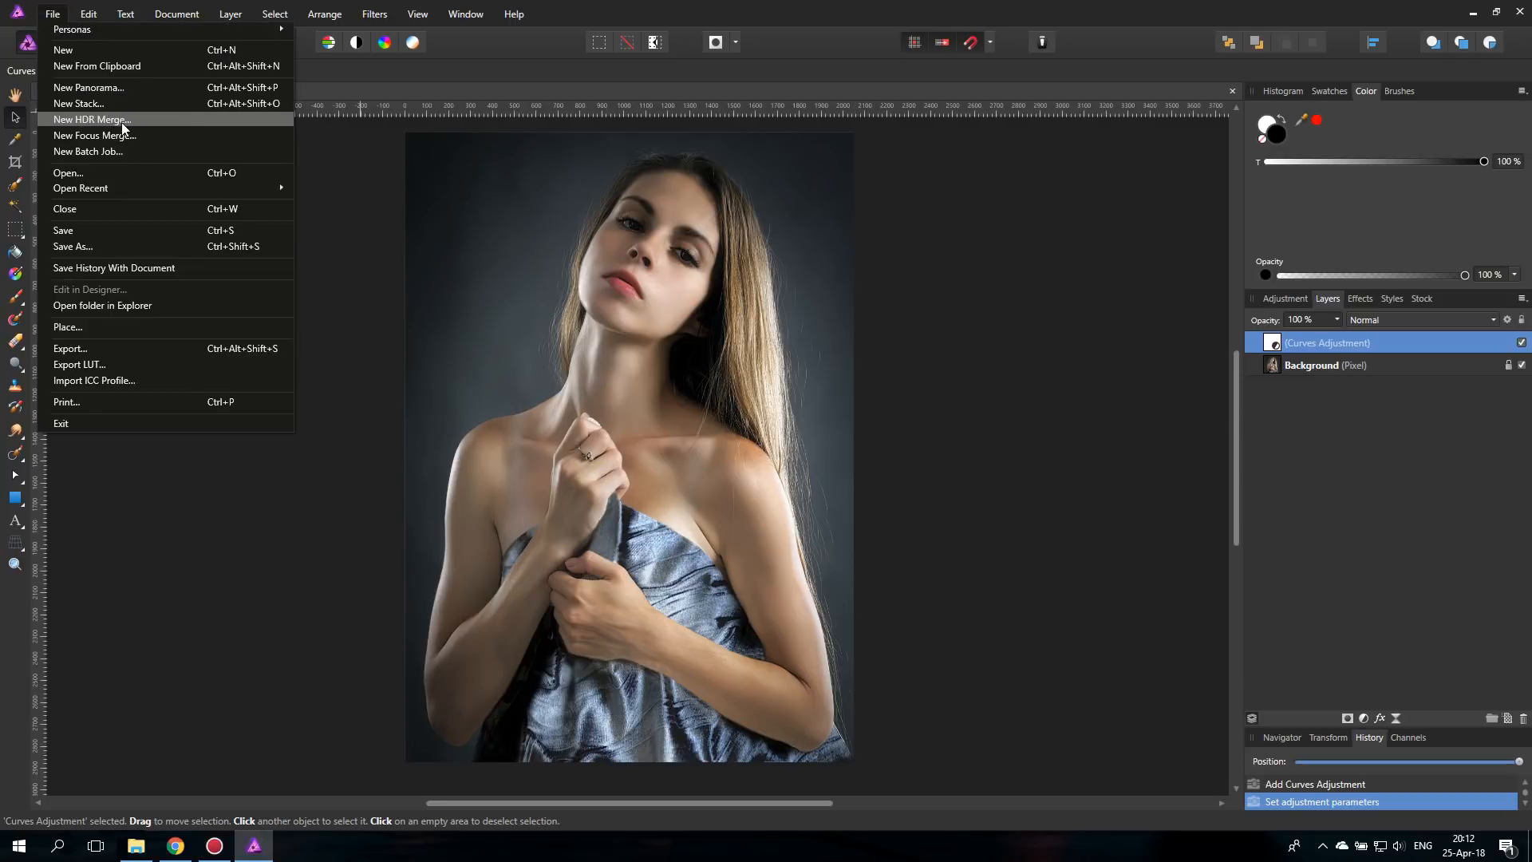
pyautogui.click(90, 119)
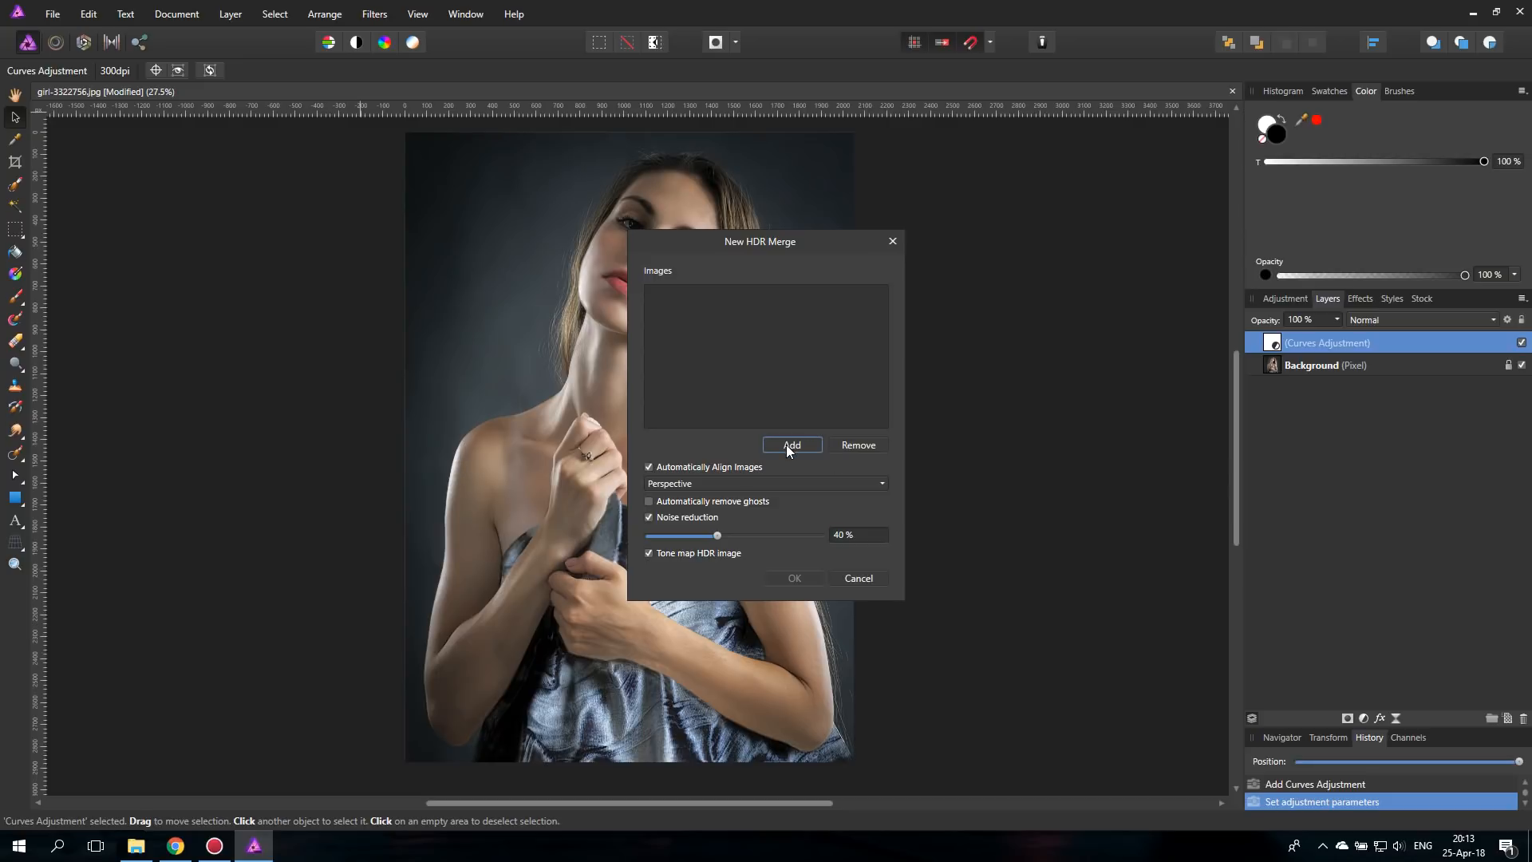
pyautogui.click(791, 444)
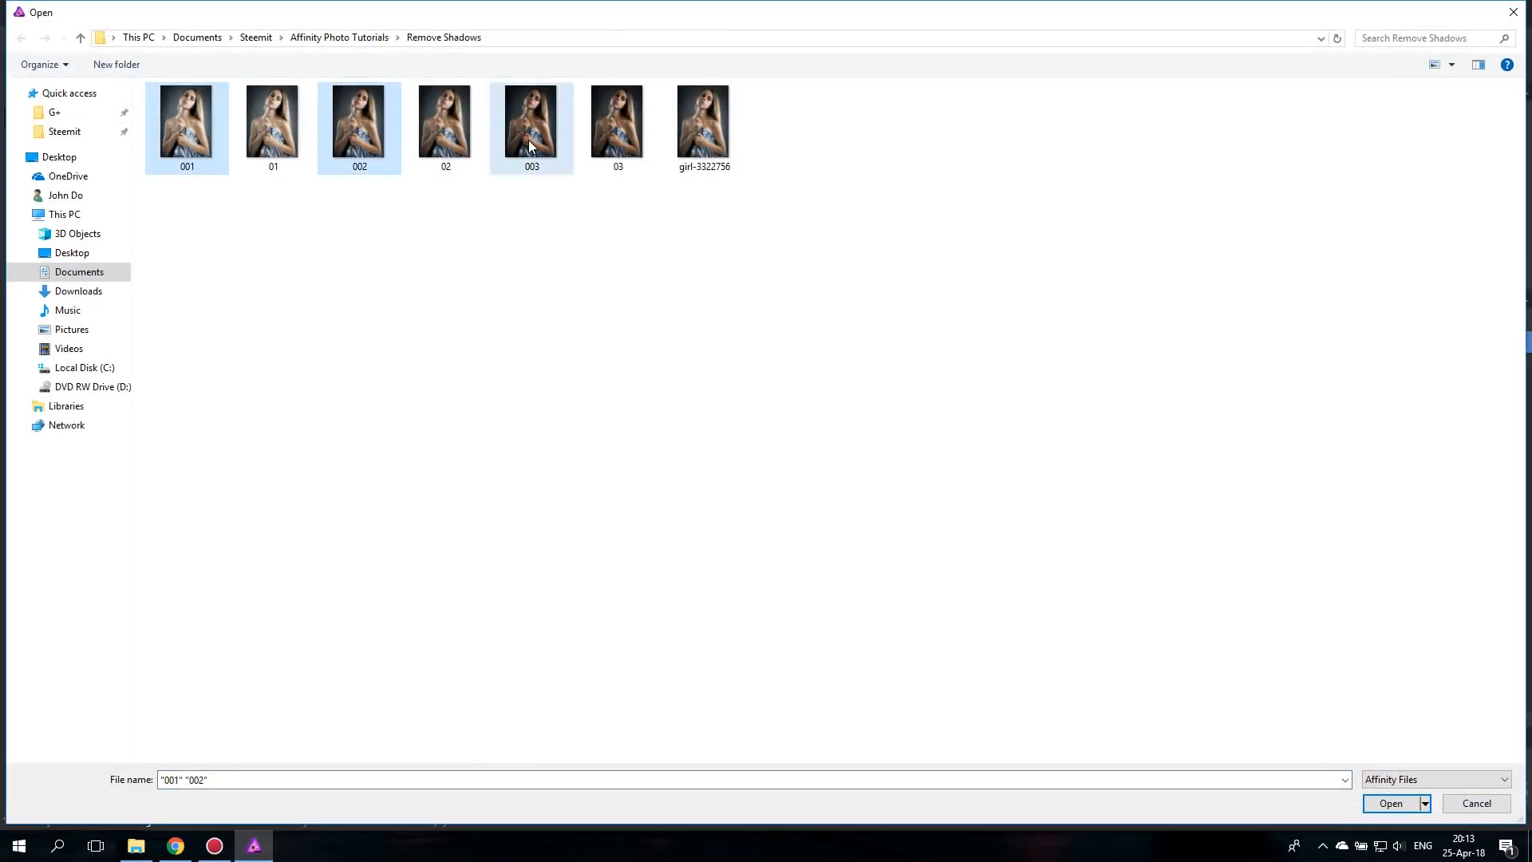
pyautogui.click(1389, 802)
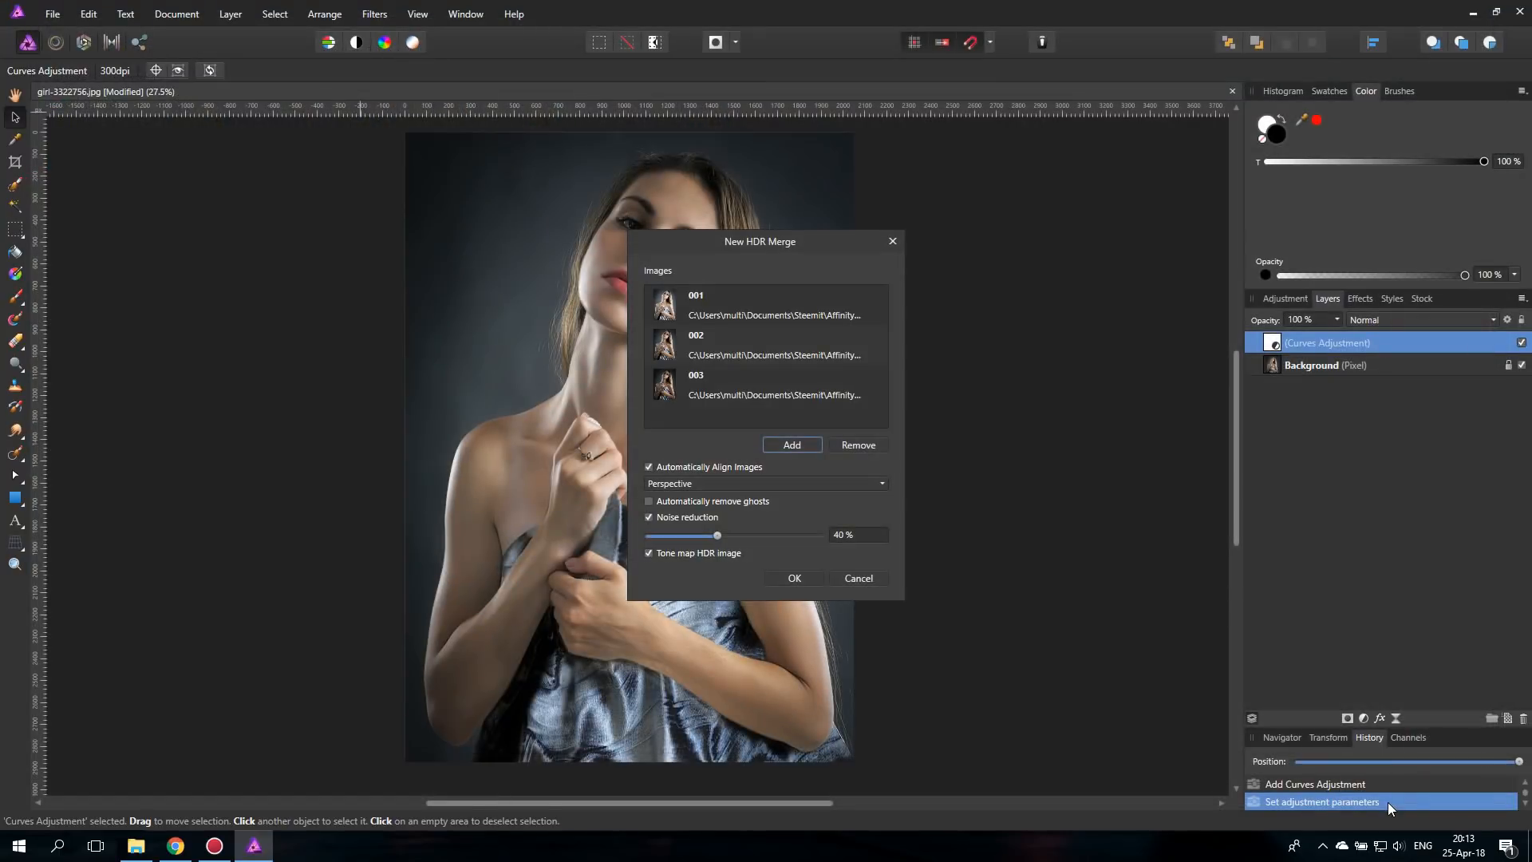
pyautogui.moveTo(671, 430)
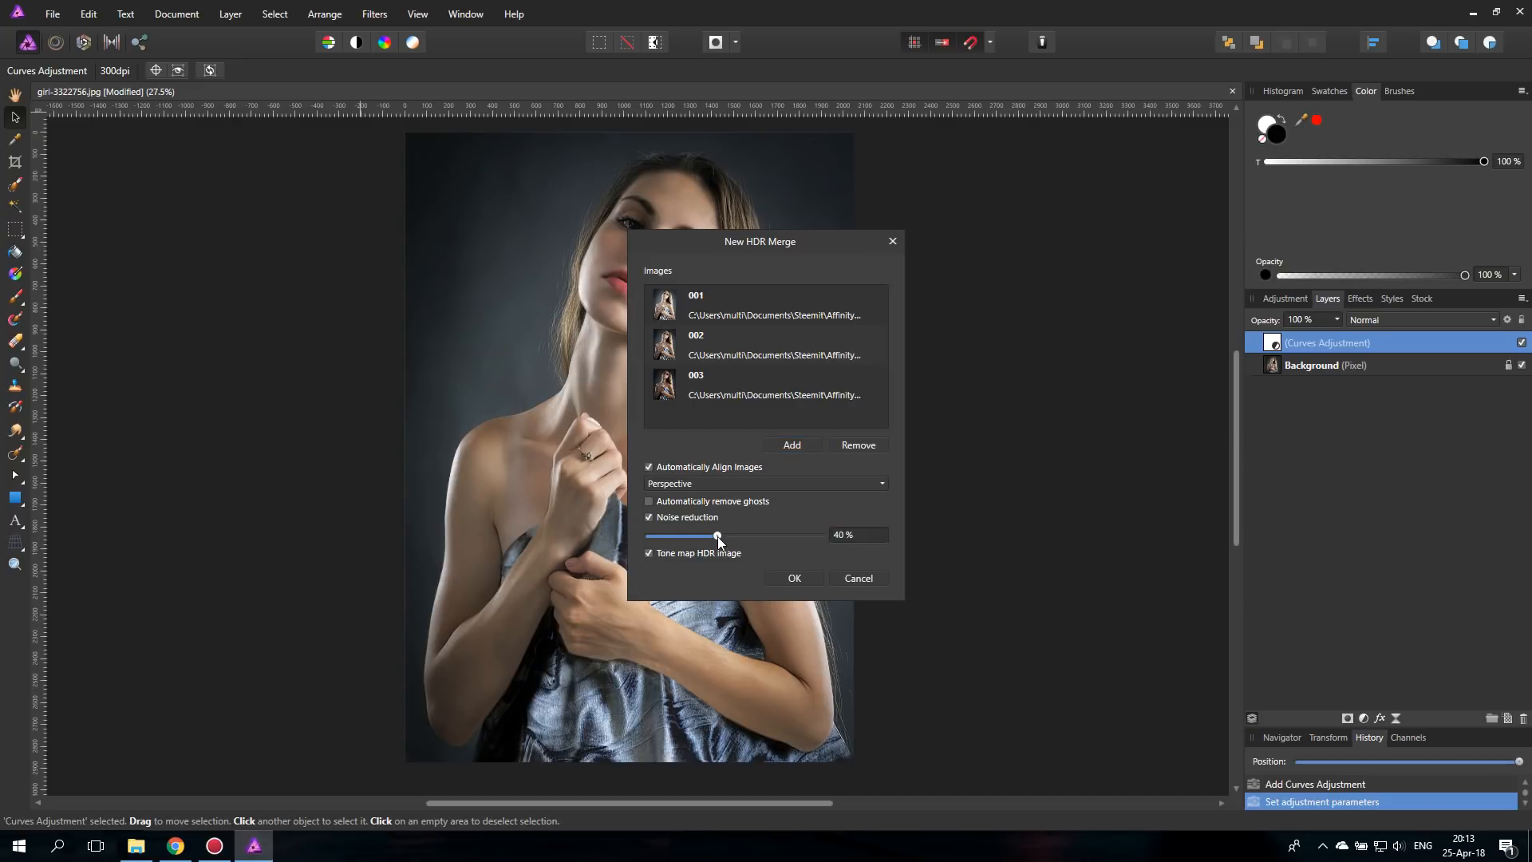
pyautogui.moveTo(717, 536); pyautogui.dragTo(684, 536)
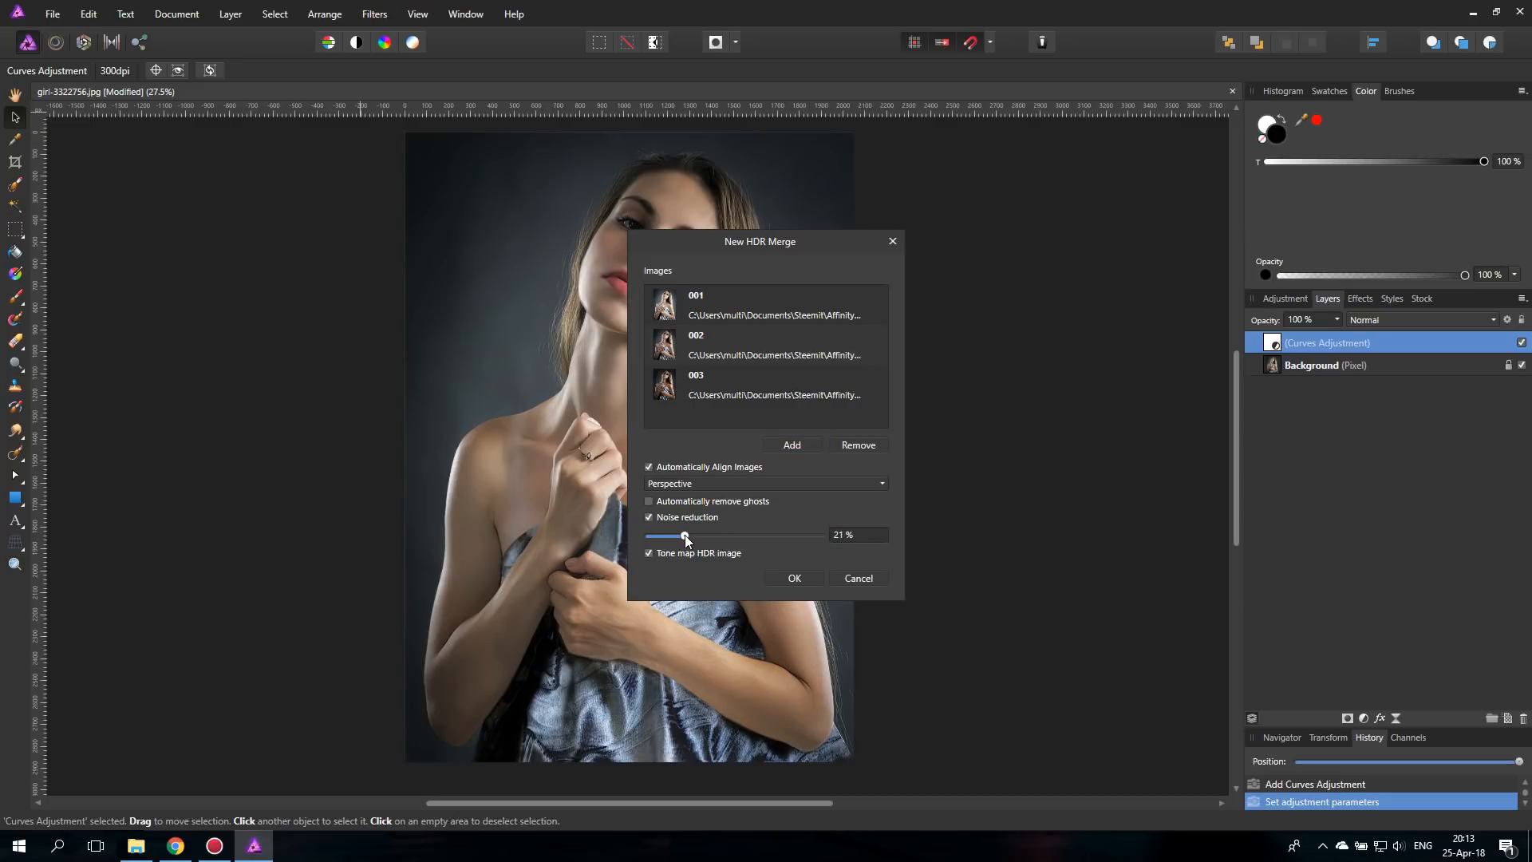
pyautogui.moveTo(683, 537); pyautogui.dragTo(671, 537)
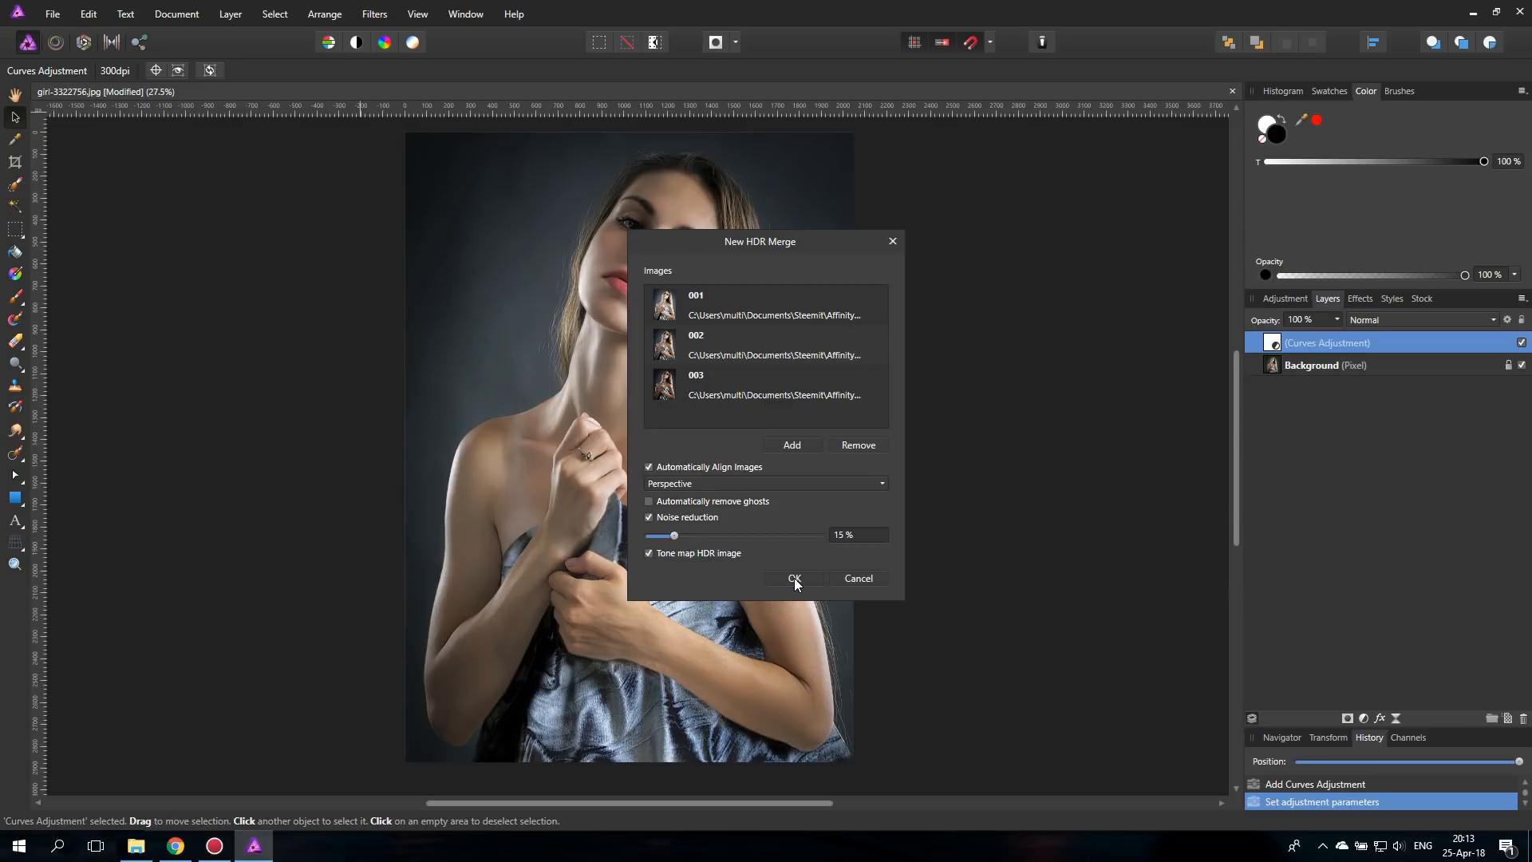
pyautogui.click(793, 578)
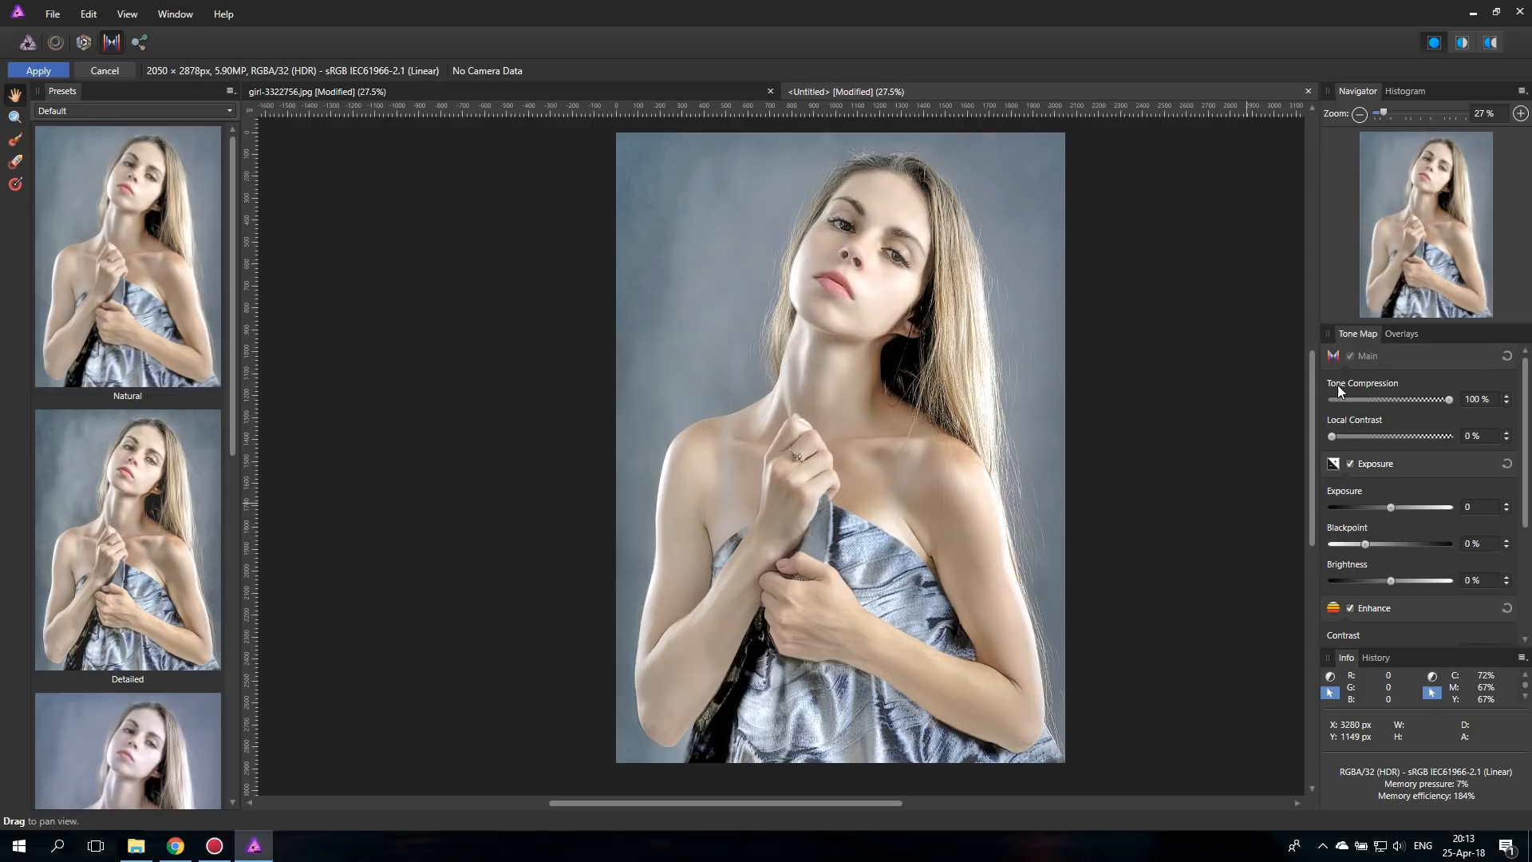
# - Drag the Tone Compression slider down to 25% on the merged image
pyautogui.moveTo(1450, 399); pyautogui.dragTo(1422, 398)
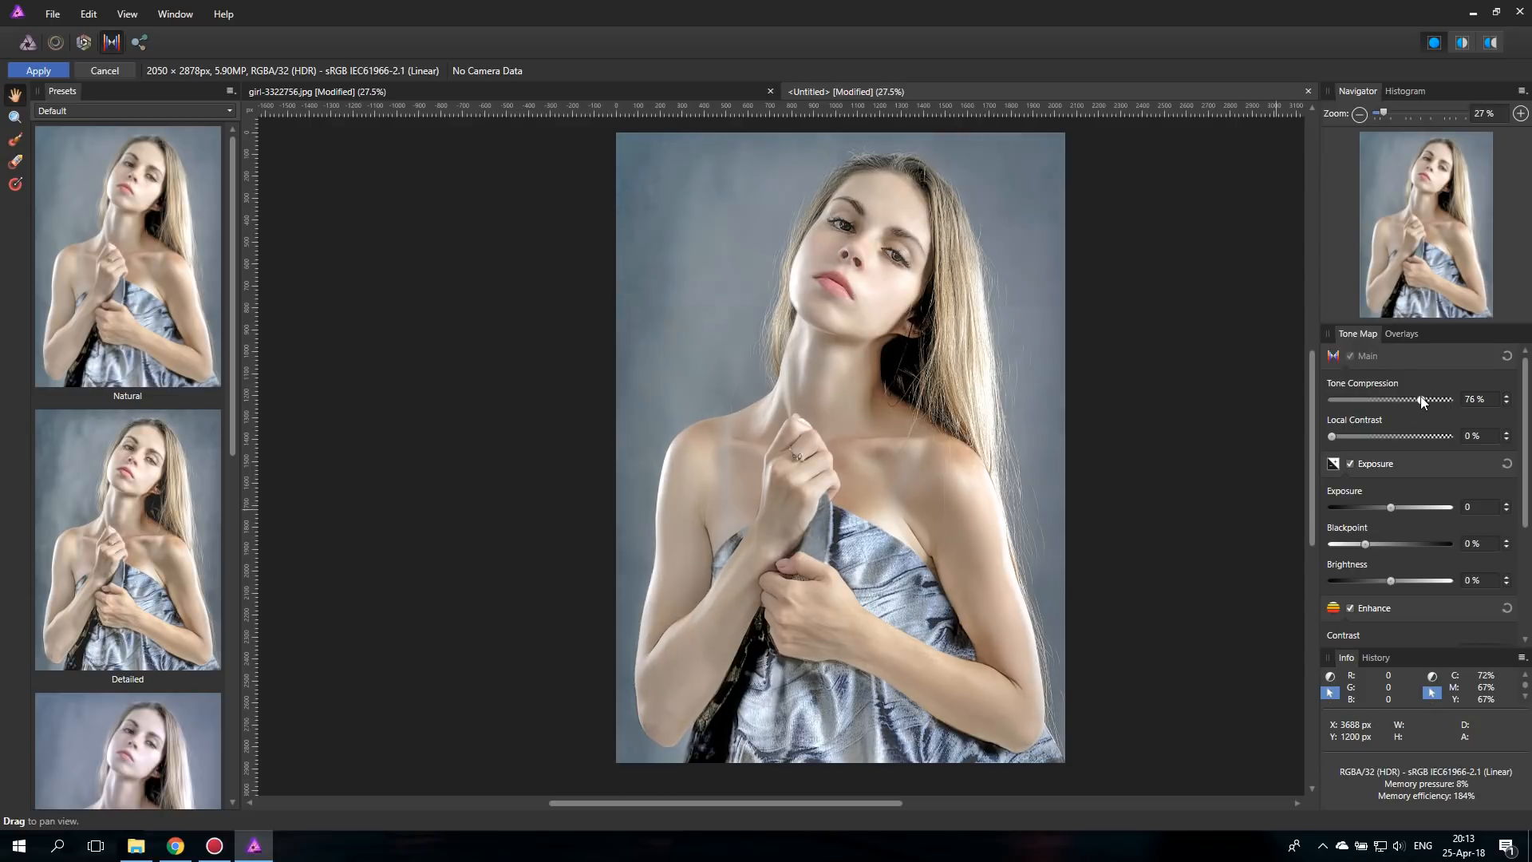
pyautogui.moveTo(1421, 399); pyautogui.dragTo(1358, 399)
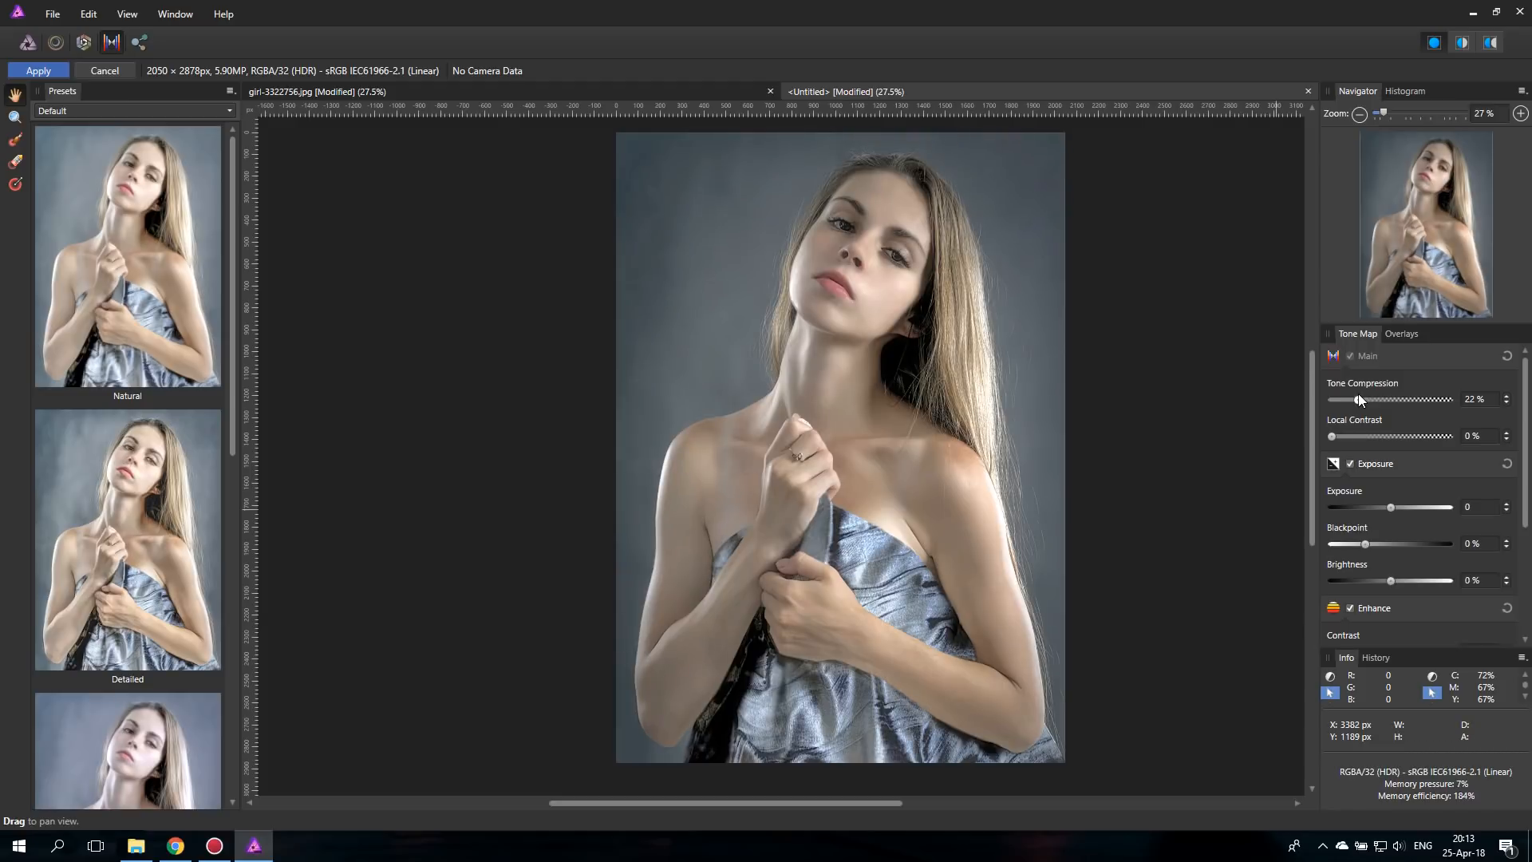
pyautogui.moveTo(1357, 400); pyautogui.dragTo(1361, 400)
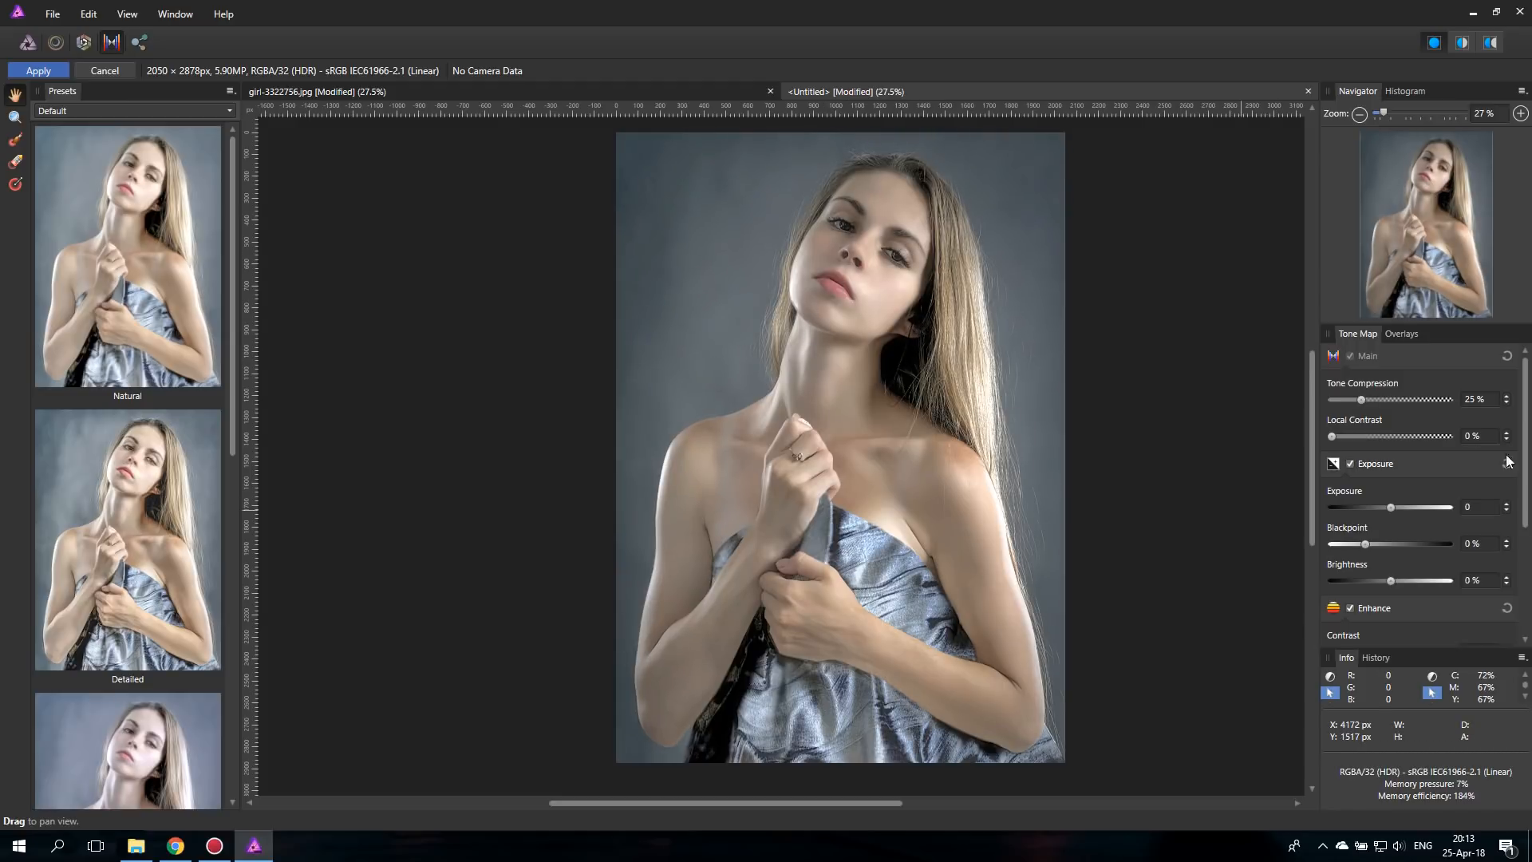
# - Set the Enhance Saturation to 37% and Vibrance to 10%
pyautogui.scroll(-3)
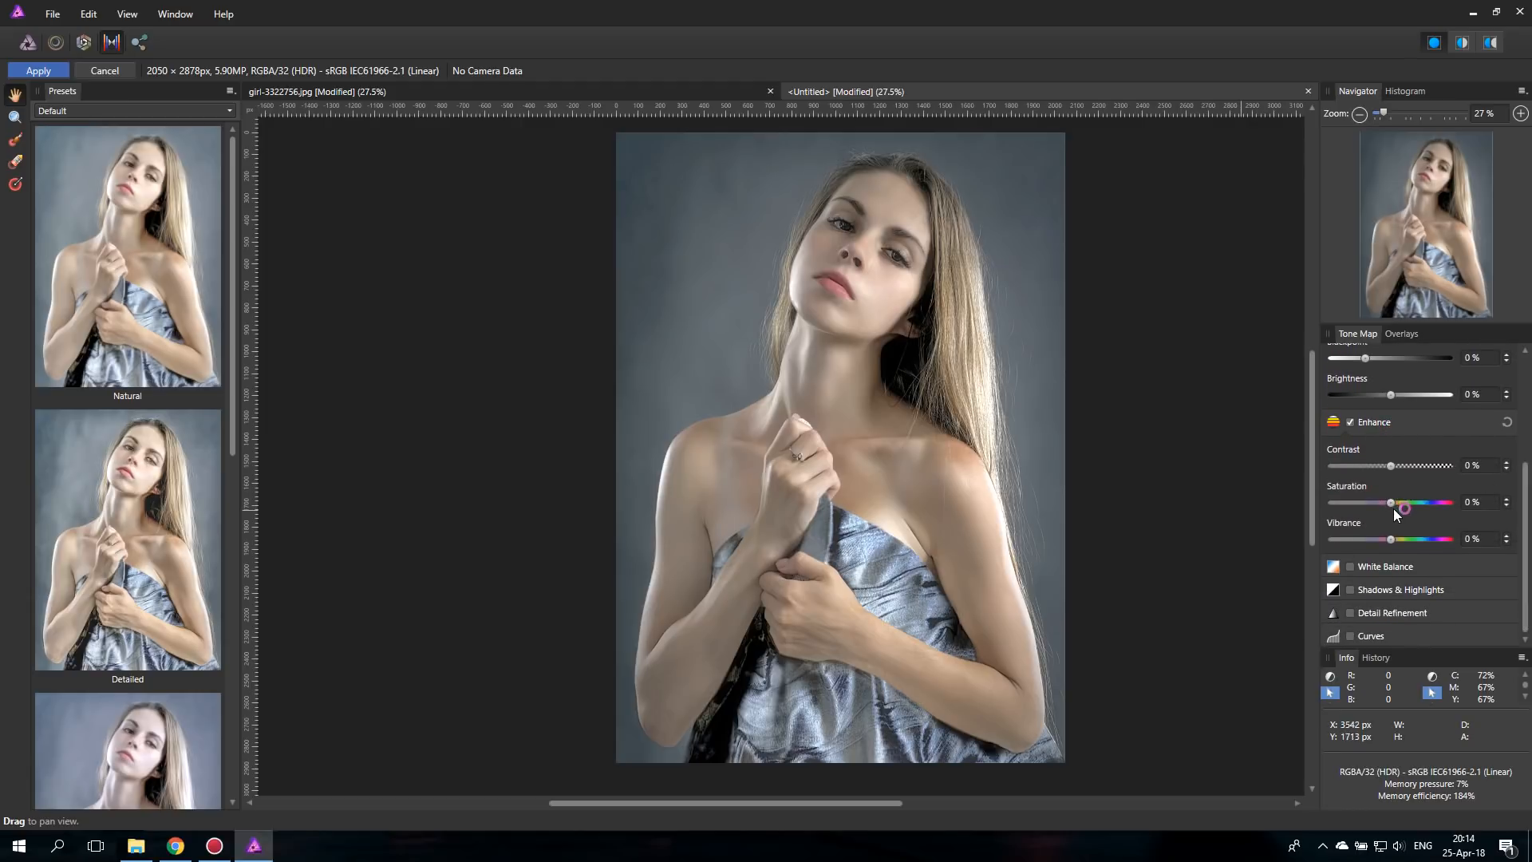
pyautogui.moveTo(1389, 502); pyautogui.dragTo(1409, 502)
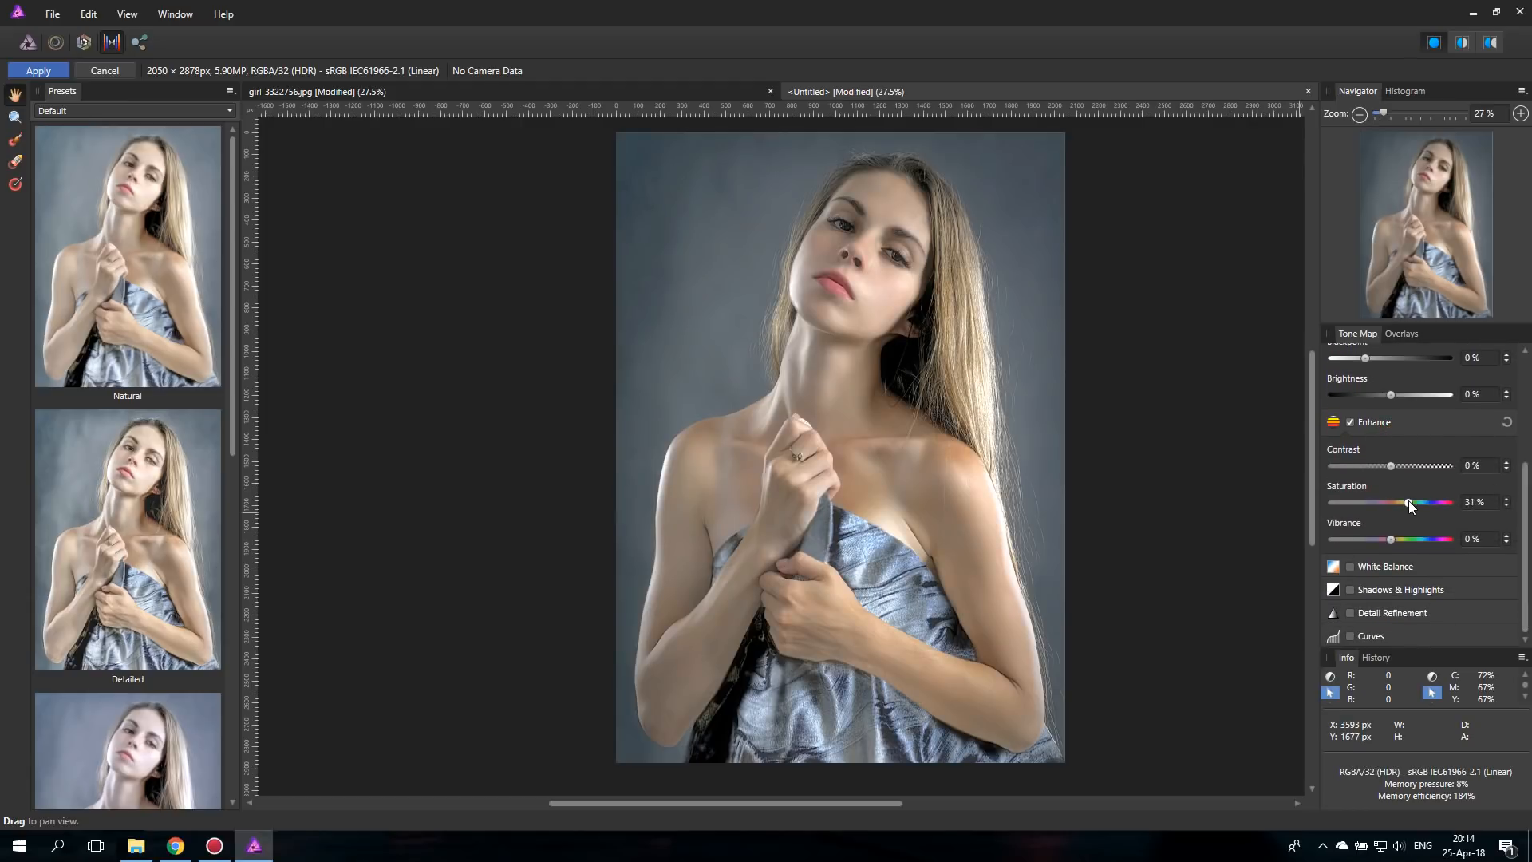
pyautogui.moveTo(1408, 501); pyautogui.dragTo(1413, 501)
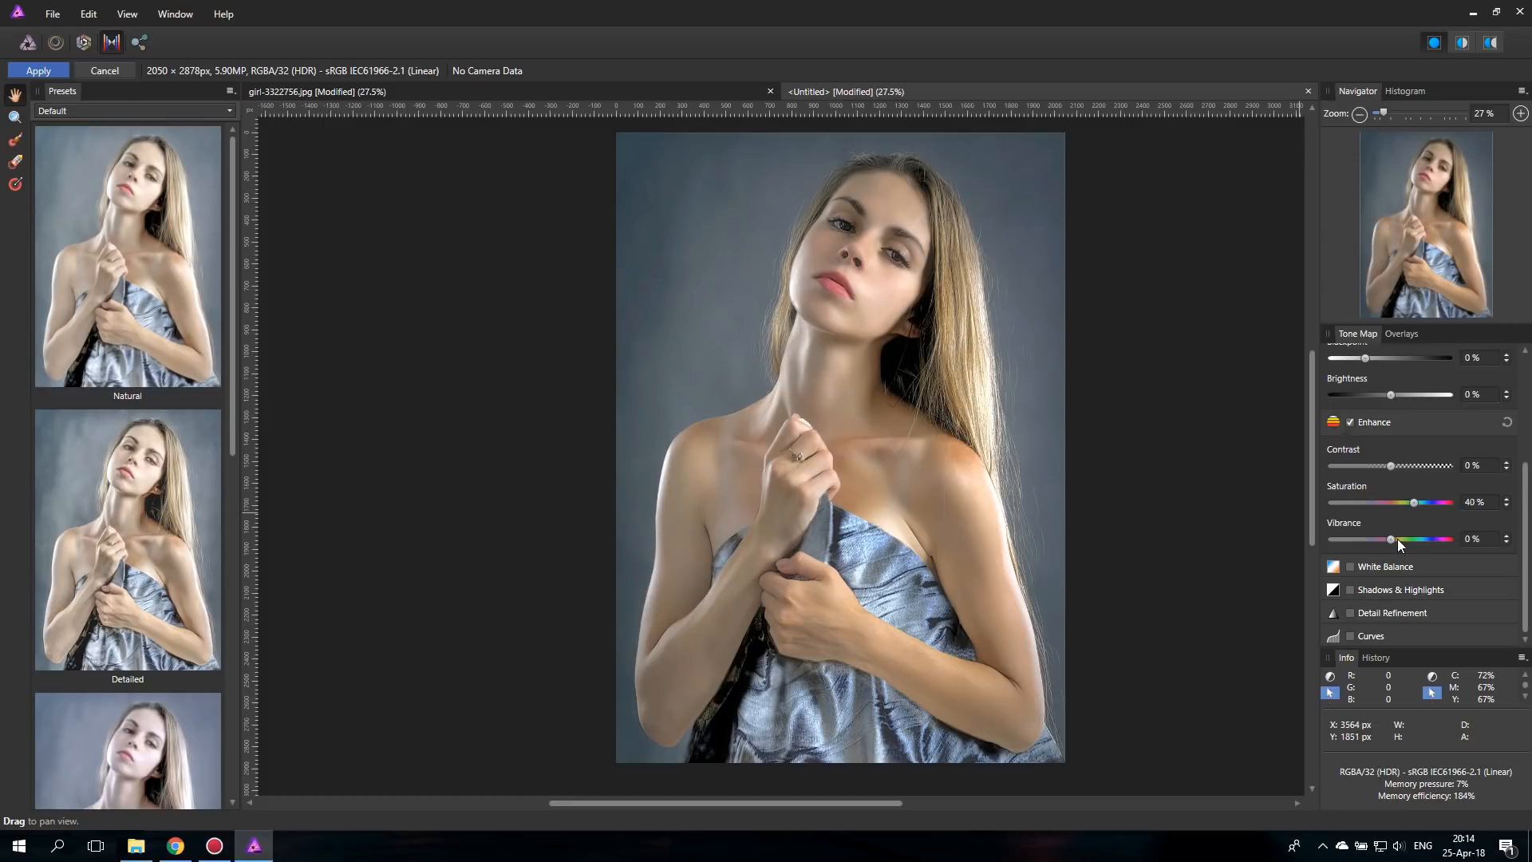
pyautogui.moveTo(1389, 538); pyautogui.dragTo(1407, 539)
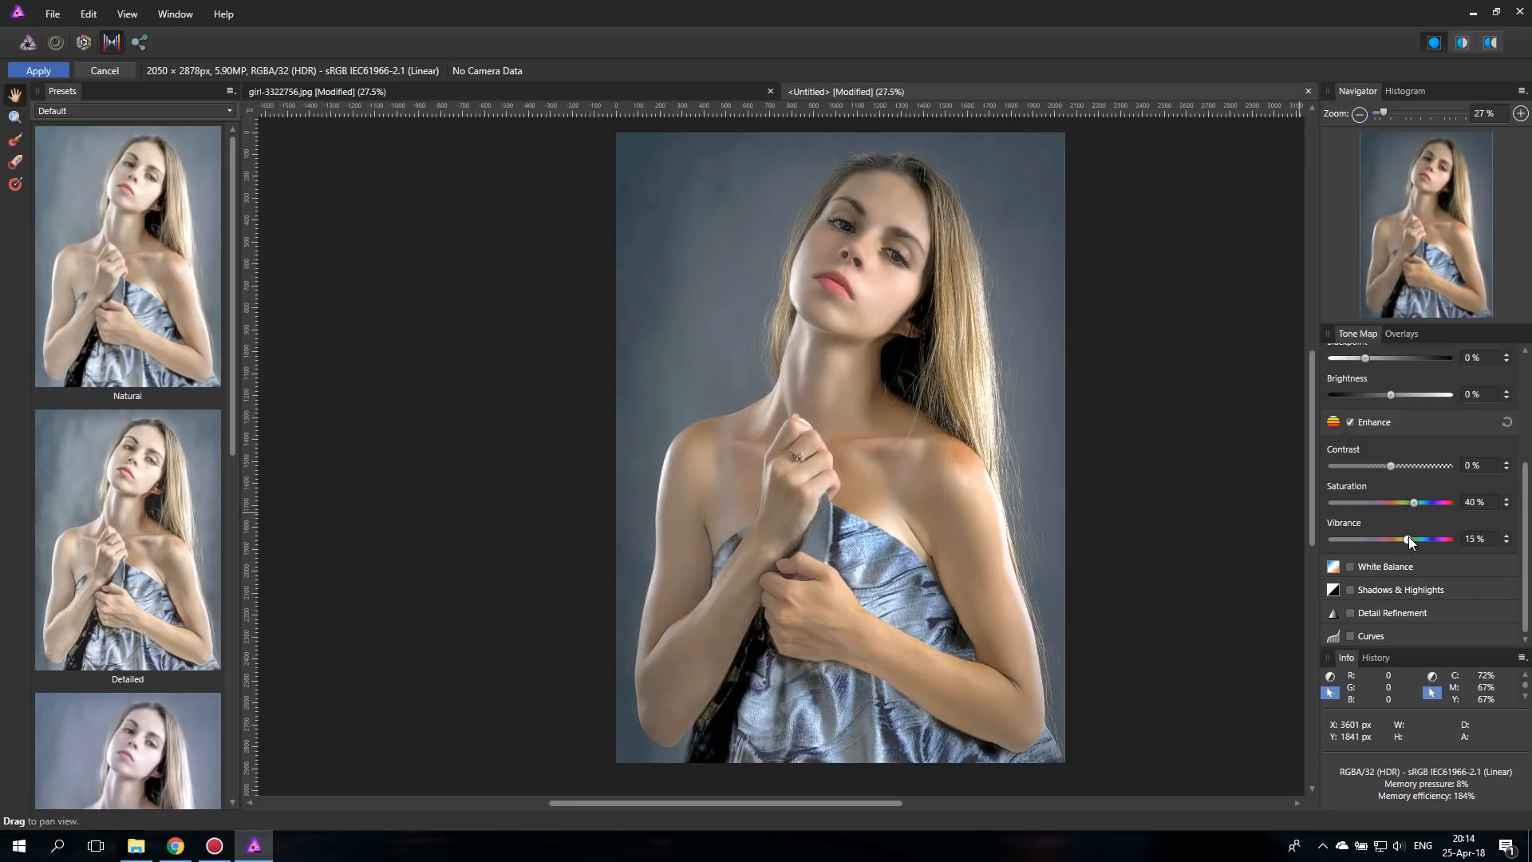
pyautogui.moveTo(1413, 538); pyautogui.dragTo(1405, 539)
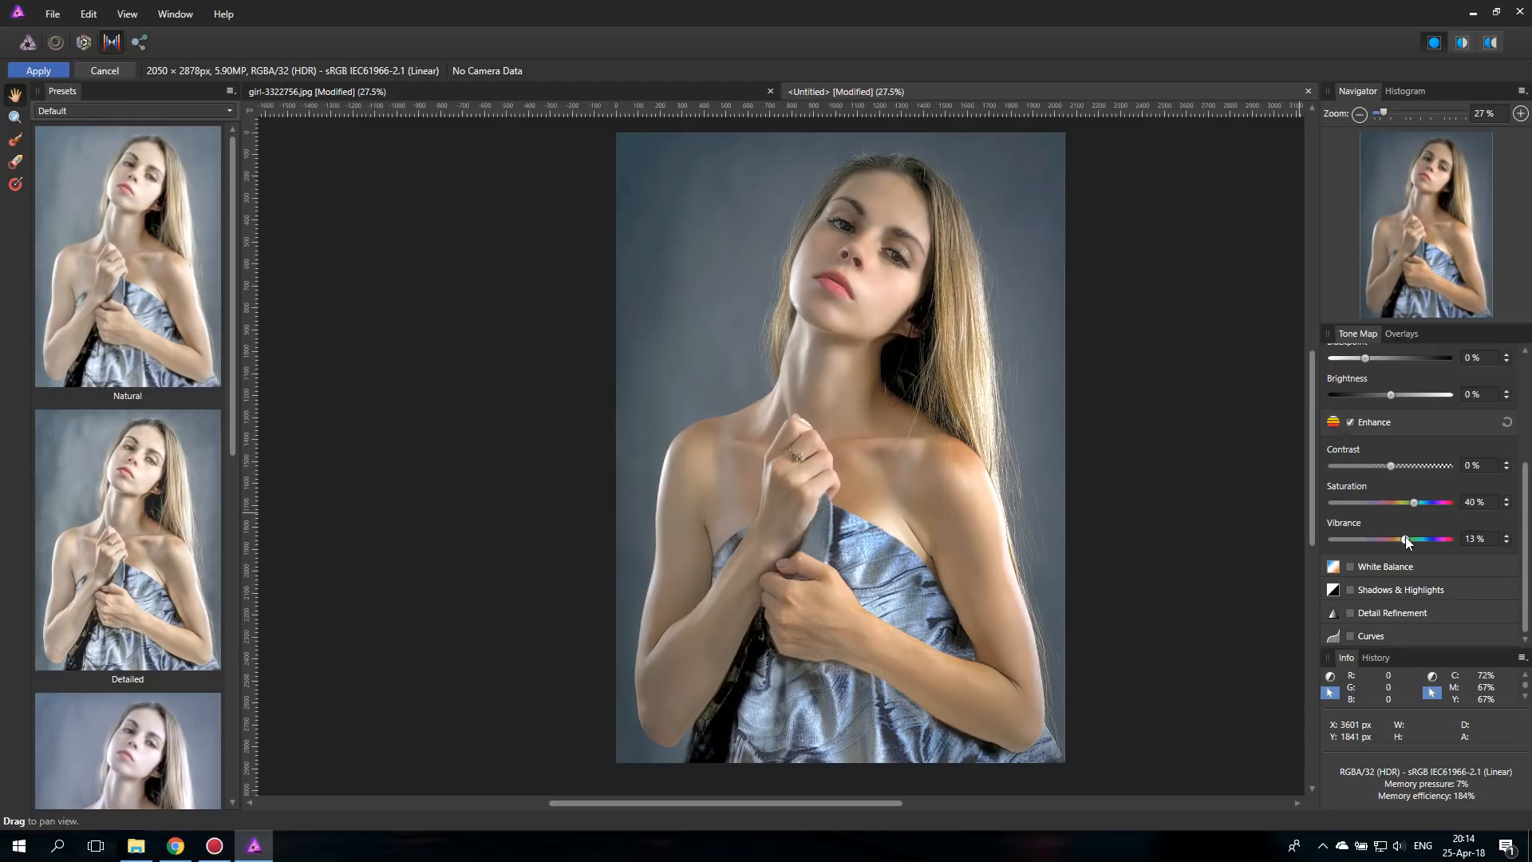
pyautogui.moveTo(1410, 538); pyautogui.dragTo(1401, 539)
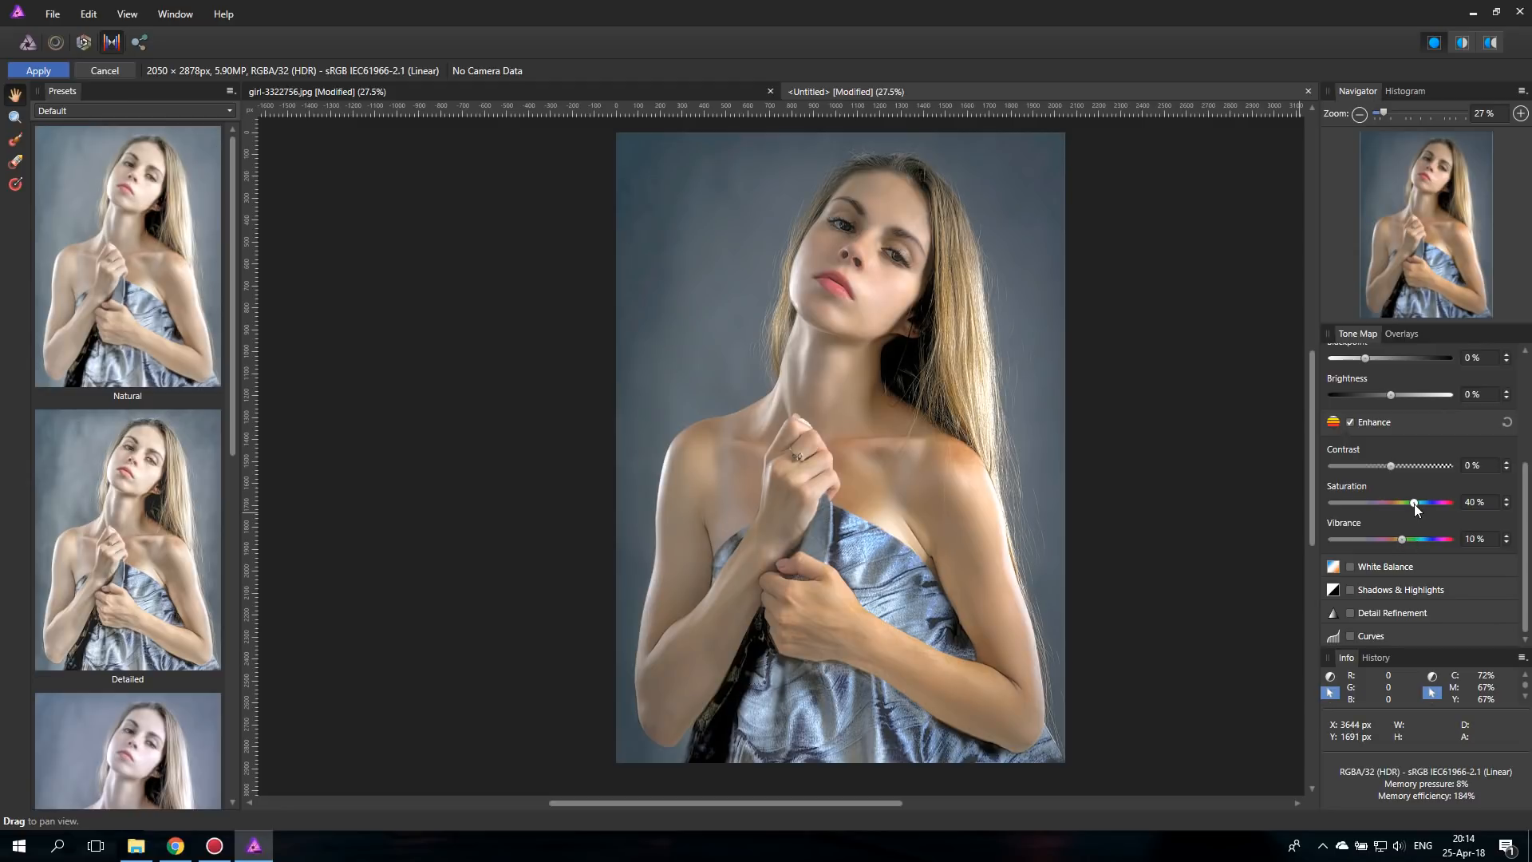
pyautogui.moveTo(1414, 501); pyautogui.dragTo(1410, 501)
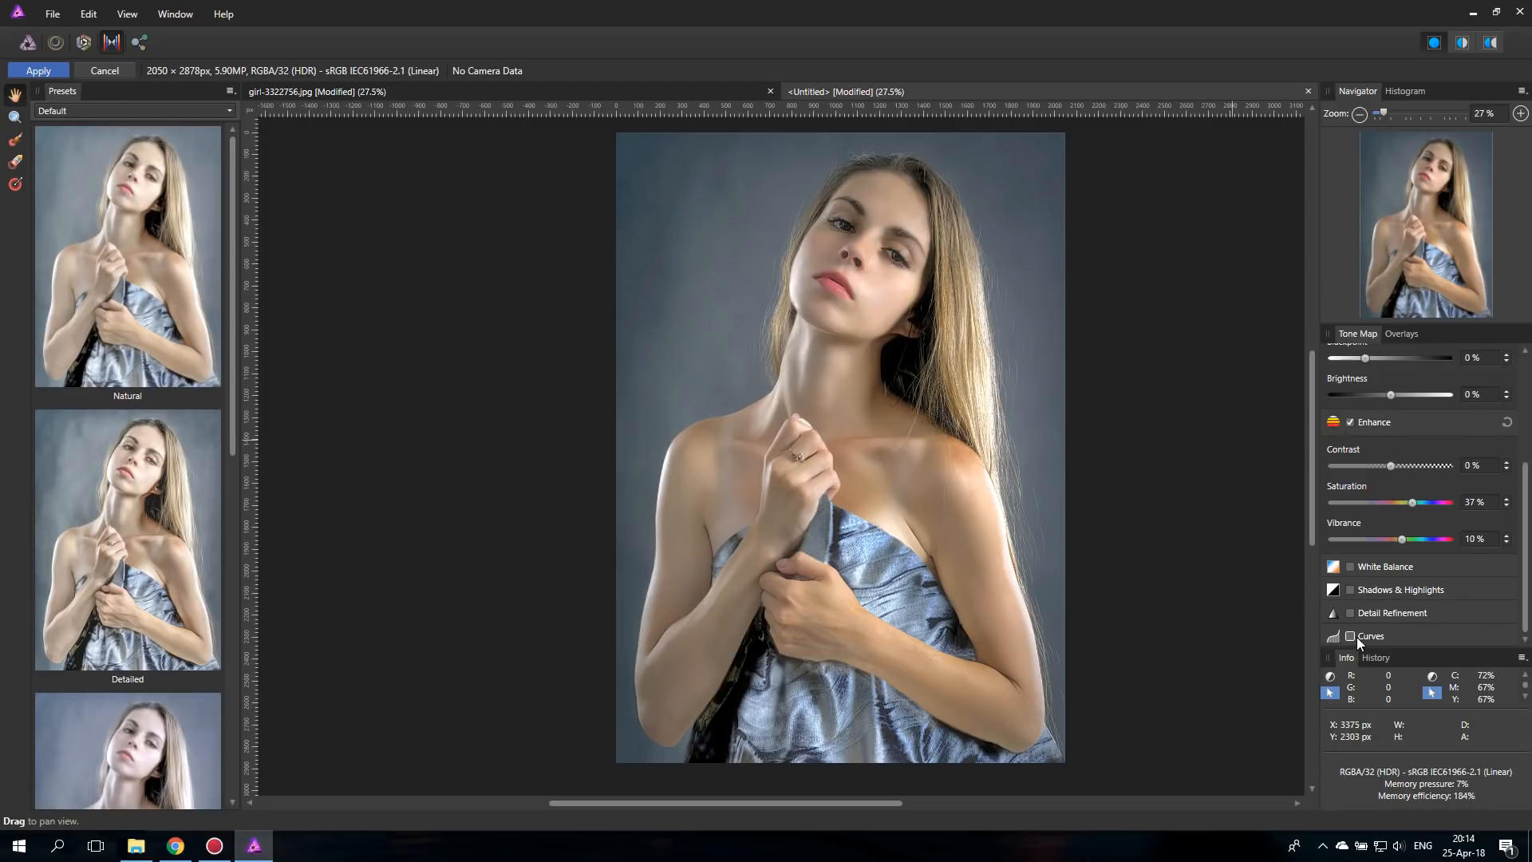
# - Enable the neutral Curves option in Tone Map and apply the tone mapping
pyautogui.click(1351, 636)
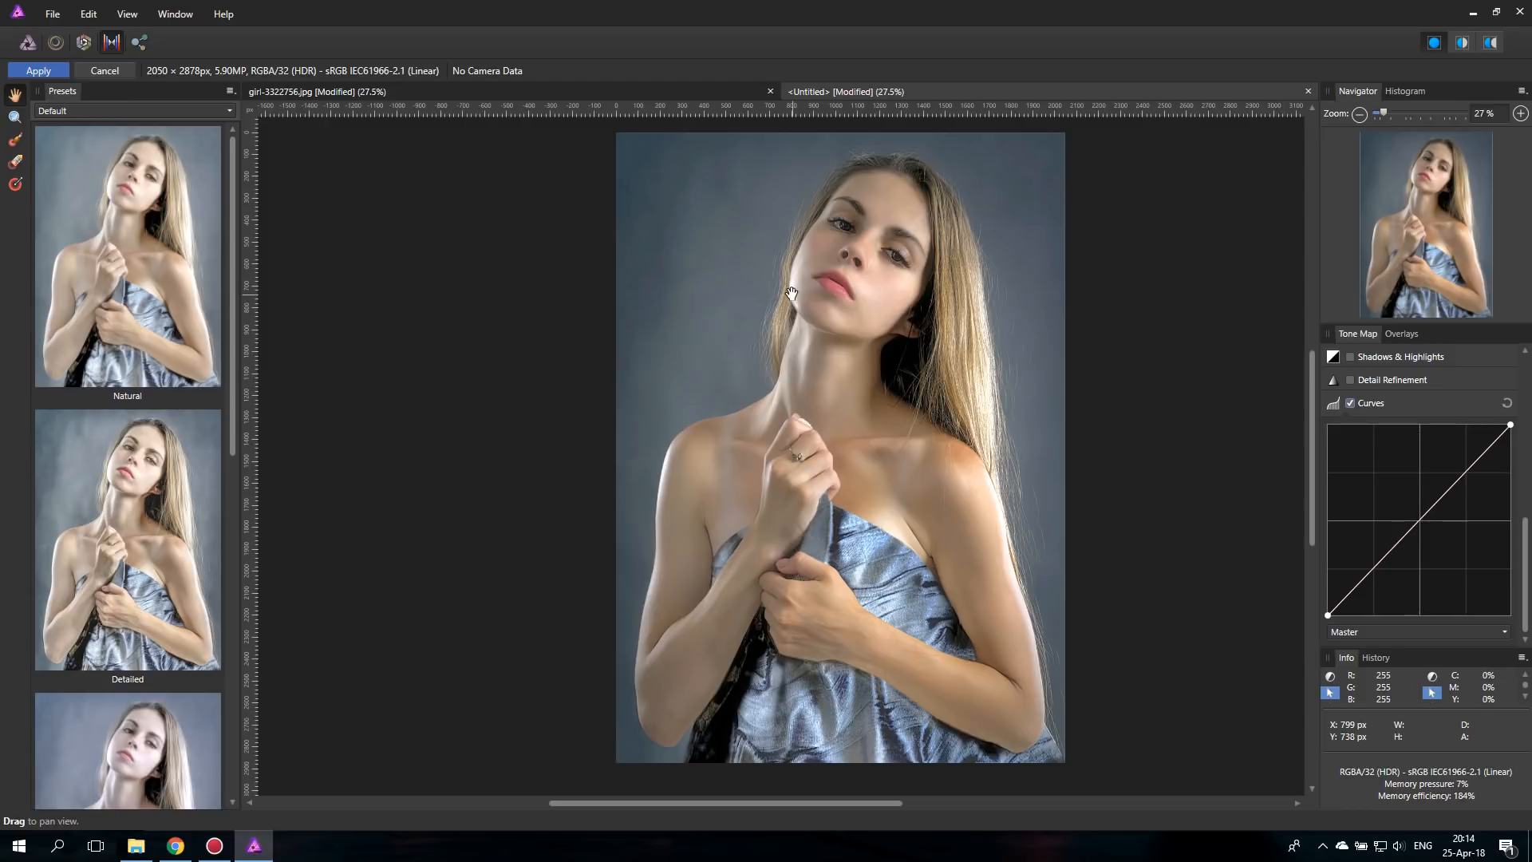
pyautogui.moveTo(1318, 574)
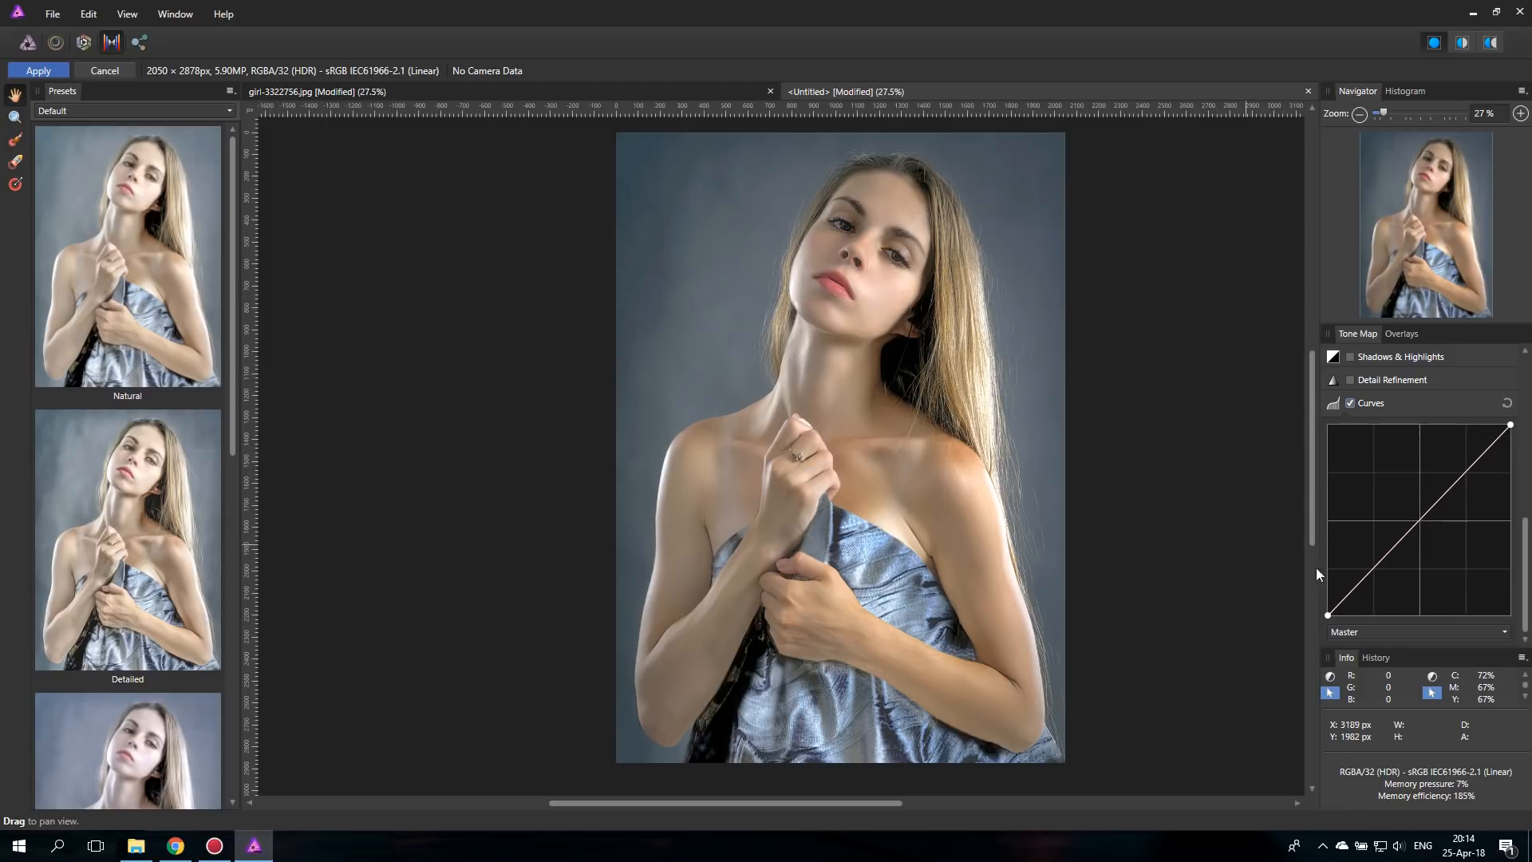
pyautogui.moveTo(1328, 613); pyautogui.dragTo(1342, 615)
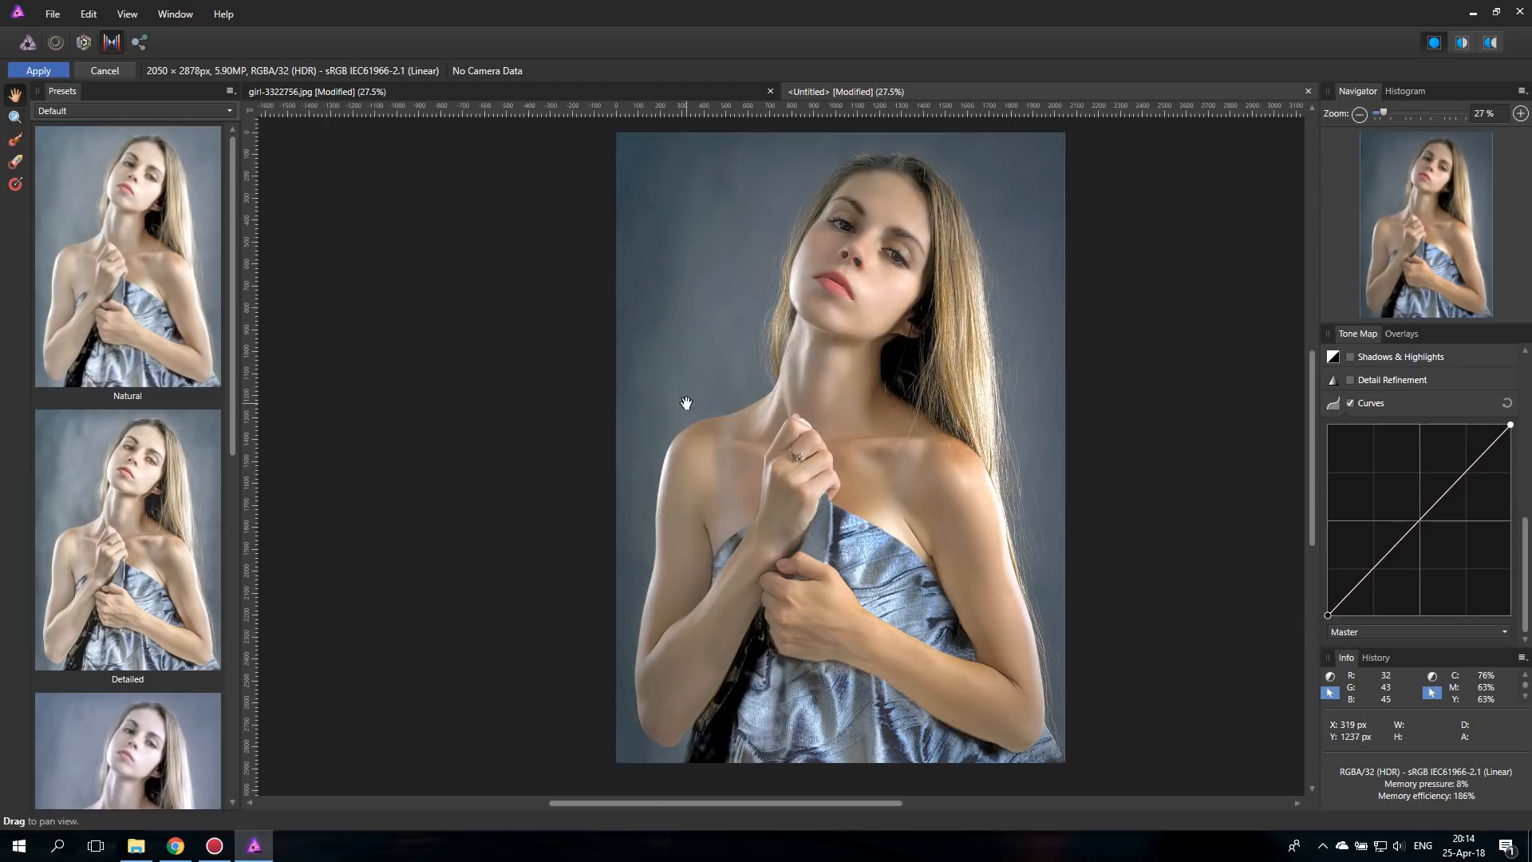
pyautogui.click(37, 70)
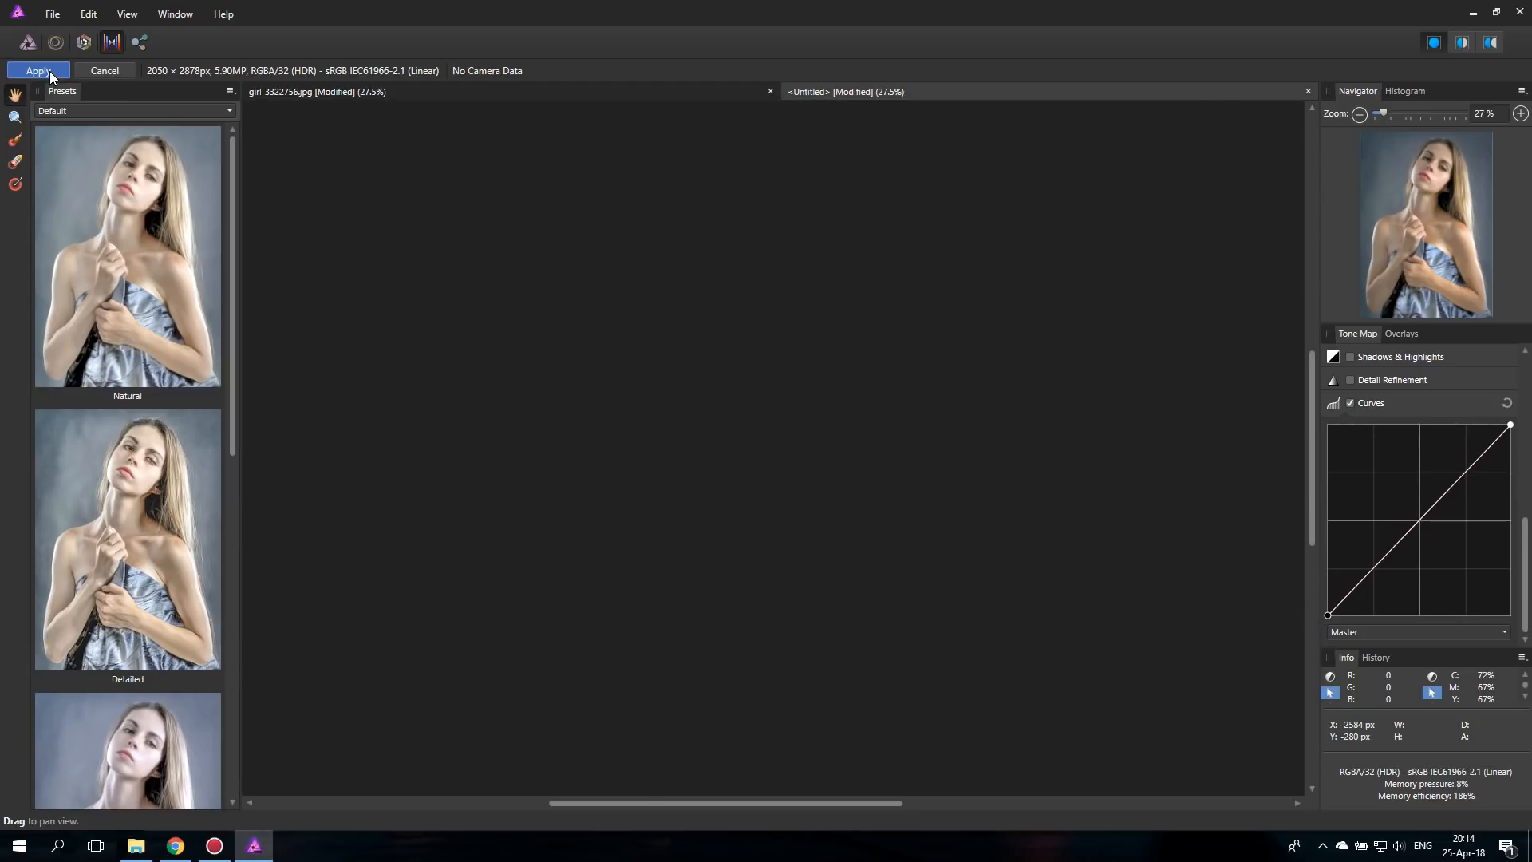
# - Confirm Apply to return to the Photo persona with the tone-mapped portrait
pyautogui.click(37, 71)
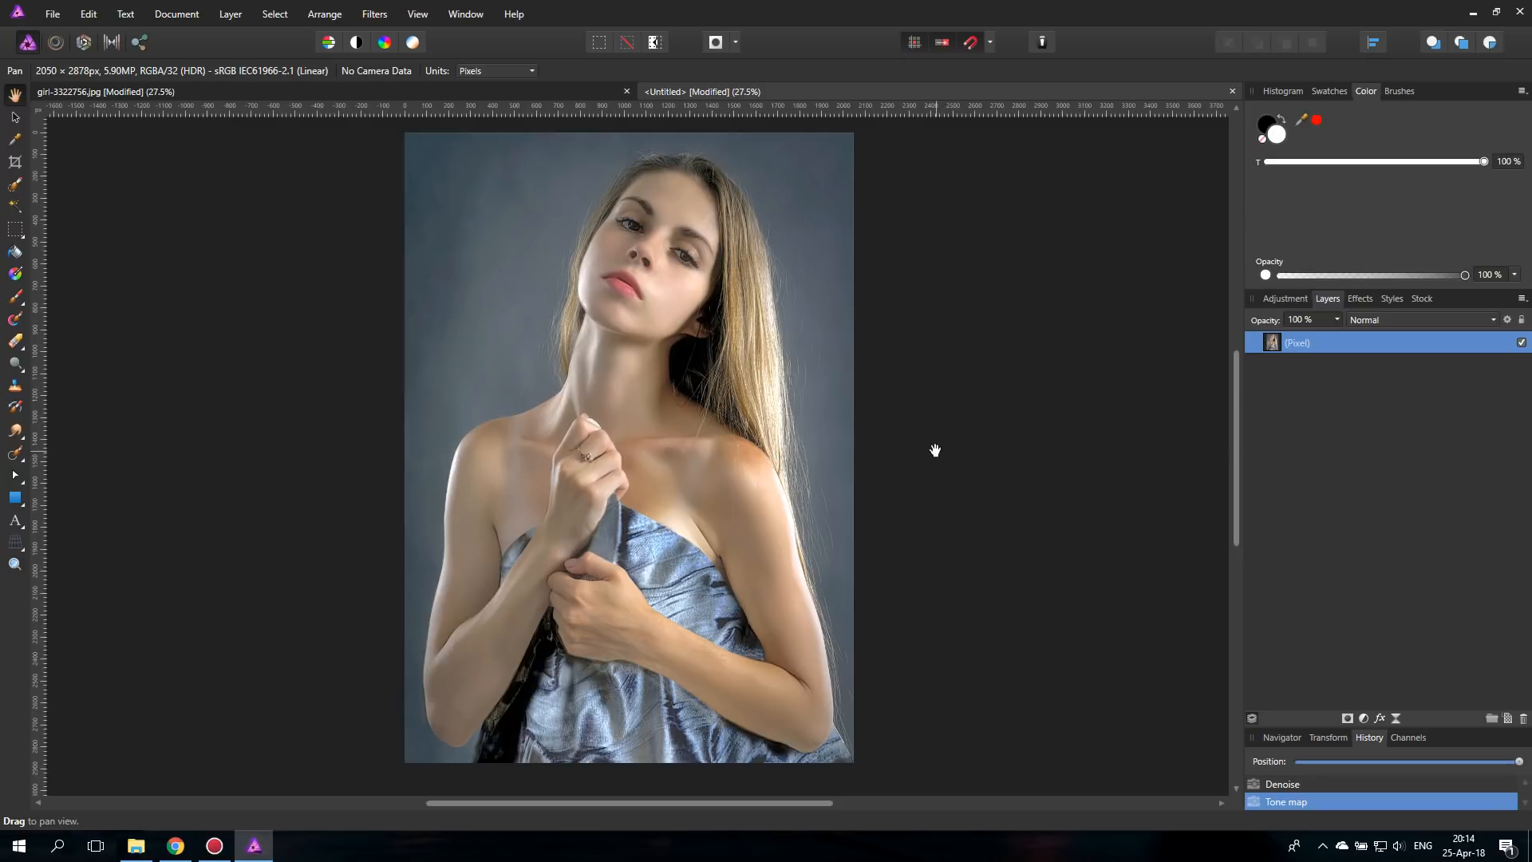
pyautogui.moveTo(631, 394)
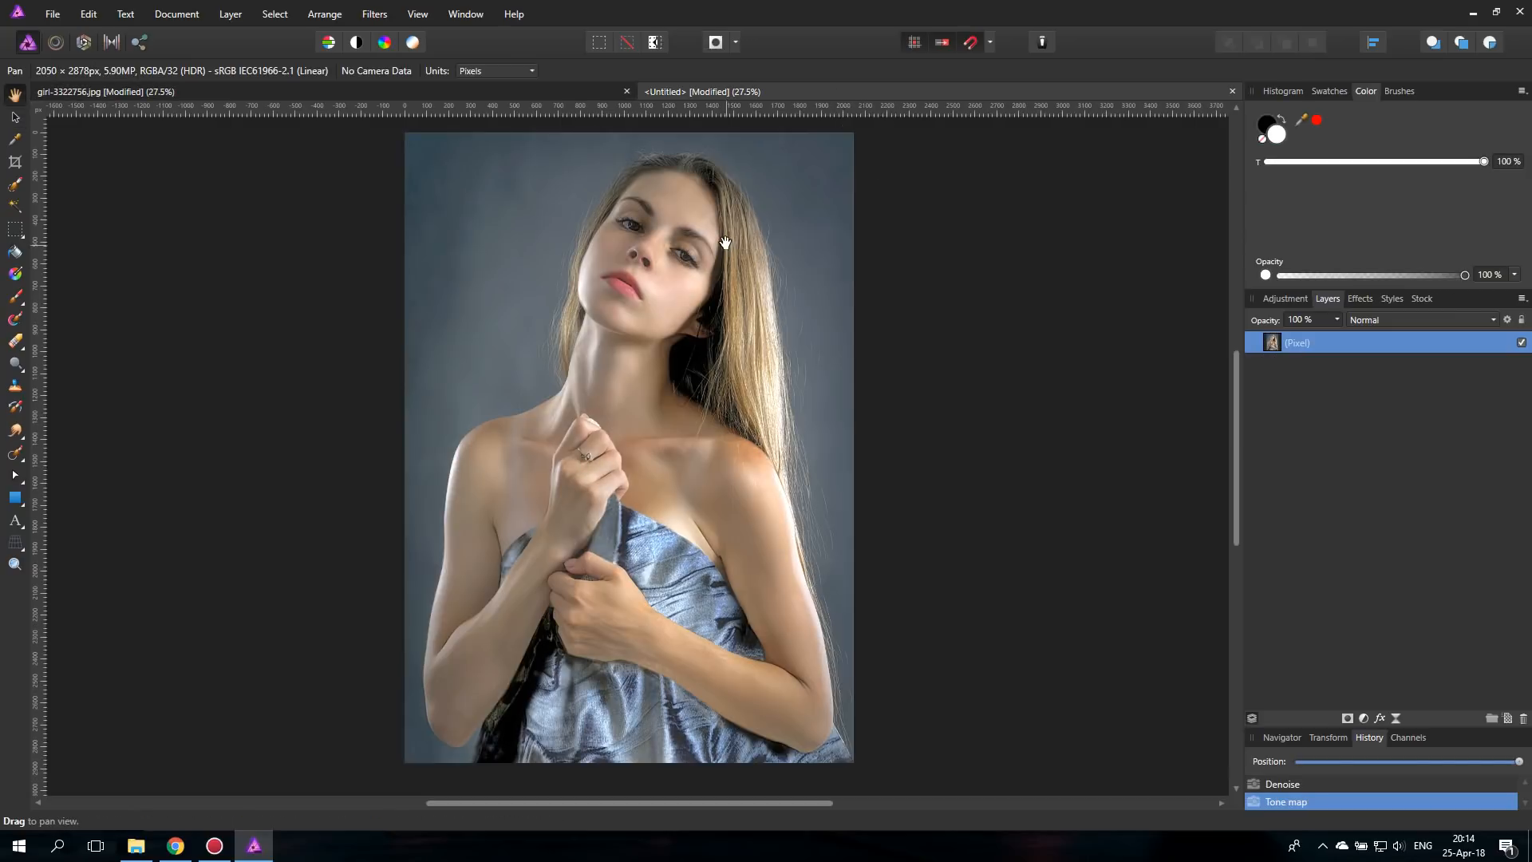
pyautogui.moveTo(691, 304)
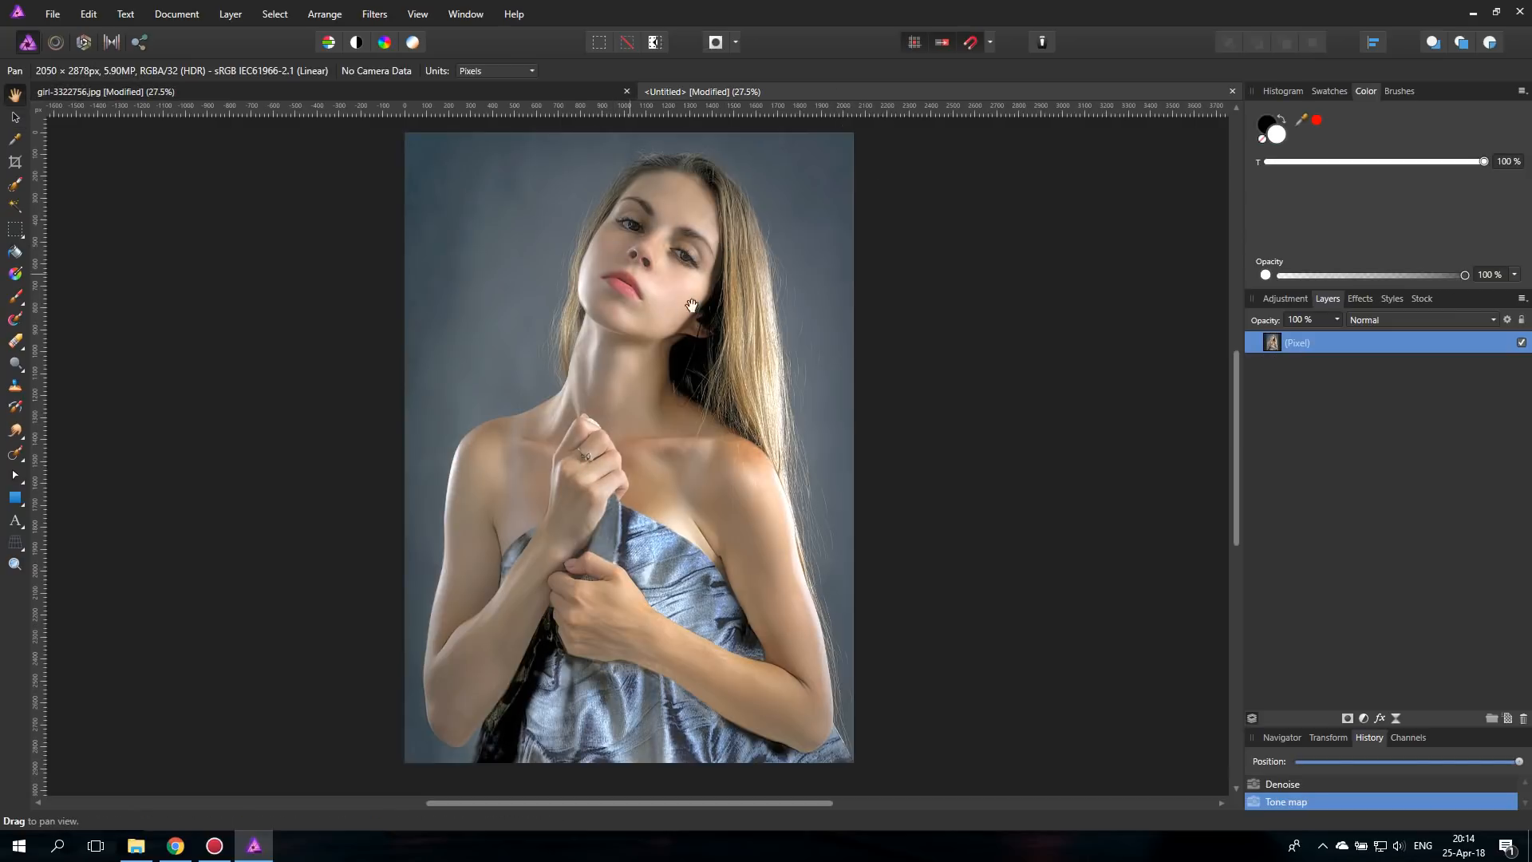